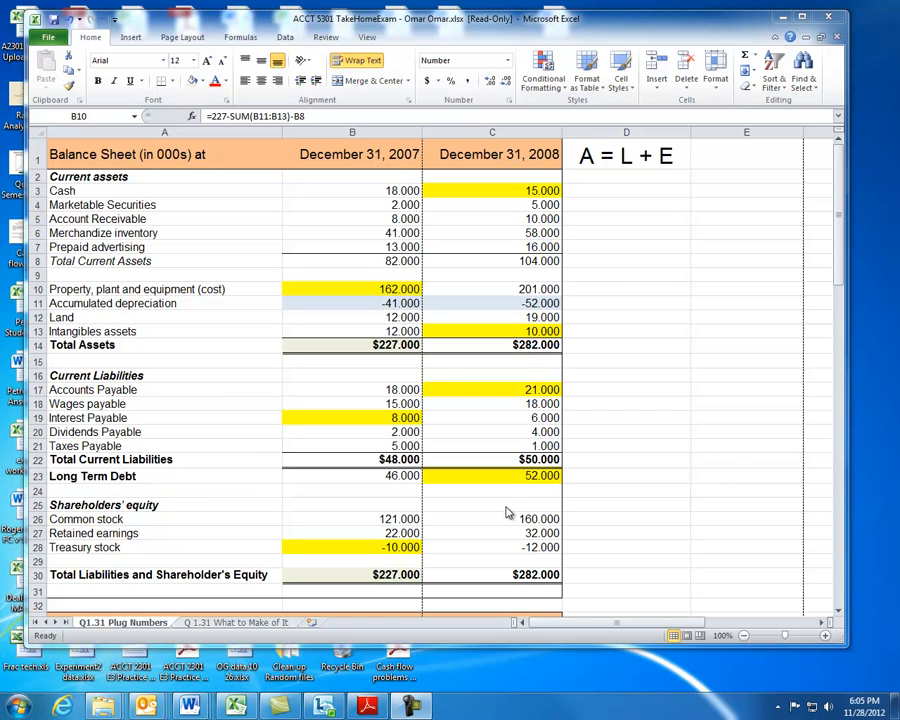
pyautogui.moveTo(521, 491)
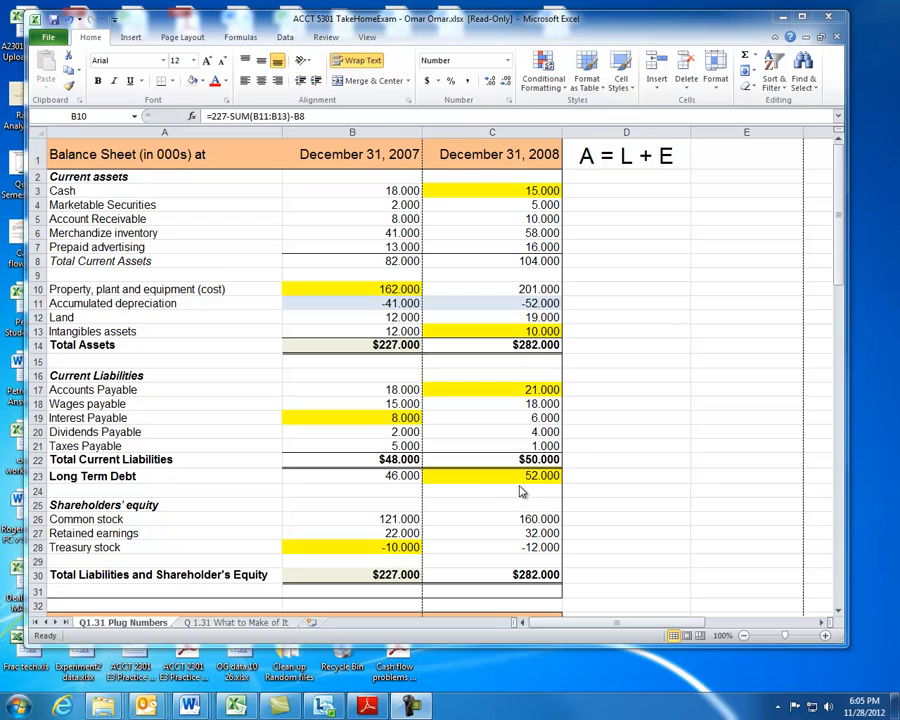
pyautogui.moveTo(498, 442)
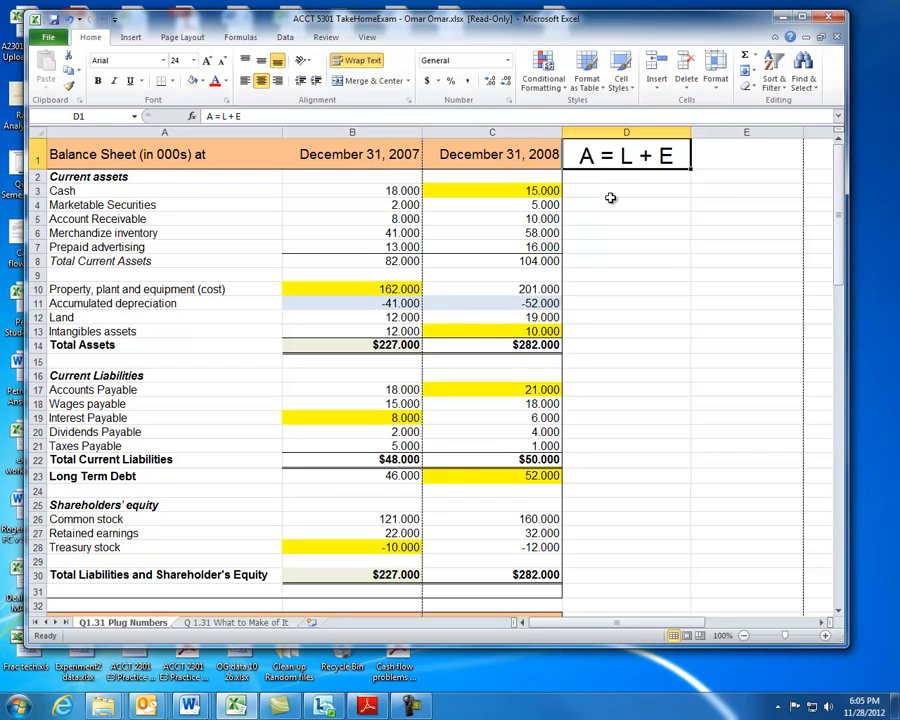
pyautogui.moveTo(368, 216)
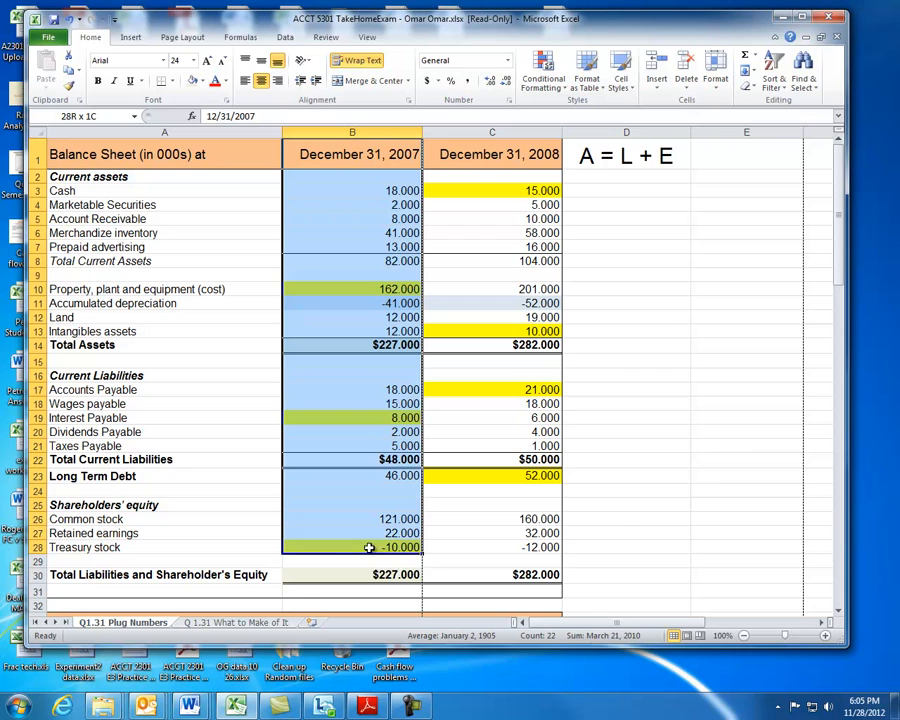
# Review the 2007 current asset lines and the Total Current Assets and property plug formulas.
pyautogui.click(352, 154)
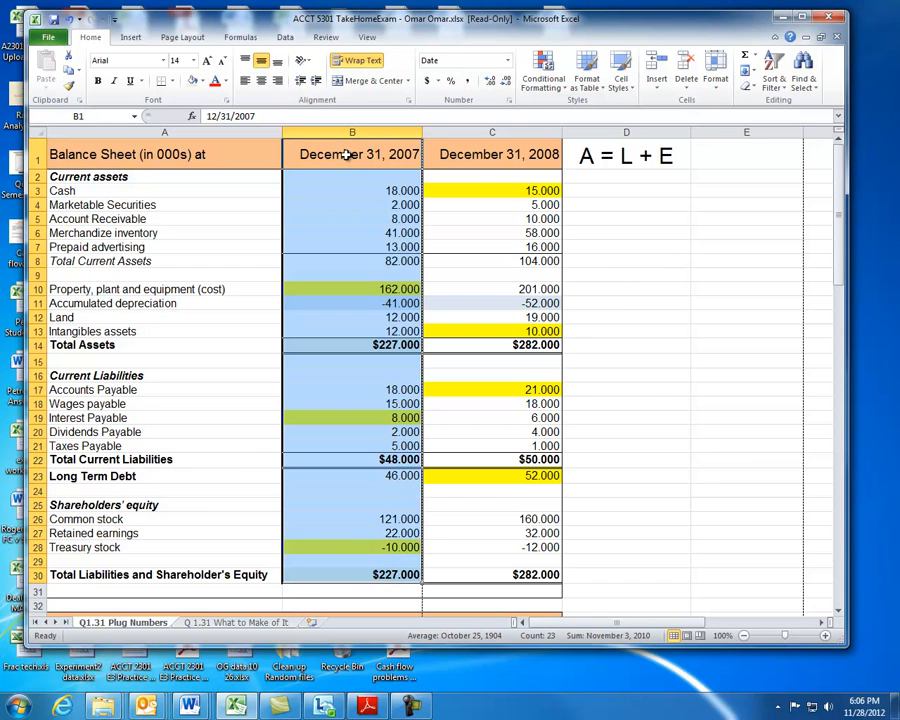
pyautogui.moveTo(652, 333)
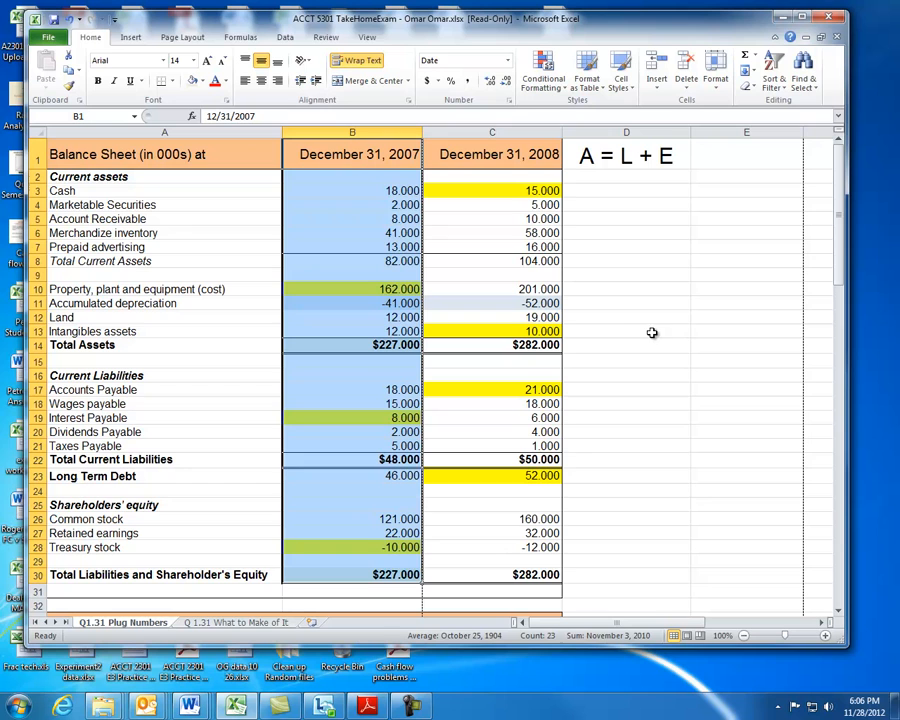
pyautogui.moveTo(575, 303)
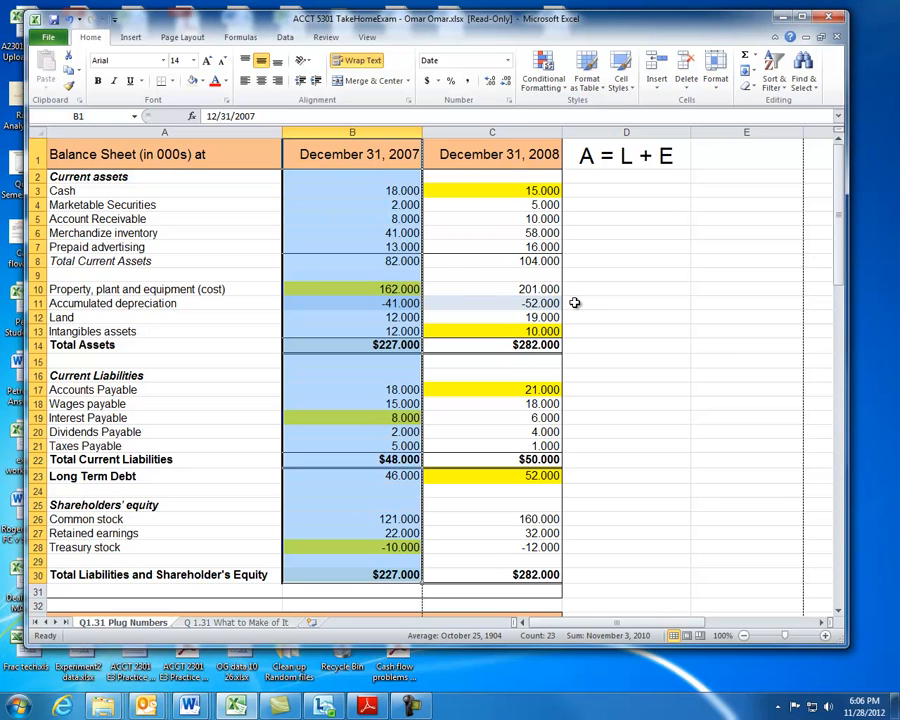
pyautogui.moveTo(480, 262)
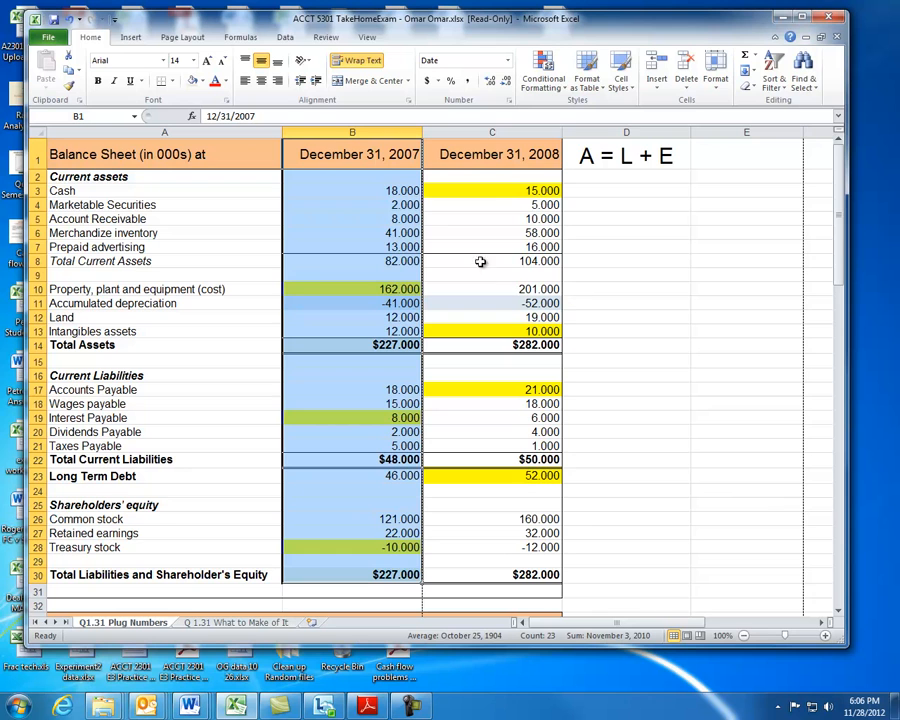
pyautogui.moveTo(498, 168)
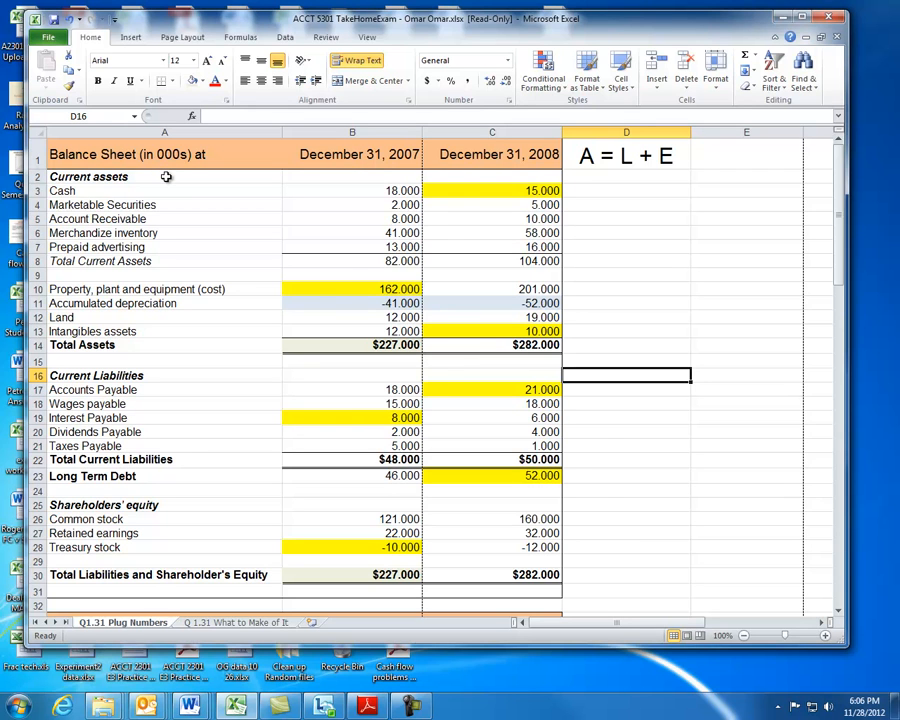
pyautogui.click(164, 176)
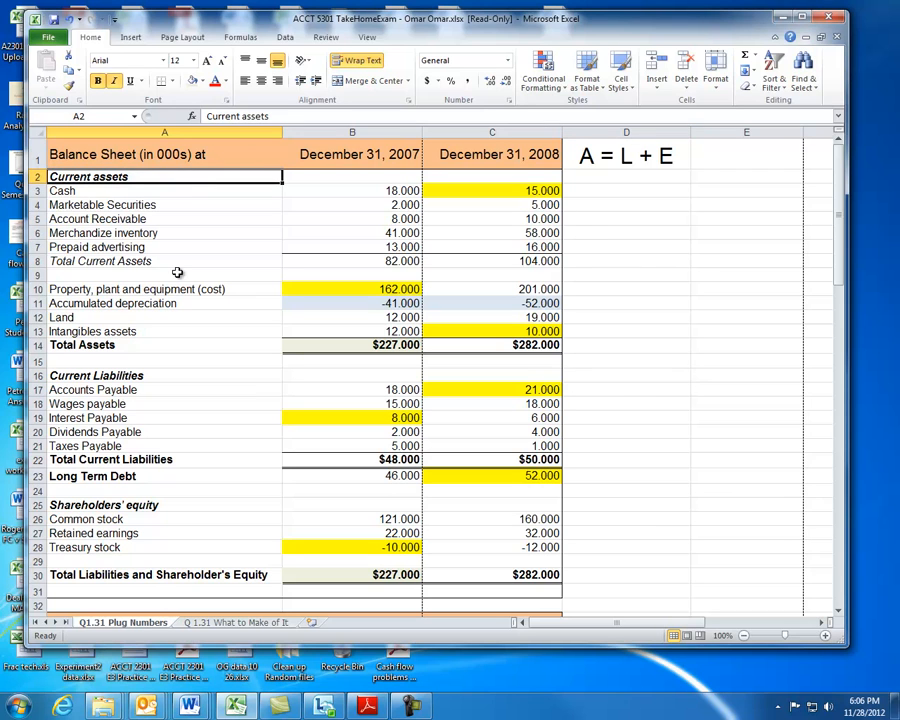
pyautogui.moveTo(191, 331)
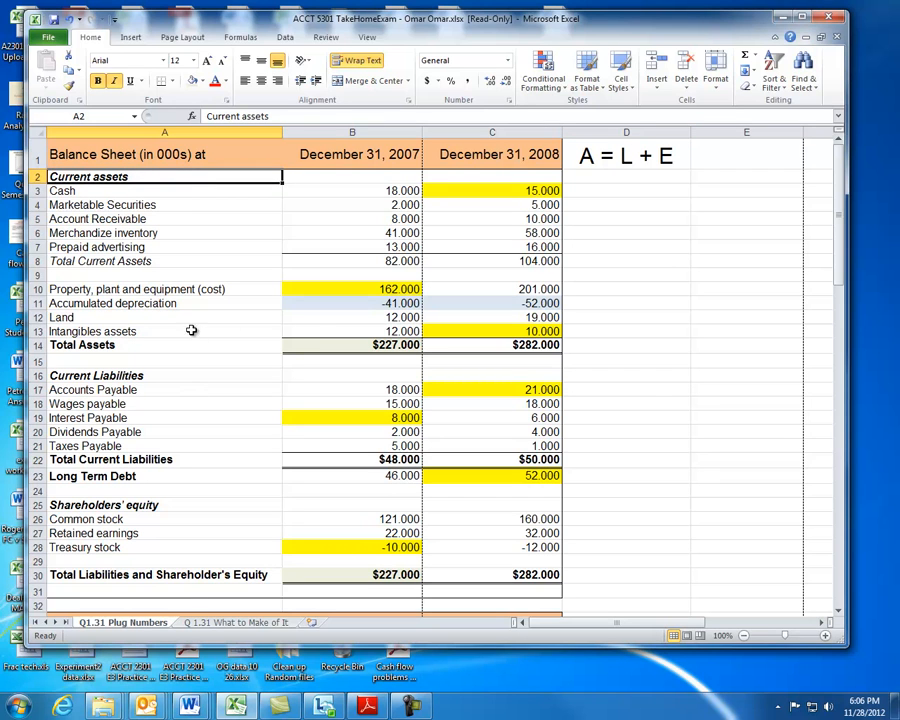
pyautogui.moveTo(311, 324)
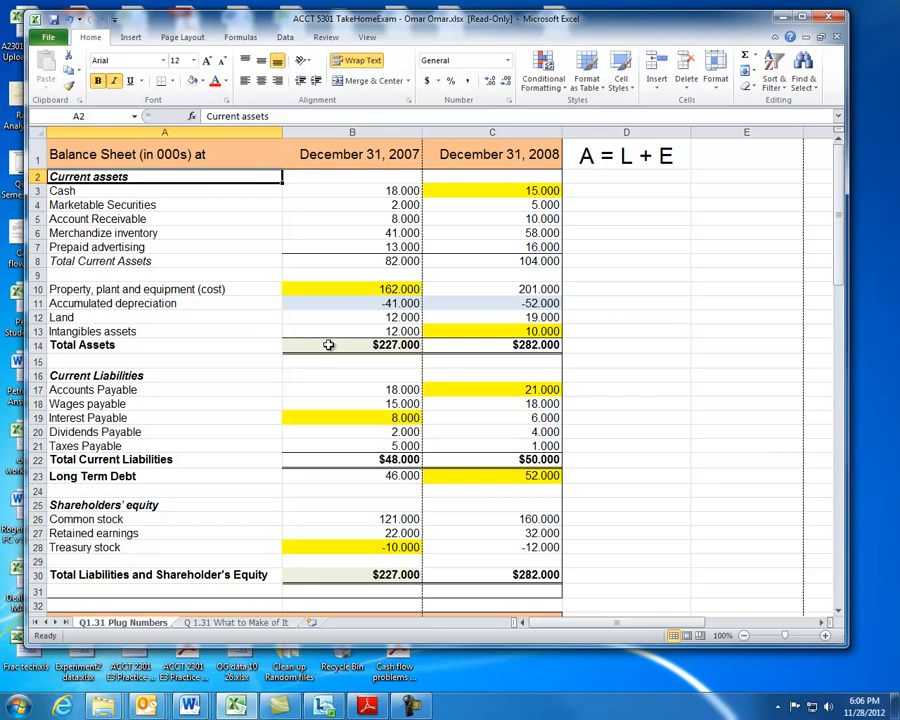
pyautogui.click(352, 344)
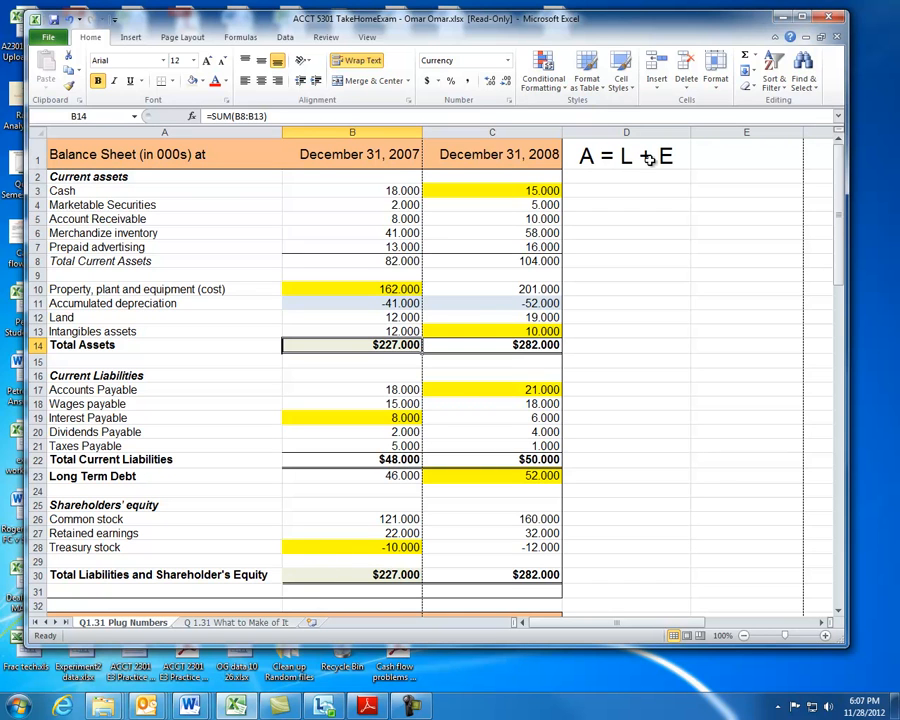
pyautogui.moveTo(348, 340)
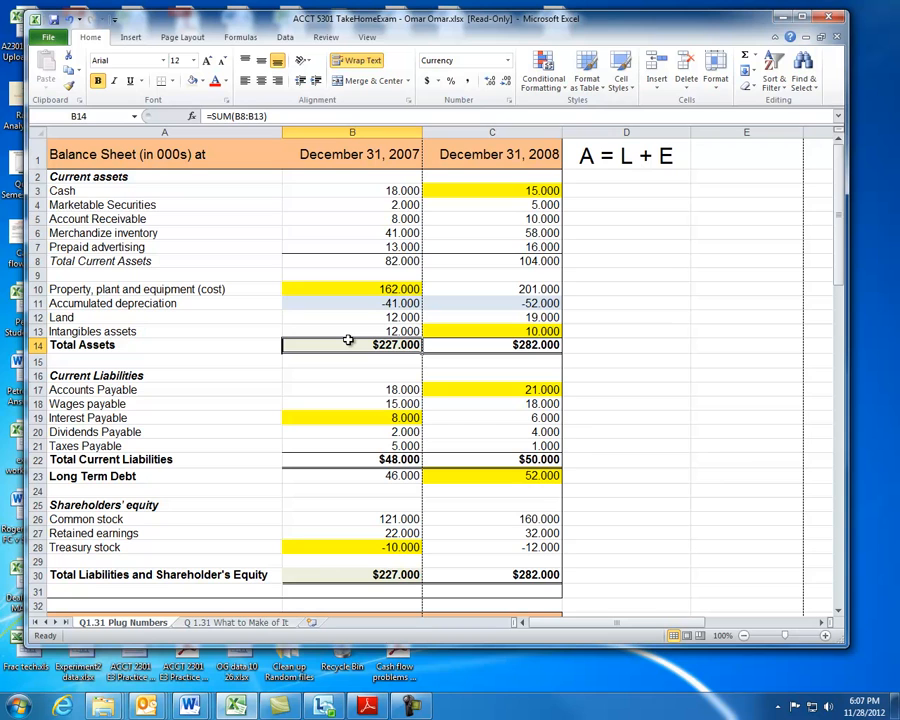
pyautogui.moveTo(337, 574)
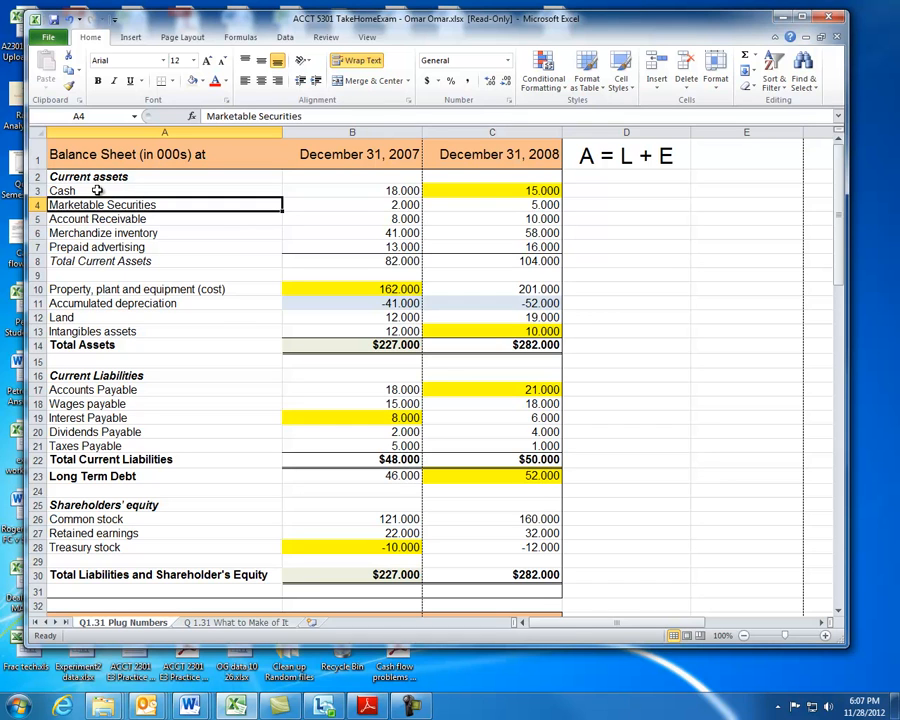
pyautogui.click(97, 218)
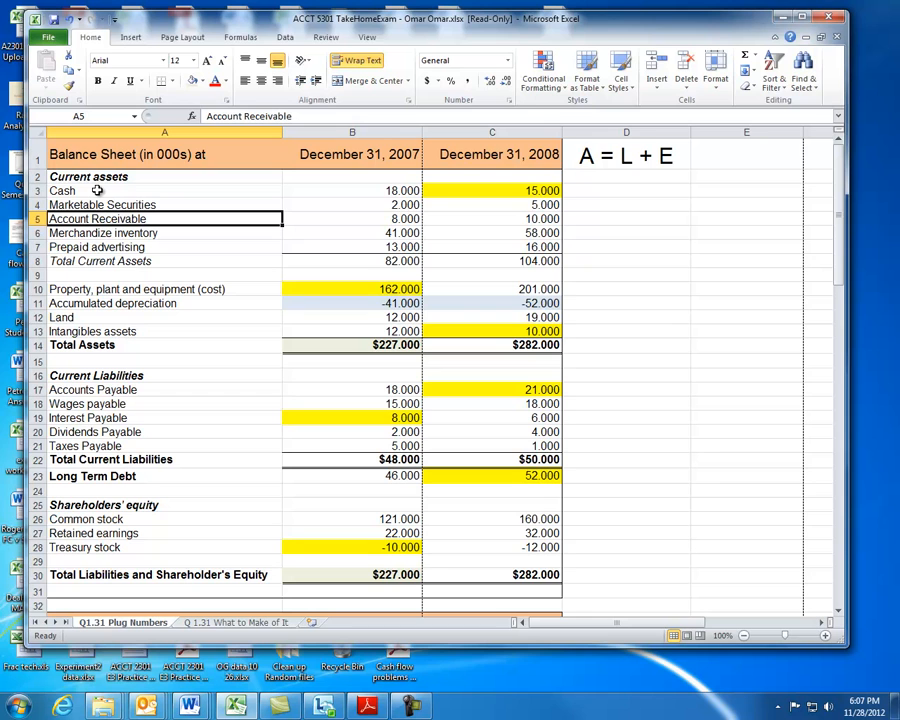
pyautogui.click(165, 233)
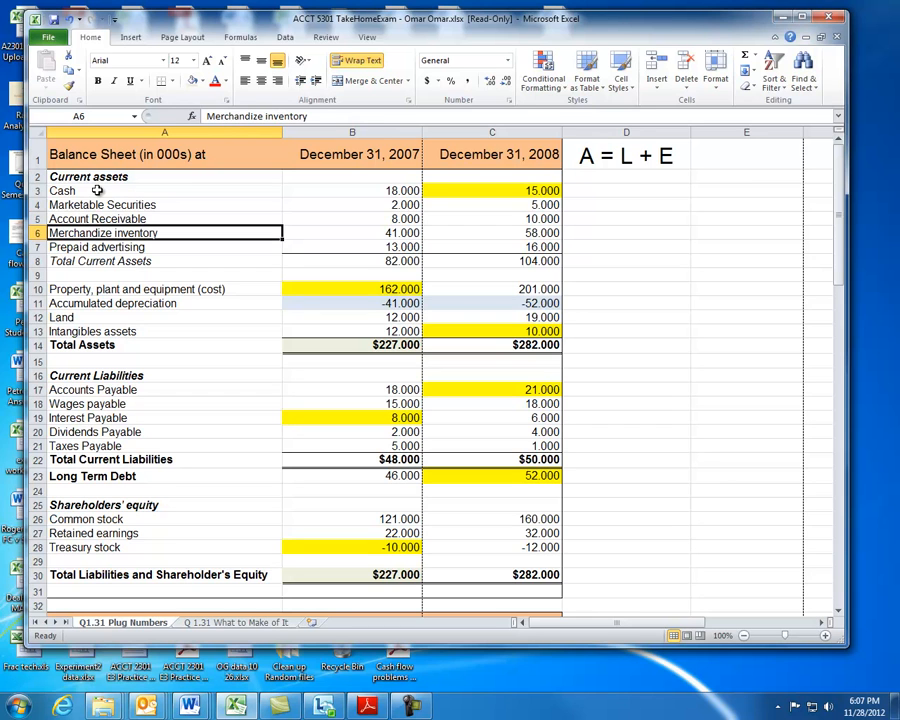
pyautogui.moveTo(160, 240)
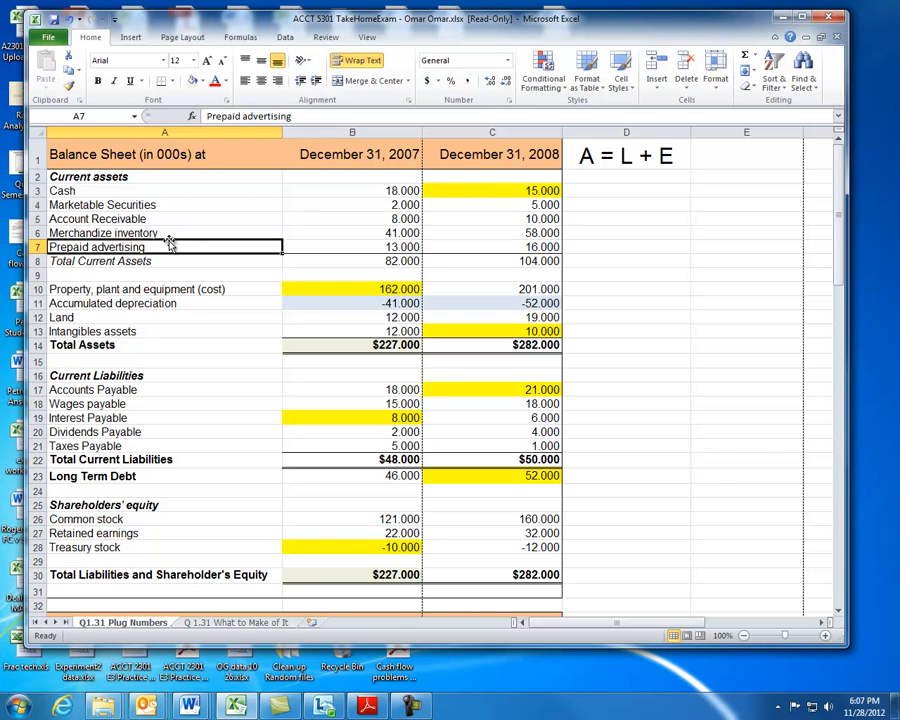
pyautogui.click(352, 261)
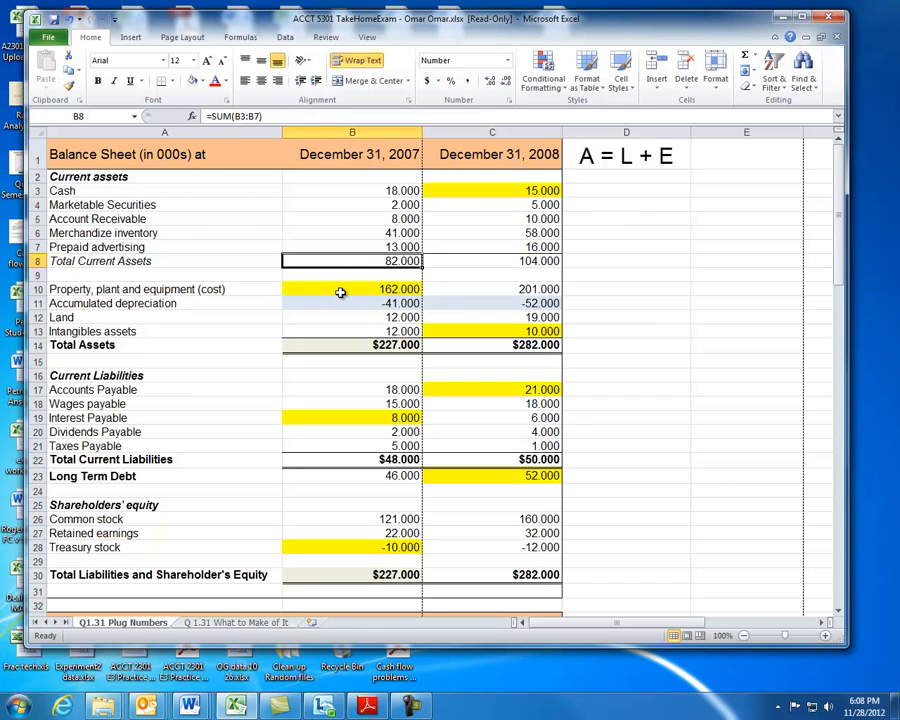
pyautogui.click(352, 289)
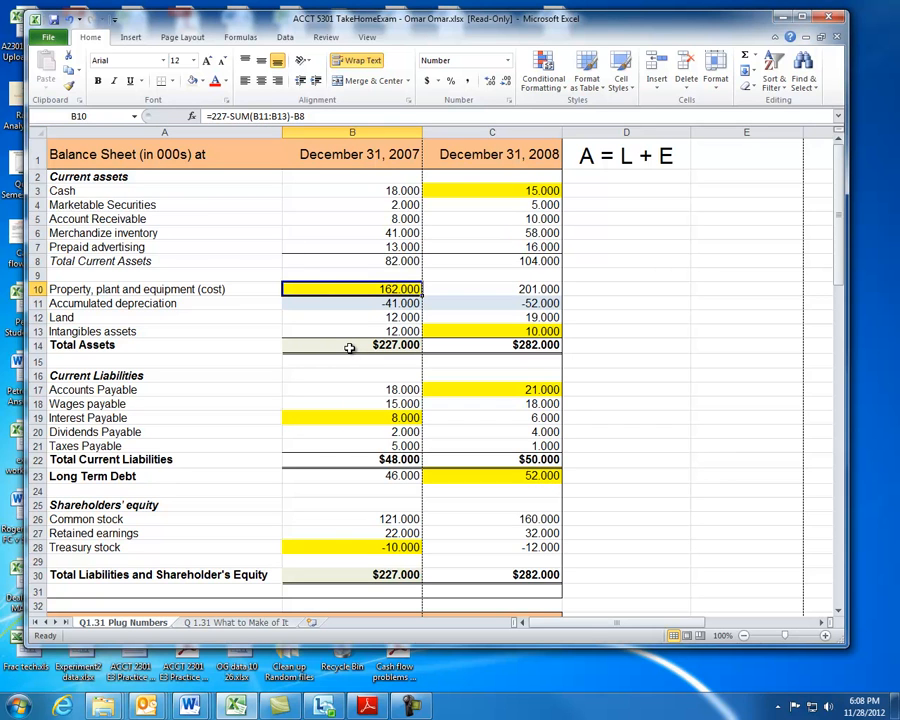
pyautogui.moveTo(354, 344)
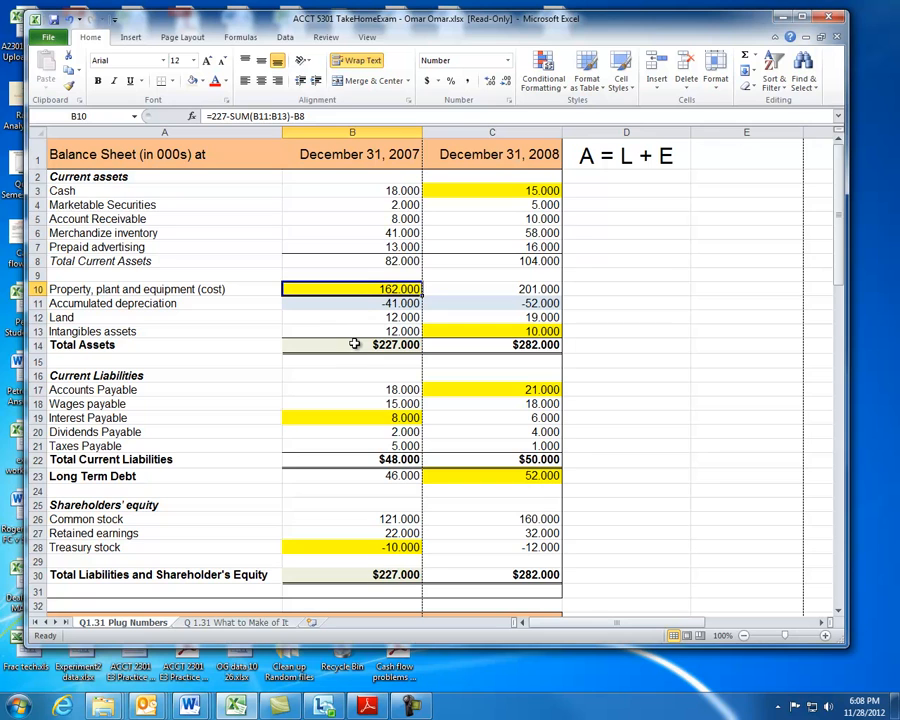
# Verify the 2007 Total Assets and Total Current Assets sums, property plug and accumulated depreciation.
pyautogui.click(352, 344)
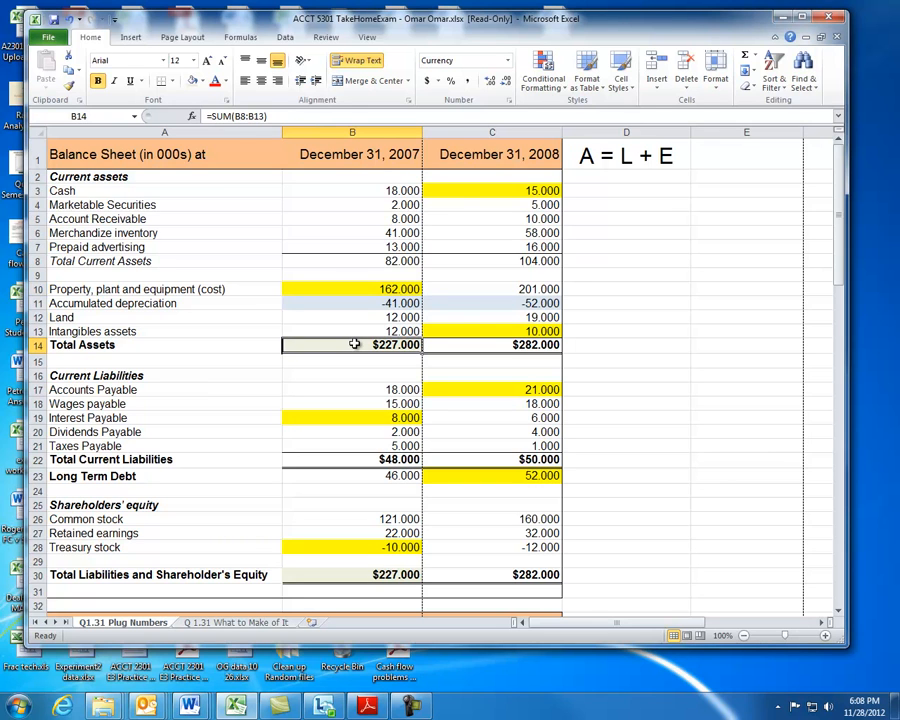
pyautogui.click(352, 261)
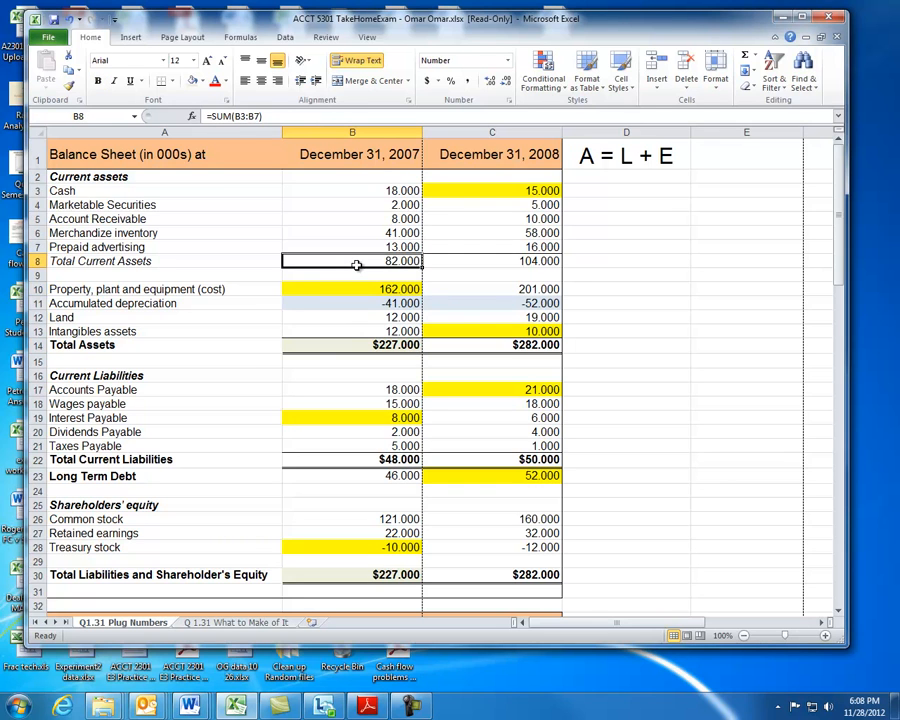
pyautogui.moveTo(351, 303)
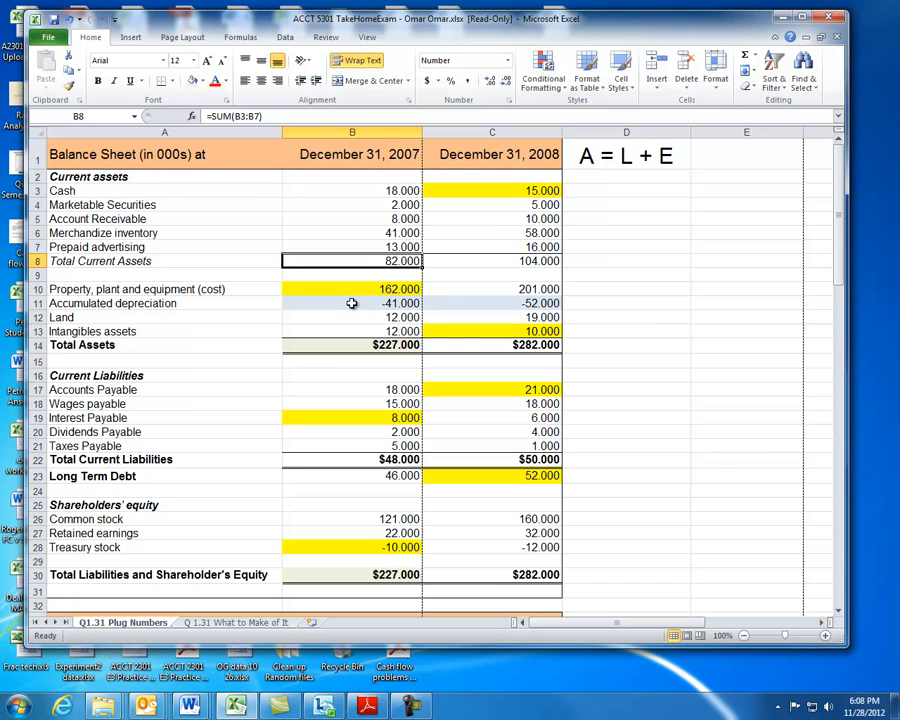
pyautogui.moveTo(352, 303); pyautogui.dragTo(352, 331)
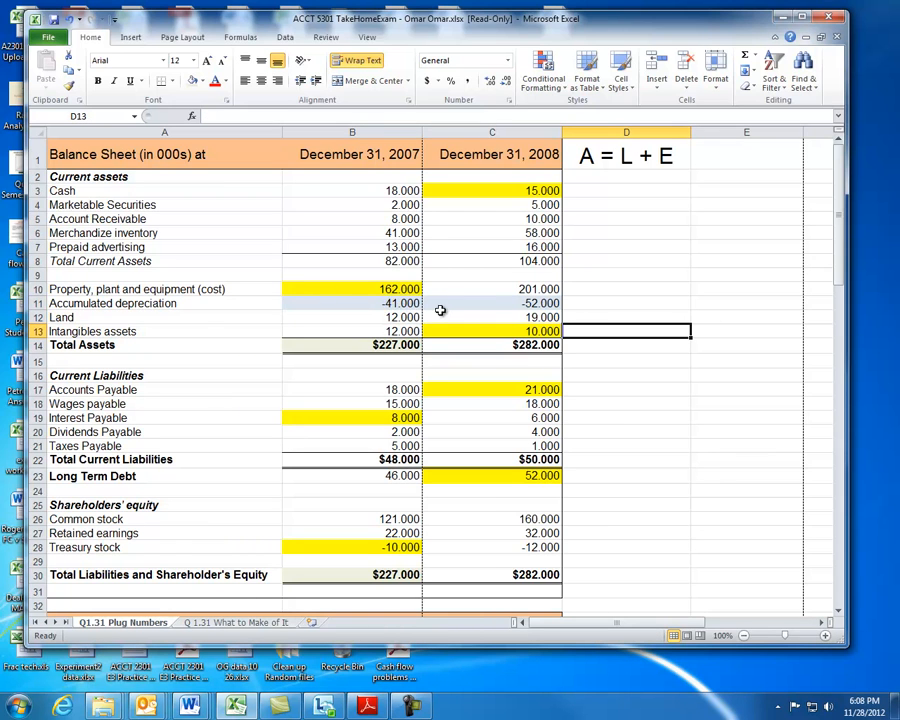
pyautogui.moveTo(438, 323)
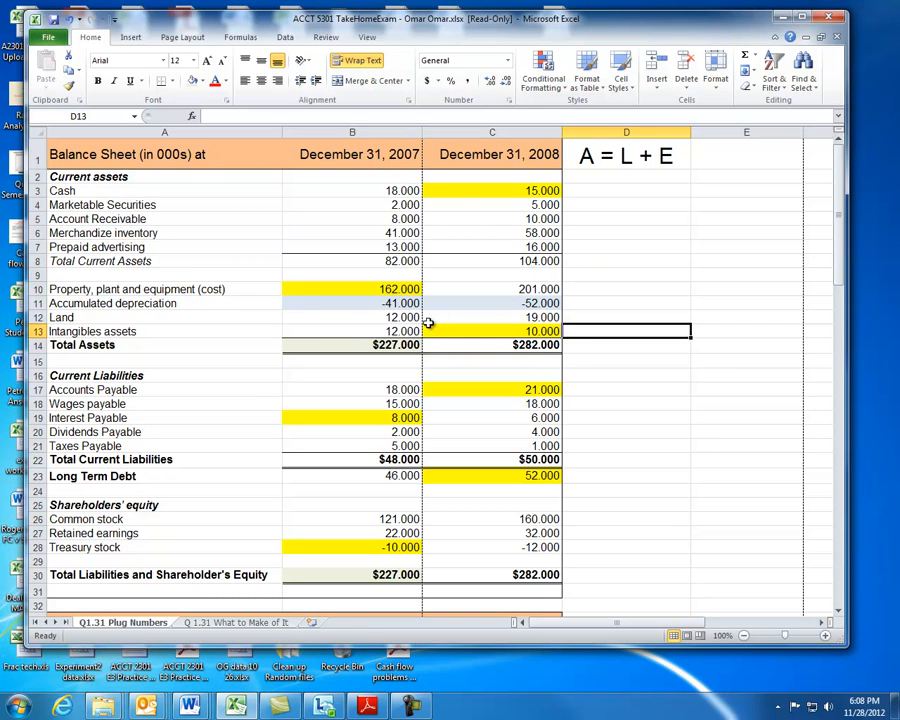
pyautogui.click(352, 288)
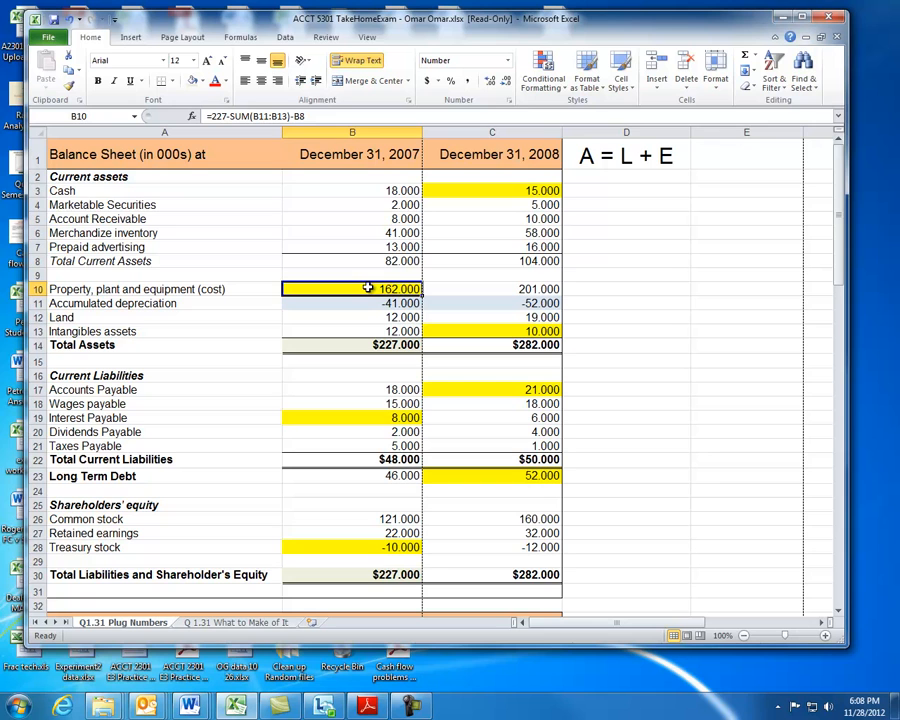
pyautogui.click(351, 302)
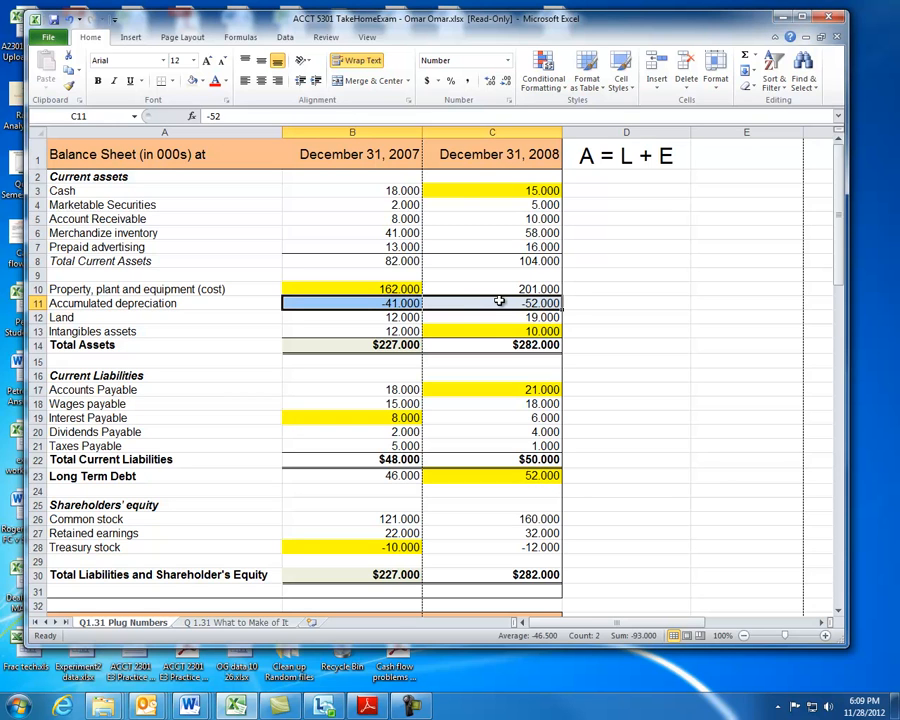
pyautogui.moveTo(669, 357)
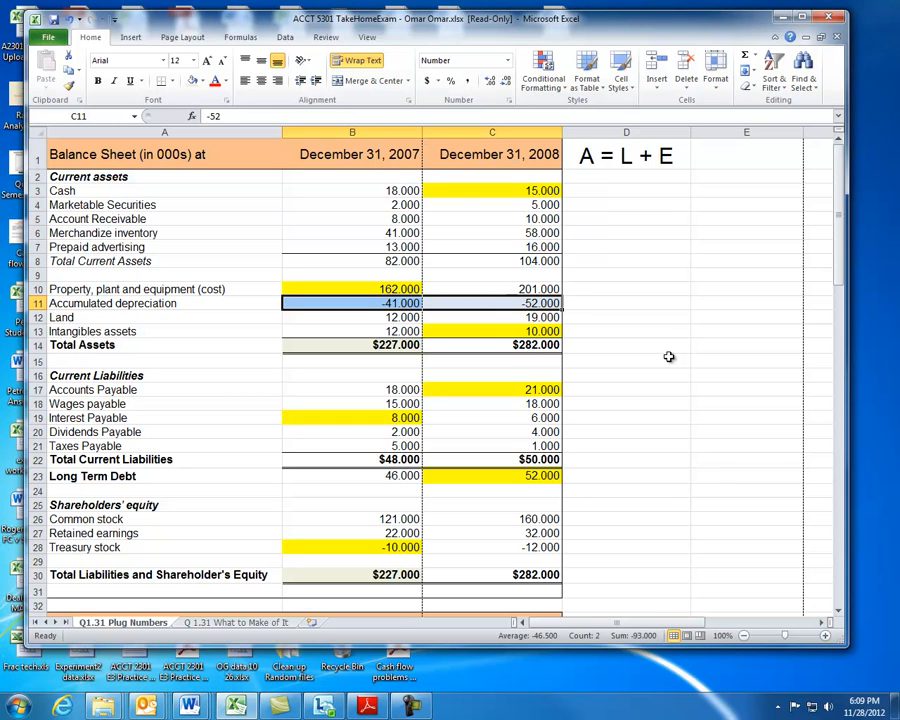
pyautogui.moveTo(560, 355)
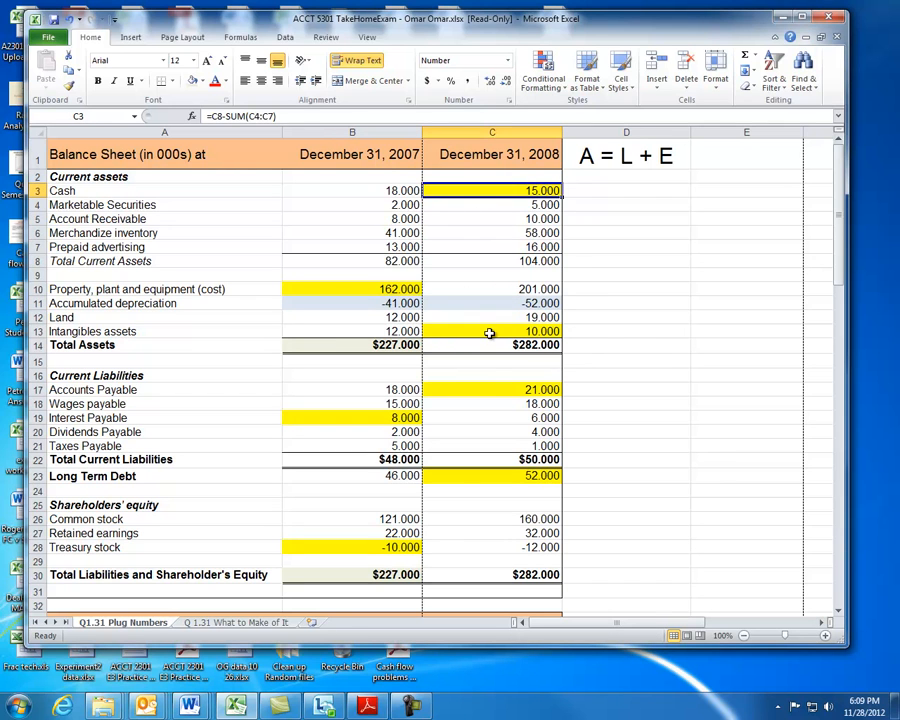
# Check the 2008 accounts payable and long-term debt plugs, and 2007 liabilities, interest payable and debt.
pyautogui.click(491, 389)
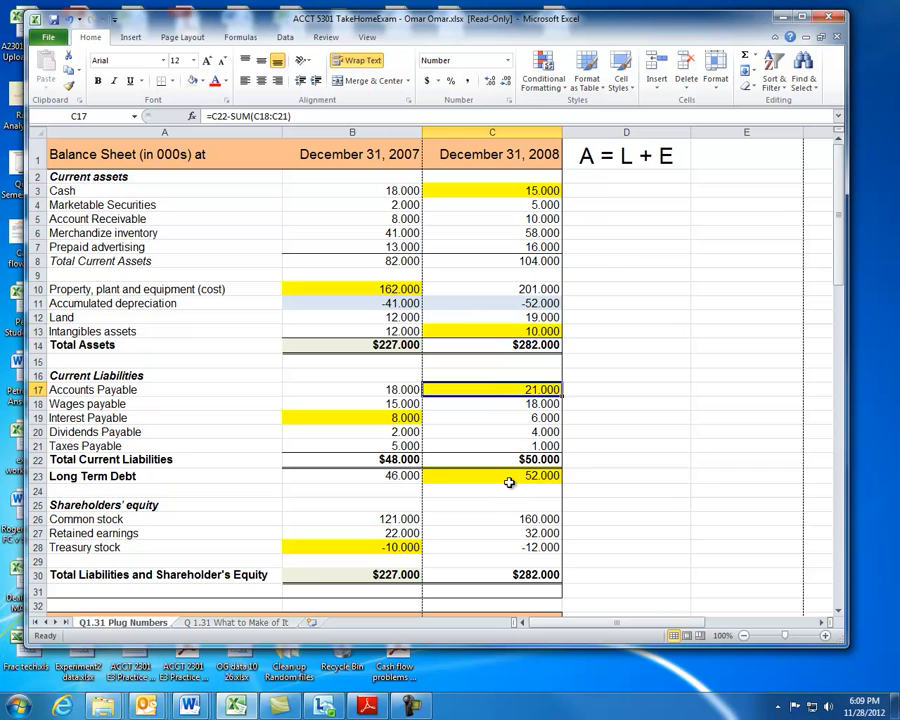
pyautogui.click(492, 475)
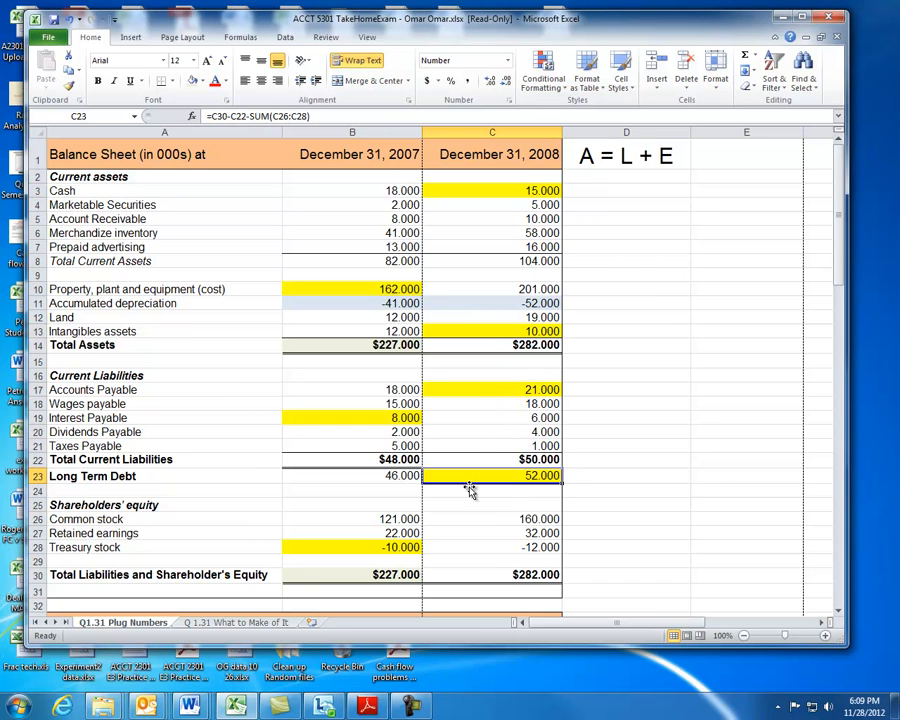
pyautogui.moveTo(430, 525)
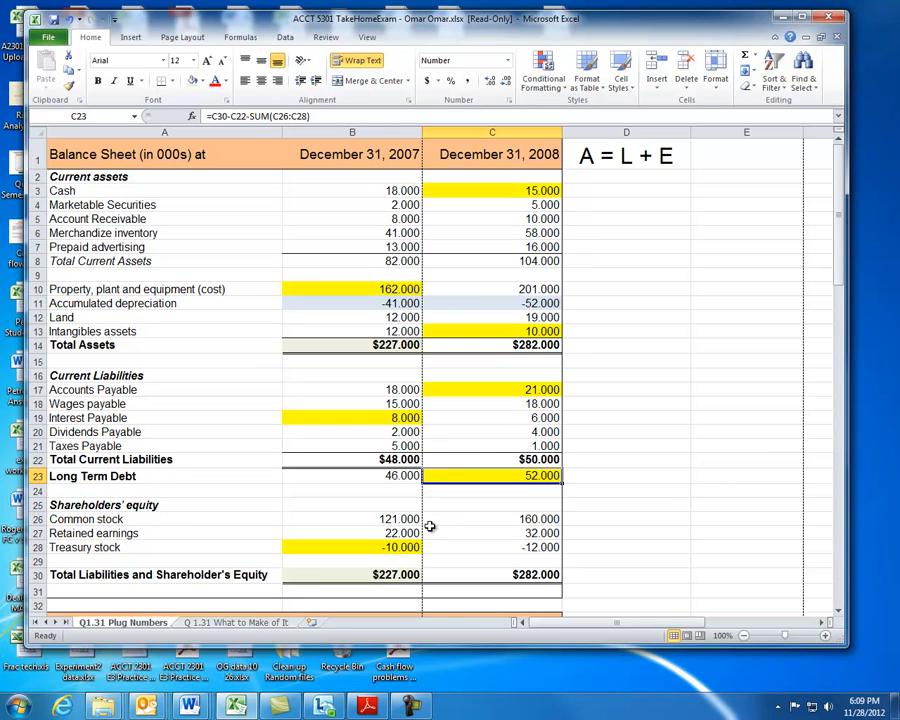
pyautogui.moveTo(407, 549)
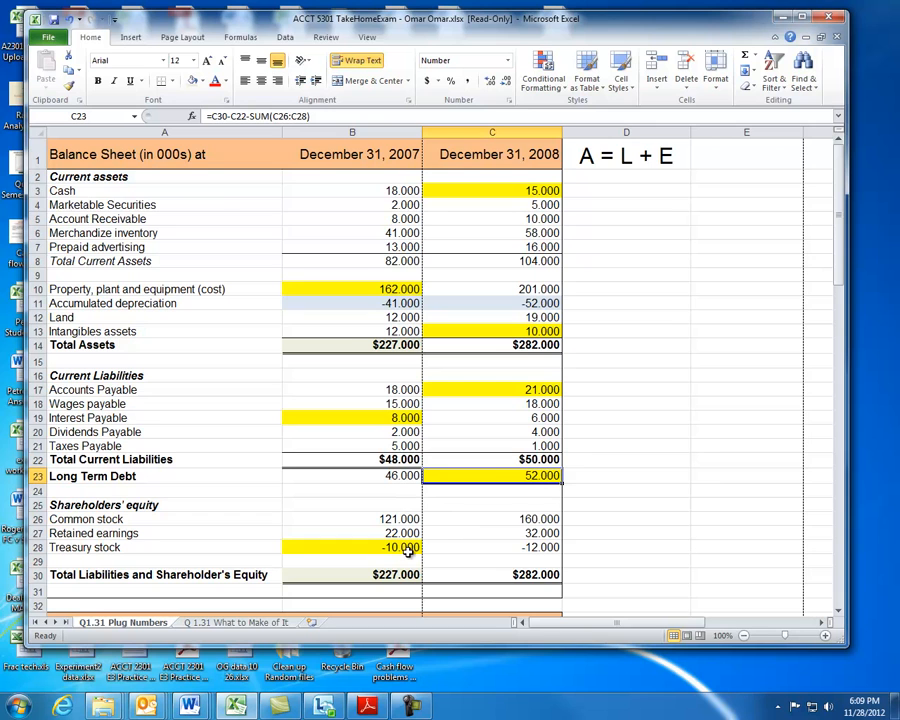
pyautogui.moveTo(346, 345)
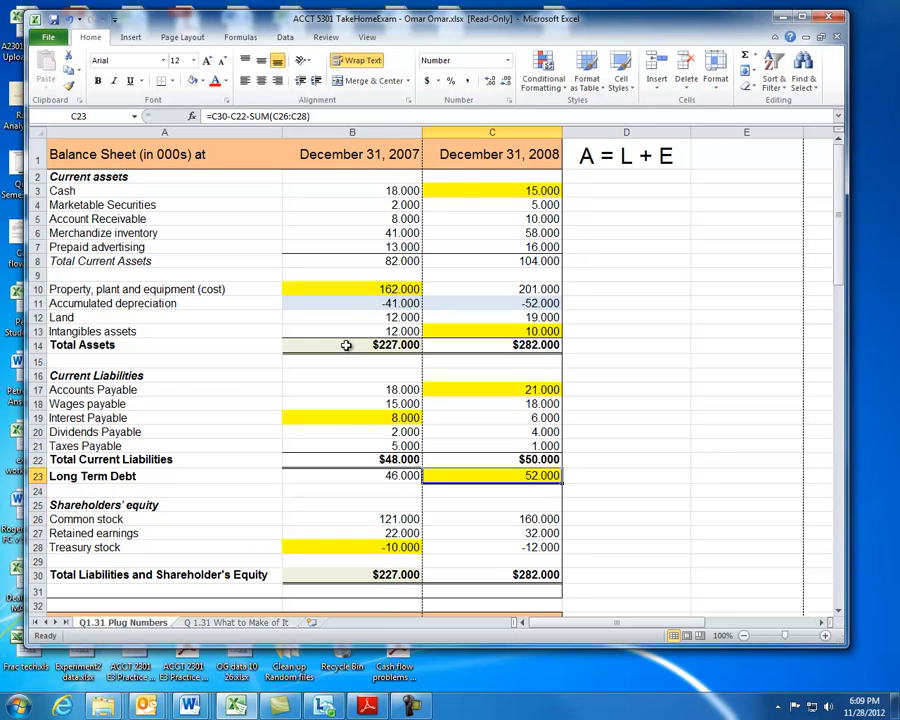
pyautogui.click(352, 344)
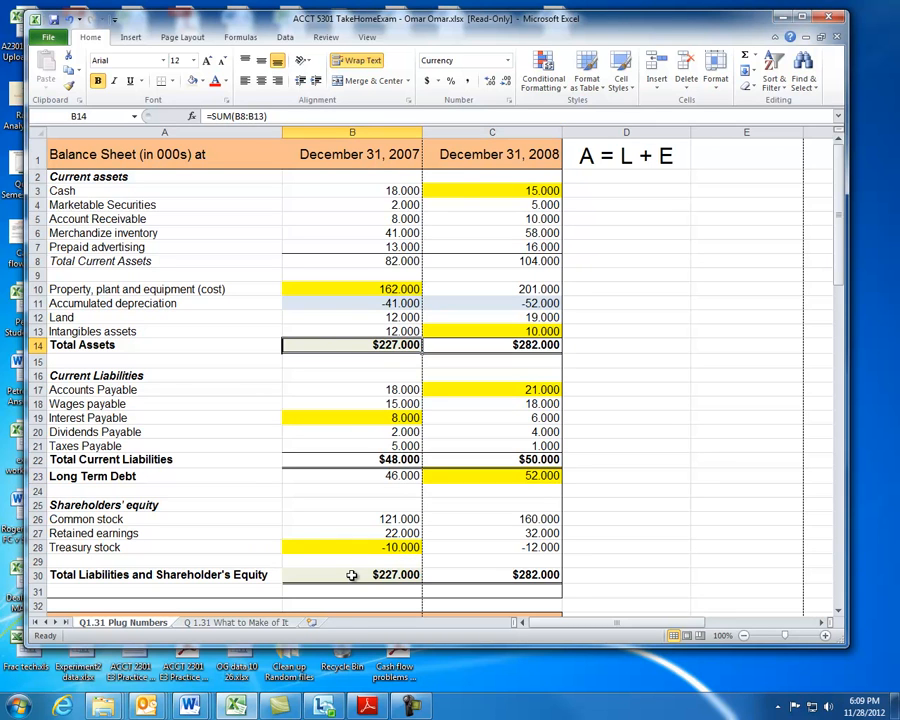
pyautogui.click(351, 574)
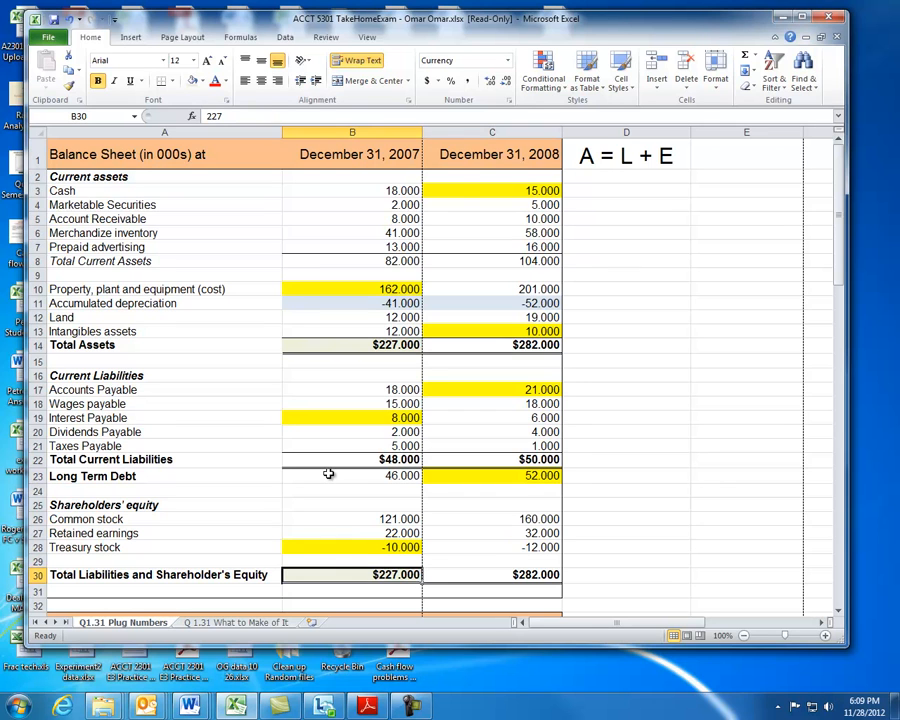
pyautogui.moveTo(358, 474)
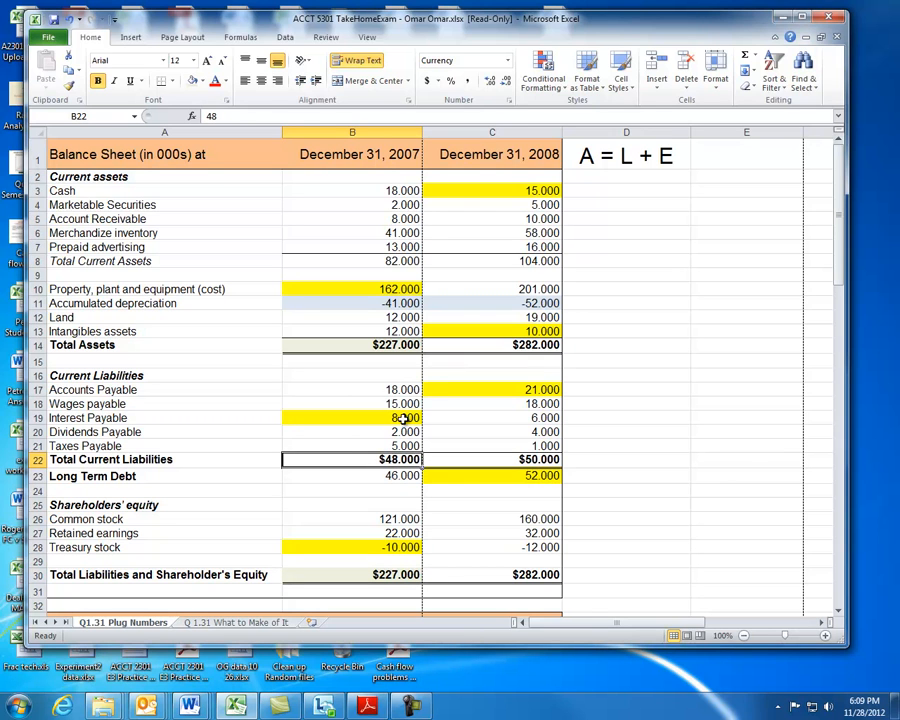
pyautogui.click(352, 417)
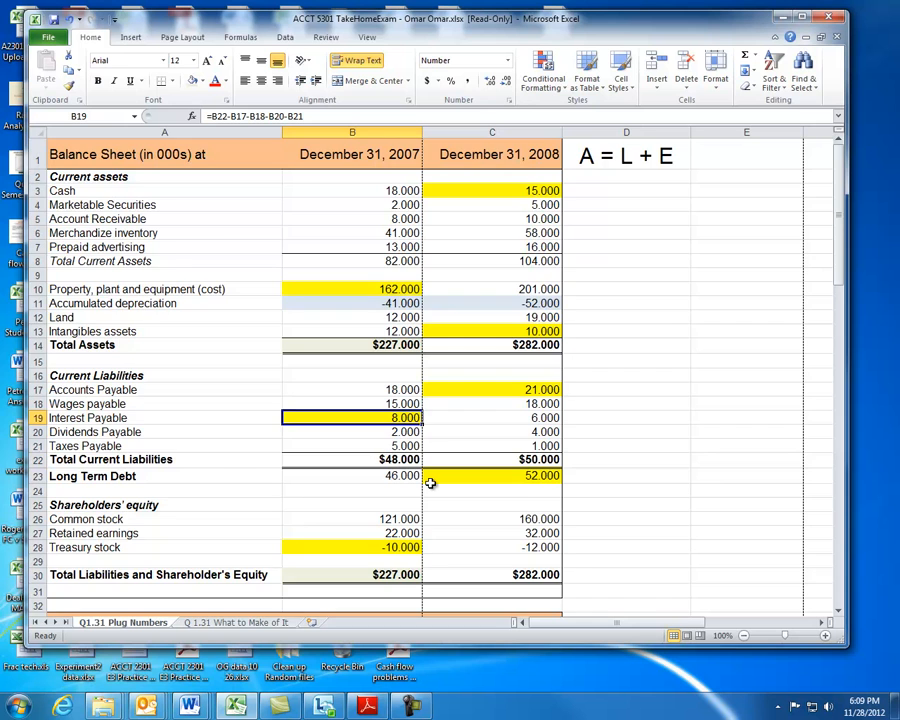
pyautogui.scroll(-3)
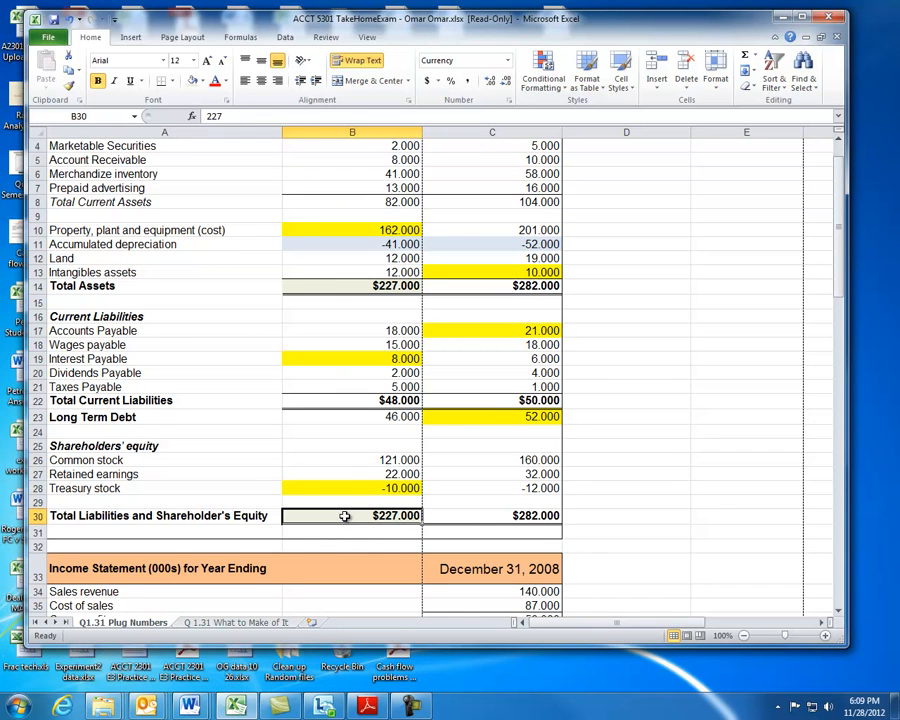
pyautogui.moveTo(354, 501)
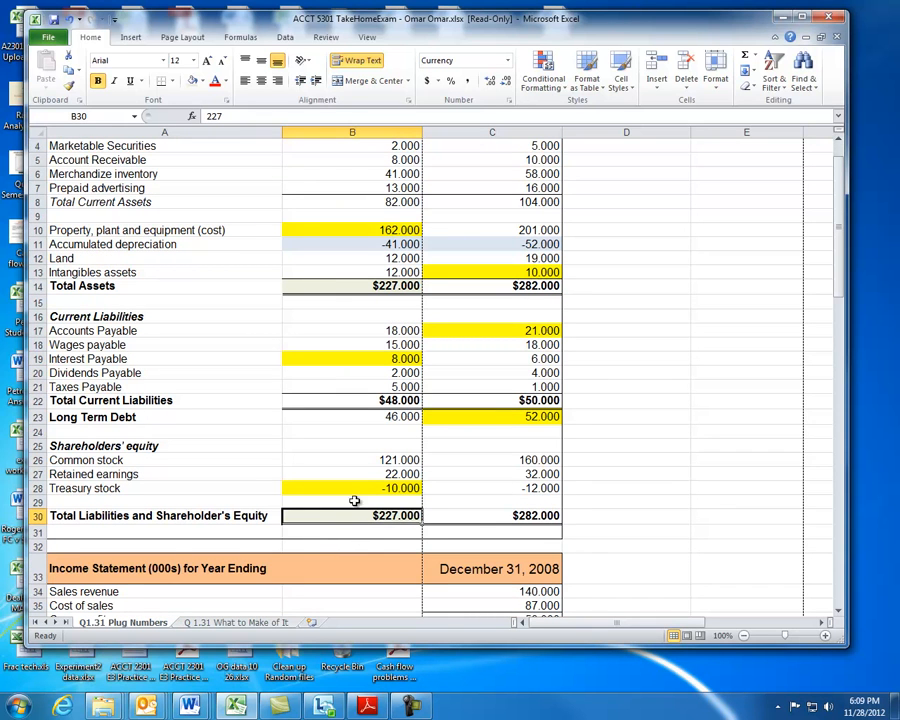
pyautogui.click(351, 417)
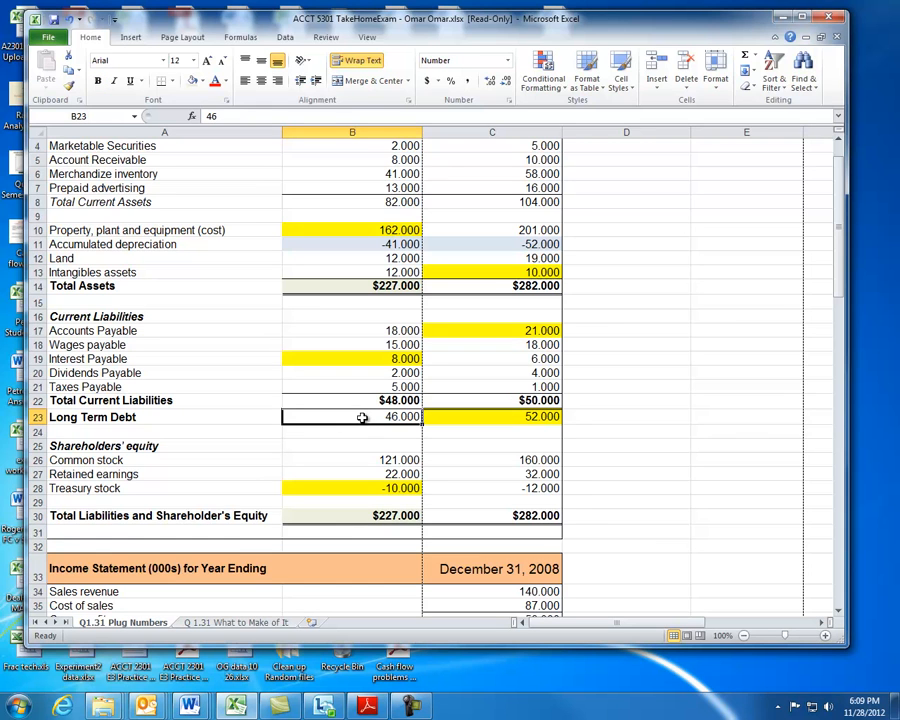
pyautogui.moveTo(377, 465)
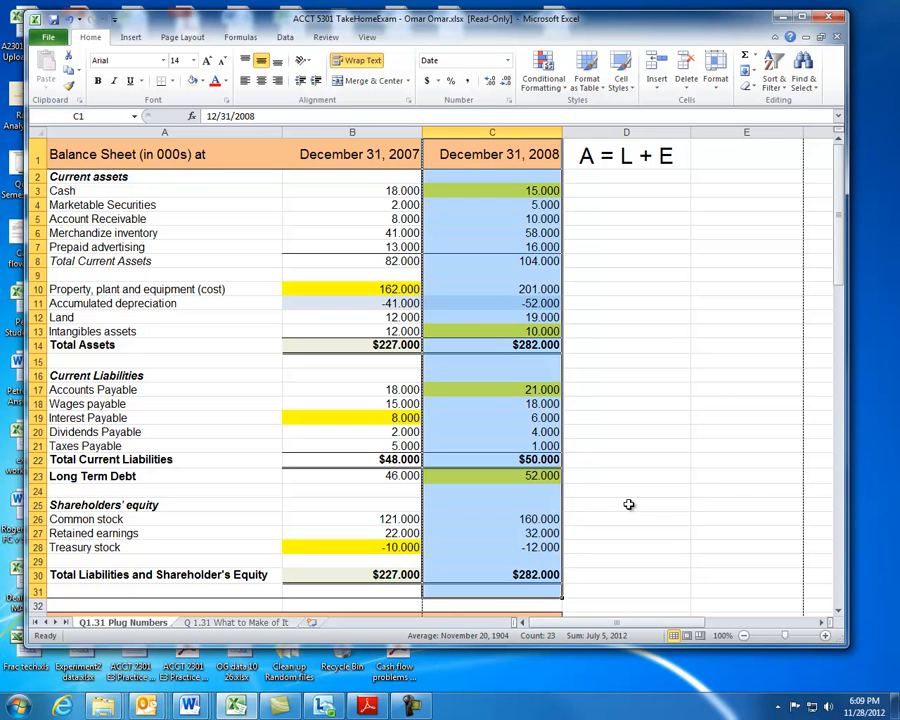
# Review 2008 sales, cost of sales, depreciation of 11, the no-sale note and accumulated depreciation -52.
pyautogui.scroll(-3)
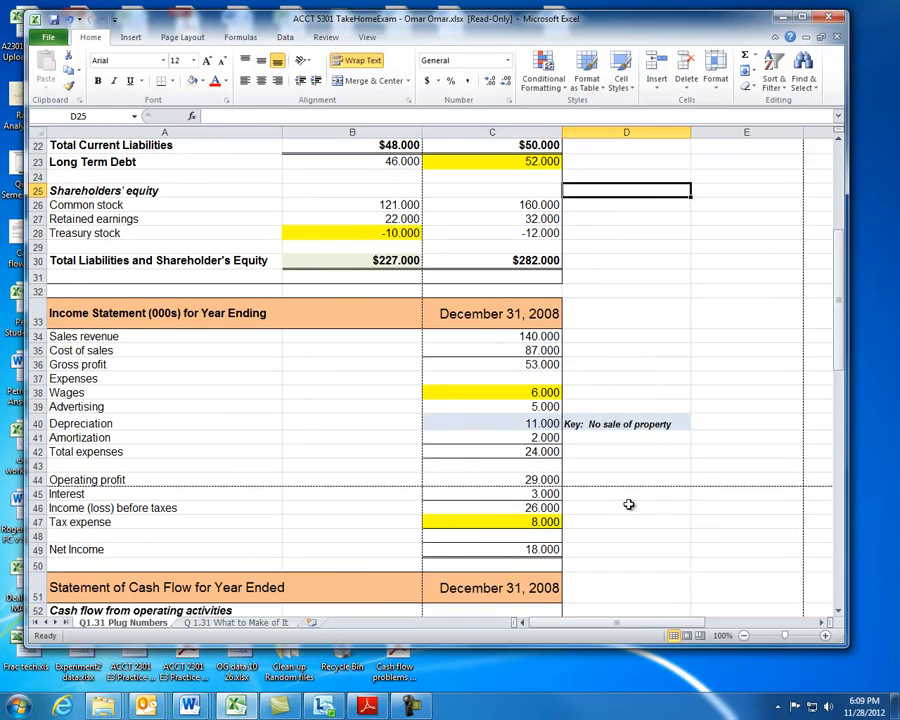
pyautogui.scroll(-3)
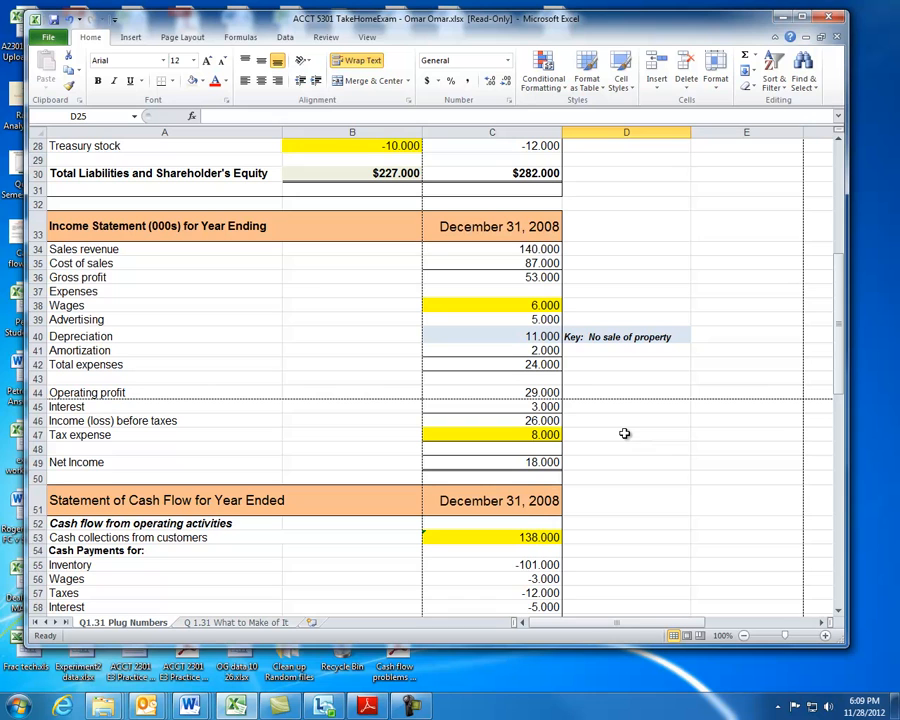
pyautogui.moveTo(593, 395)
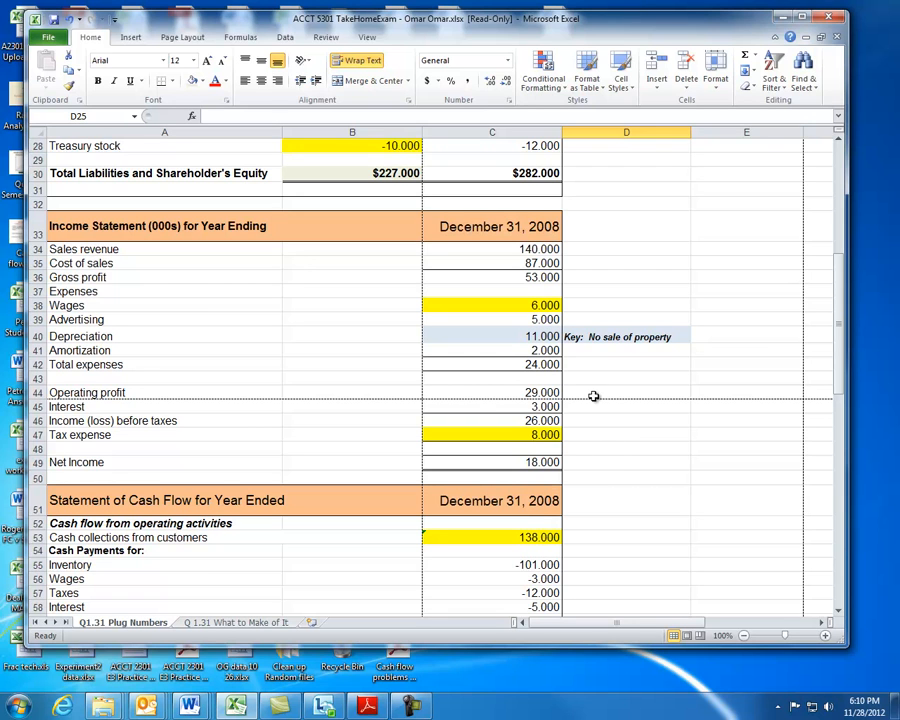
pyautogui.moveTo(590, 396)
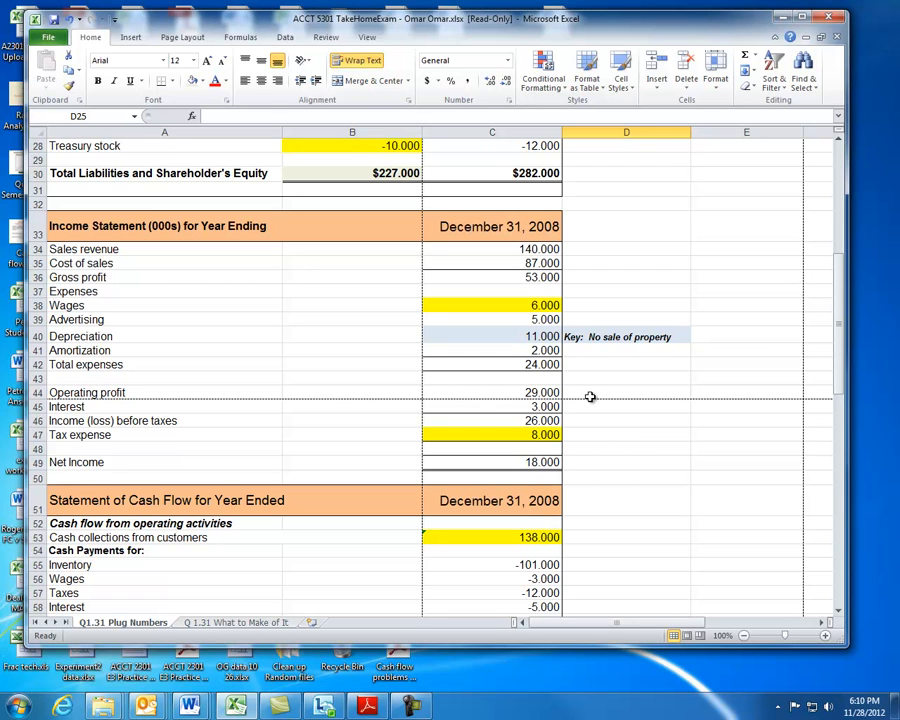
pyautogui.click(491, 248)
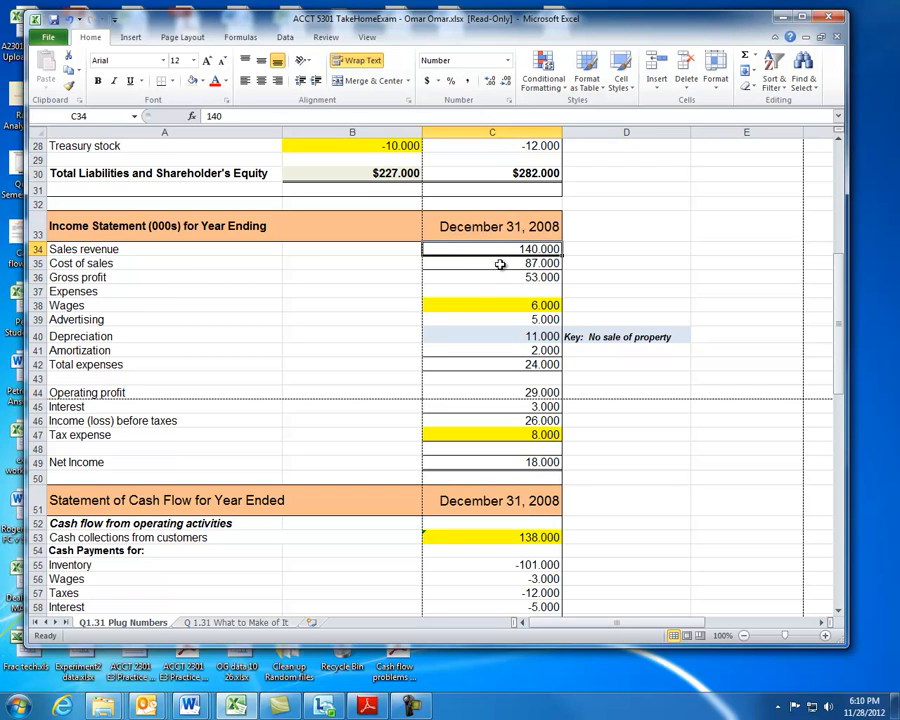
pyautogui.click(491, 263)
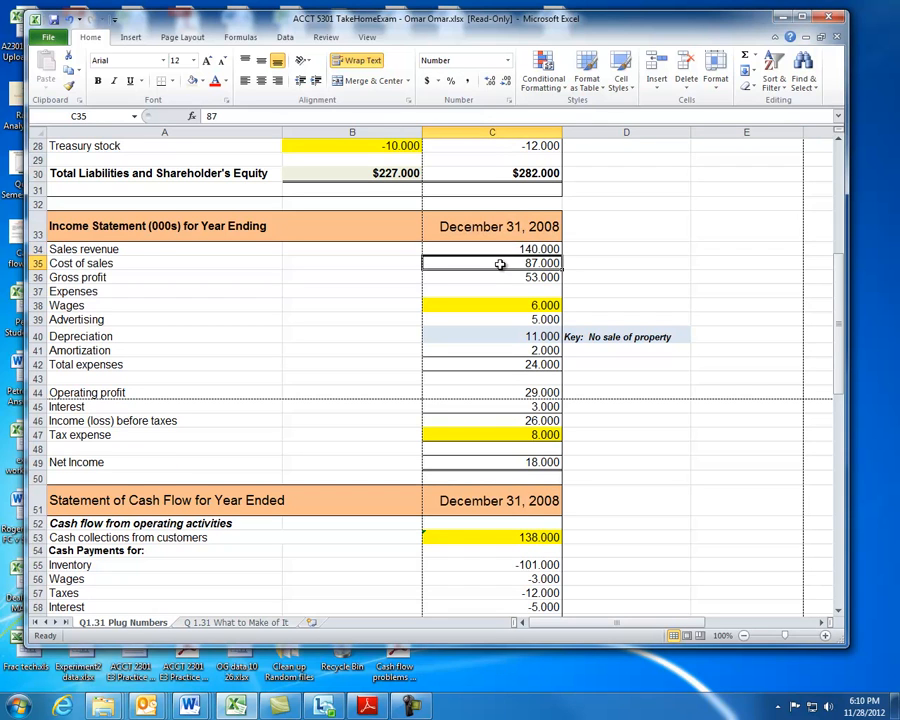
pyautogui.moveTo(485, 342)
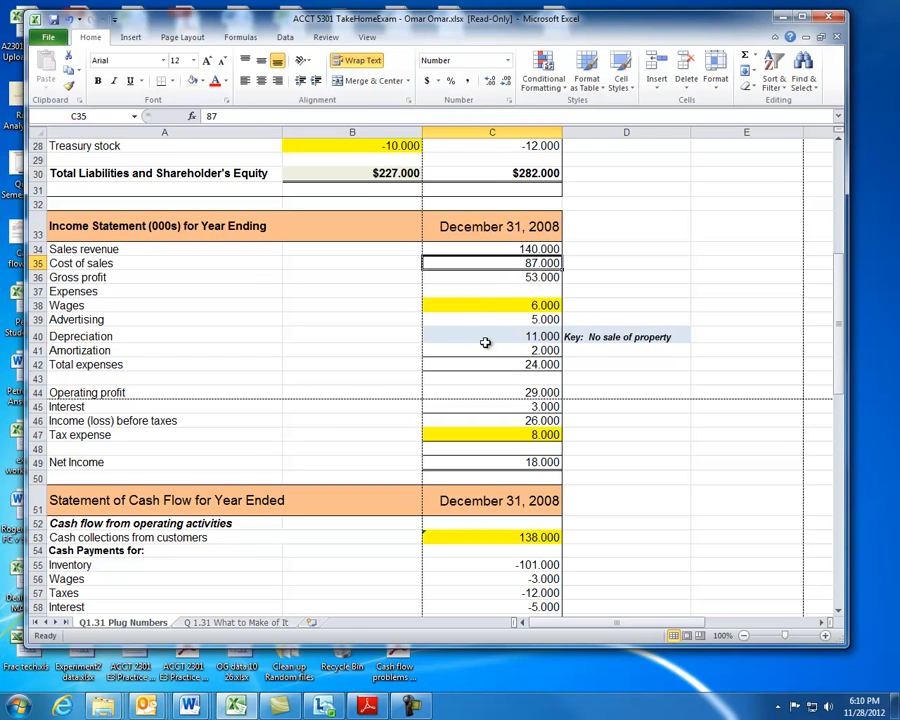
pyautogui.moveTo(485, 357)
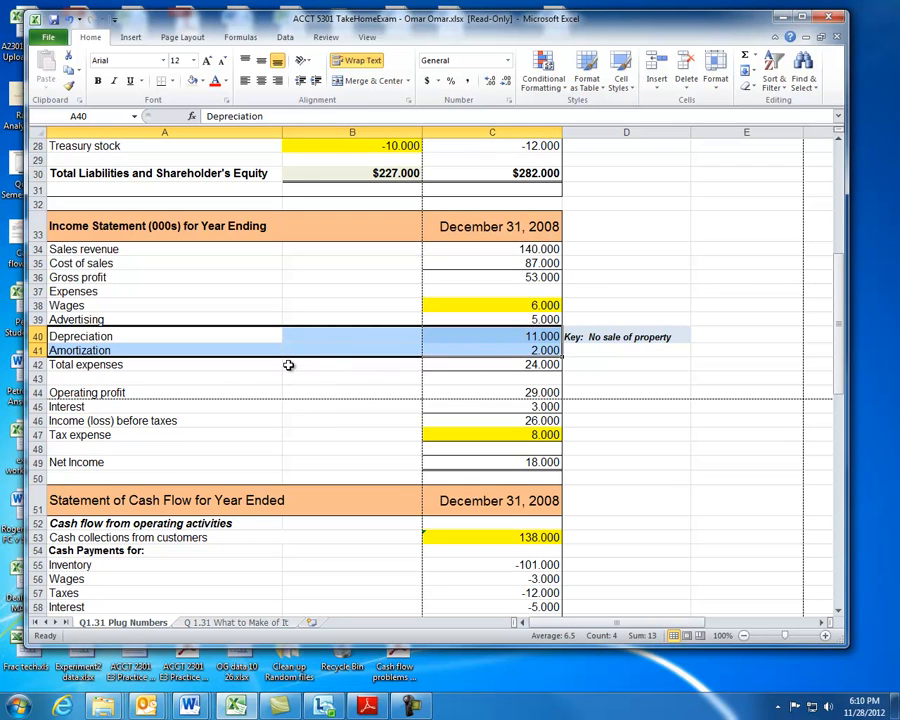
pyautogui.click(491, 336)
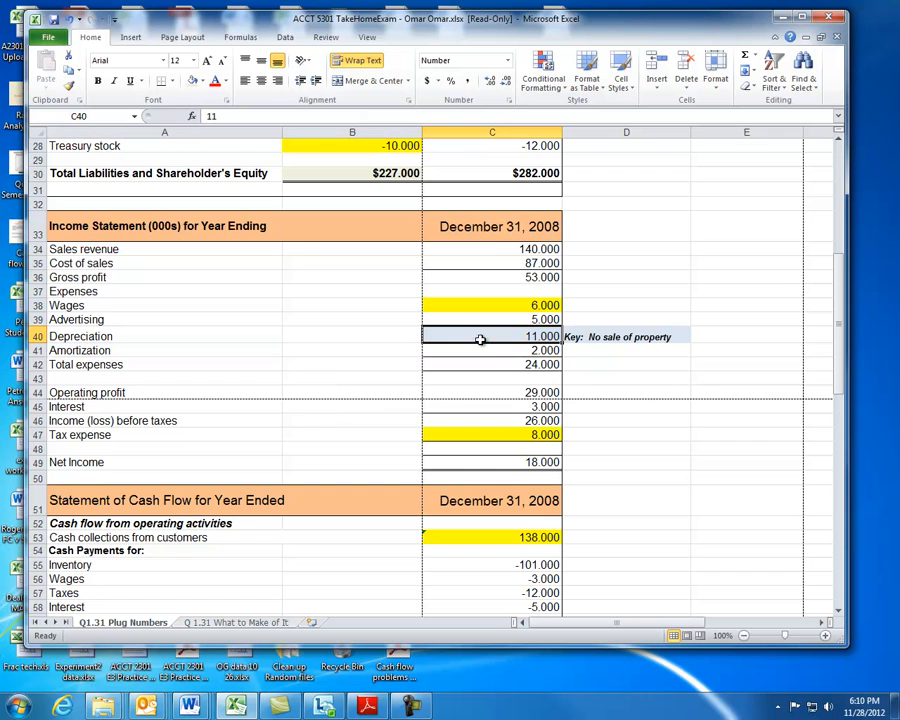
pyautogui.moveTo(505, 348)
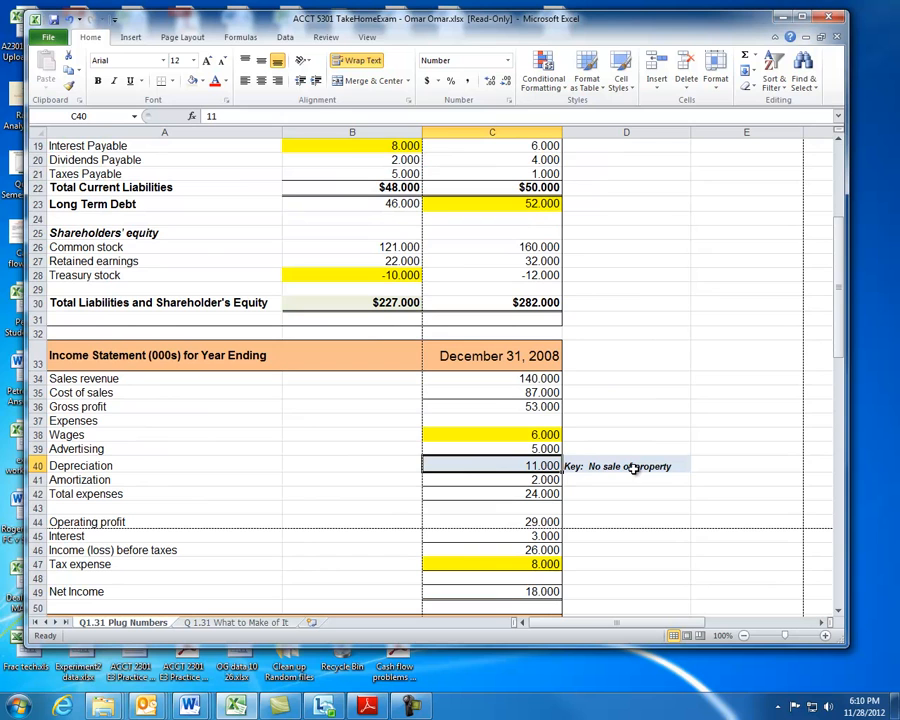
pyautogui.click(625, 465)
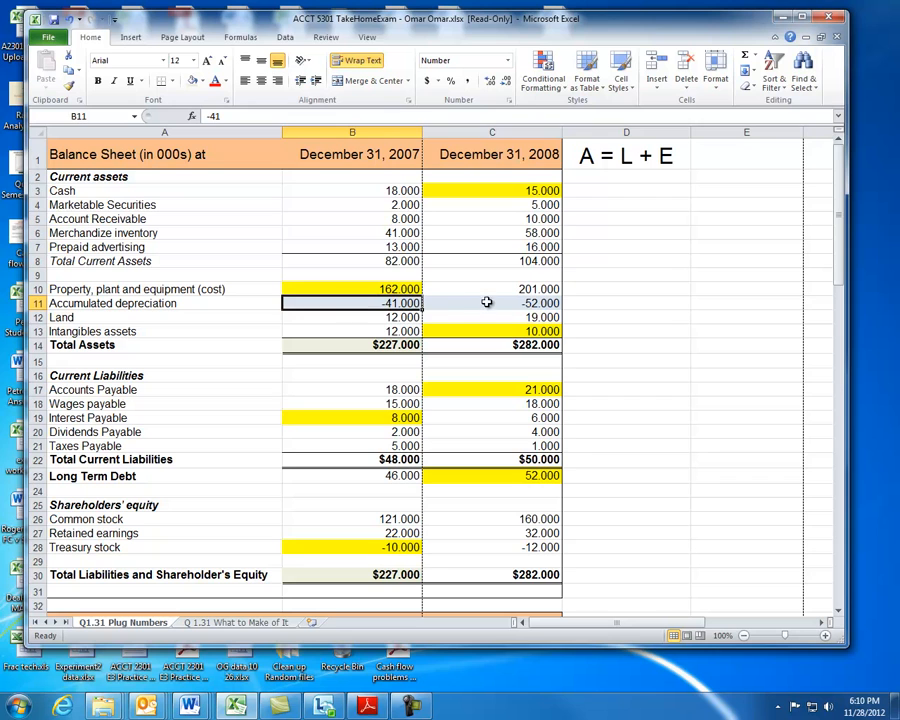
pyautogui.click(491, 302)
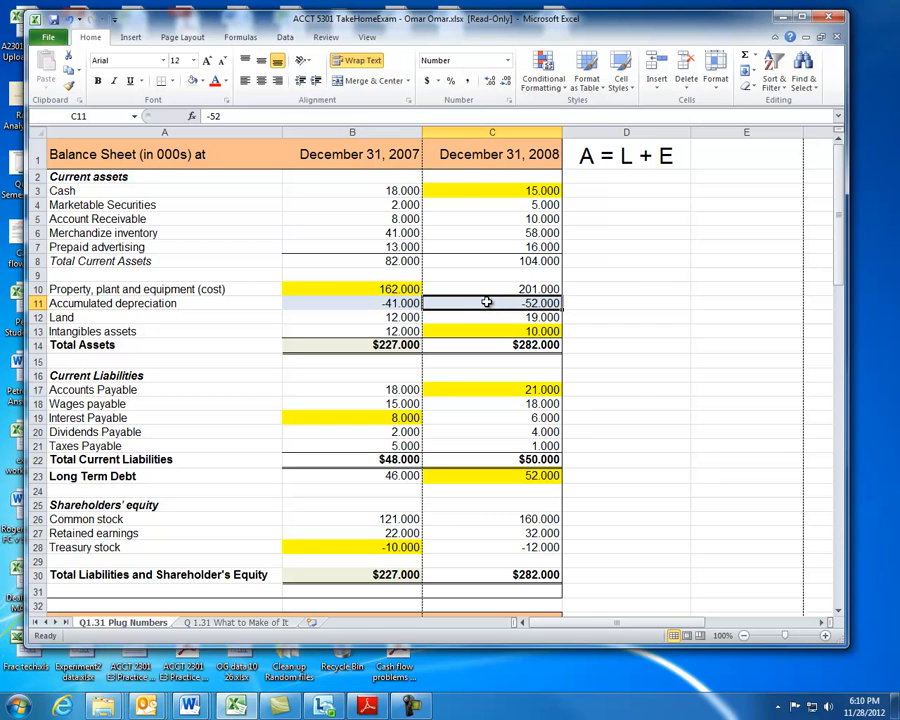
pyautogui.moveTo(390, 302)
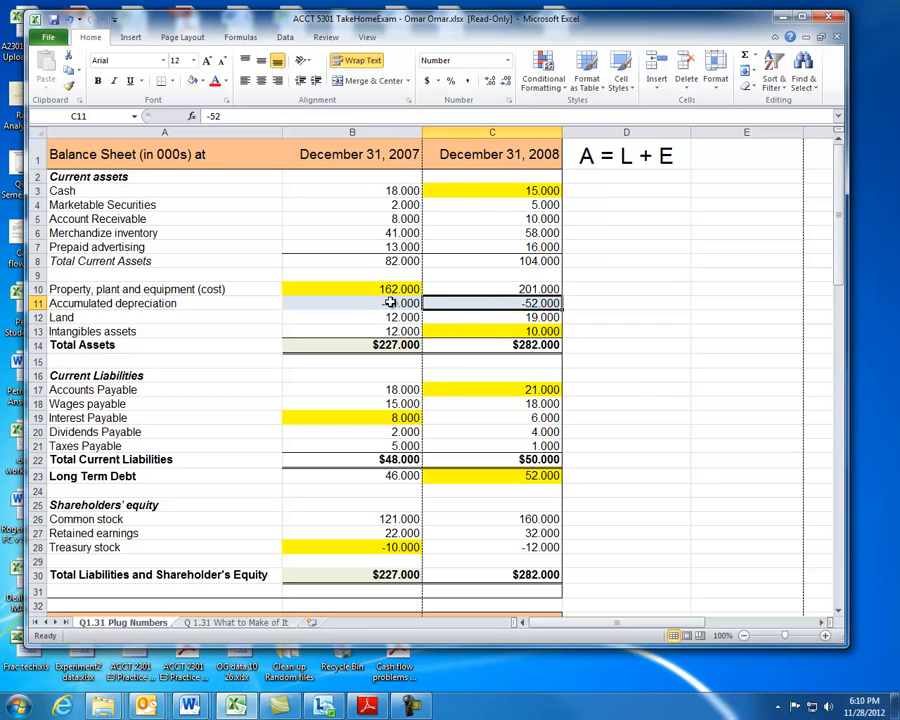
# Check the 2008 income before taxes, Net Income and plugged tax expense formulas.
pyautogui.scroll(-3)
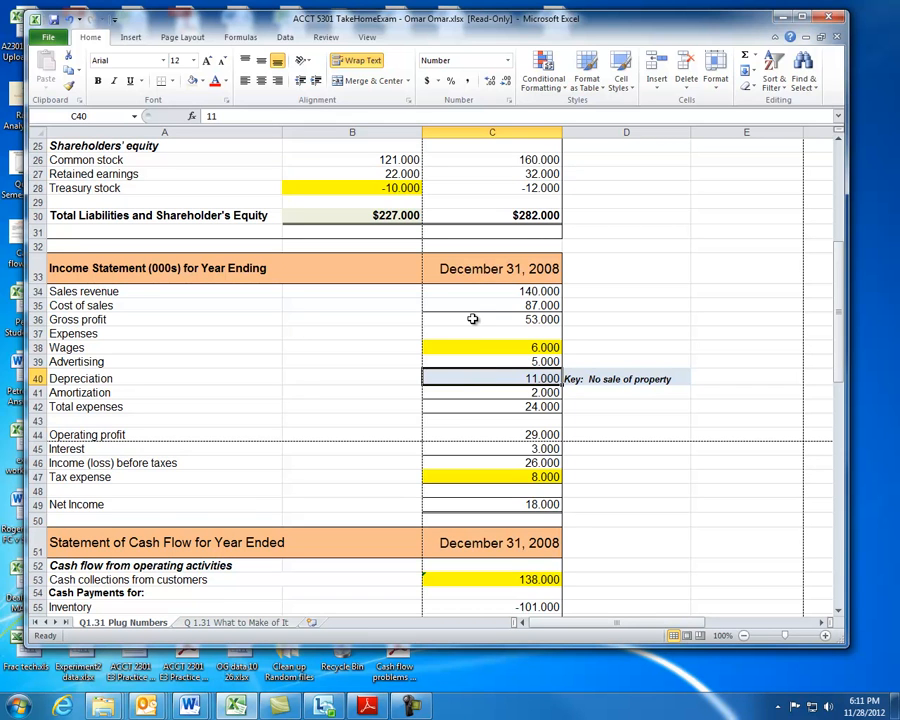
pyautogui.scroll(-3)
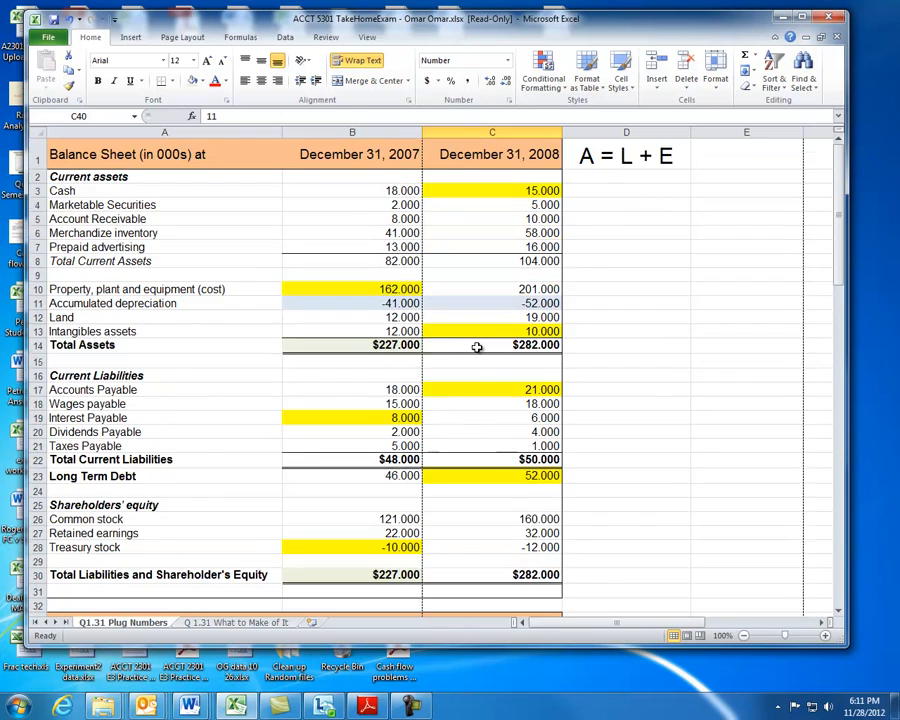
pyautogui.scroll(-3)
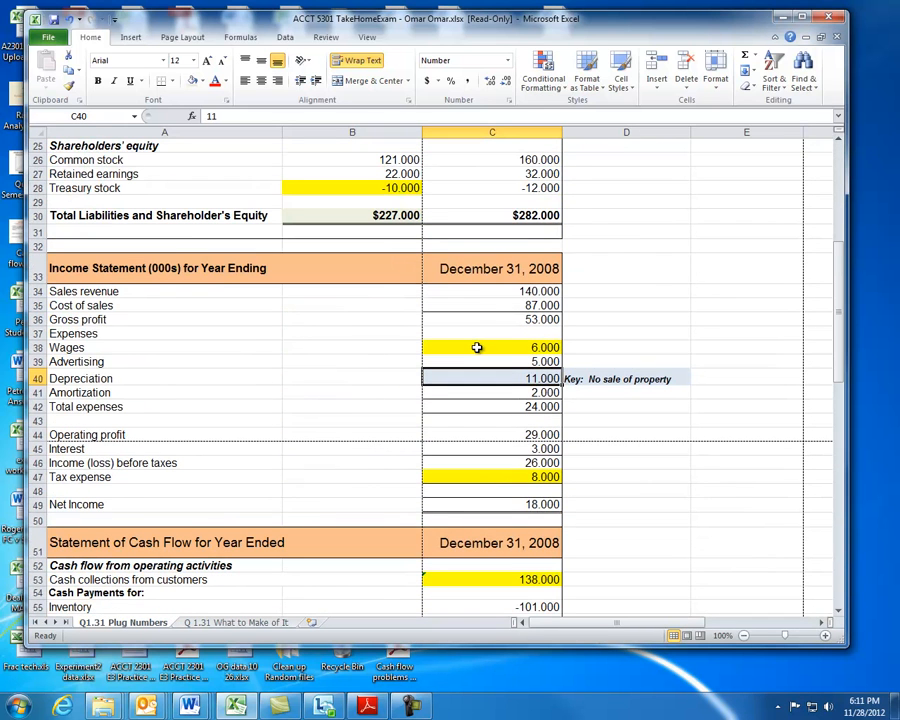
pyautogui.scroll(-3)
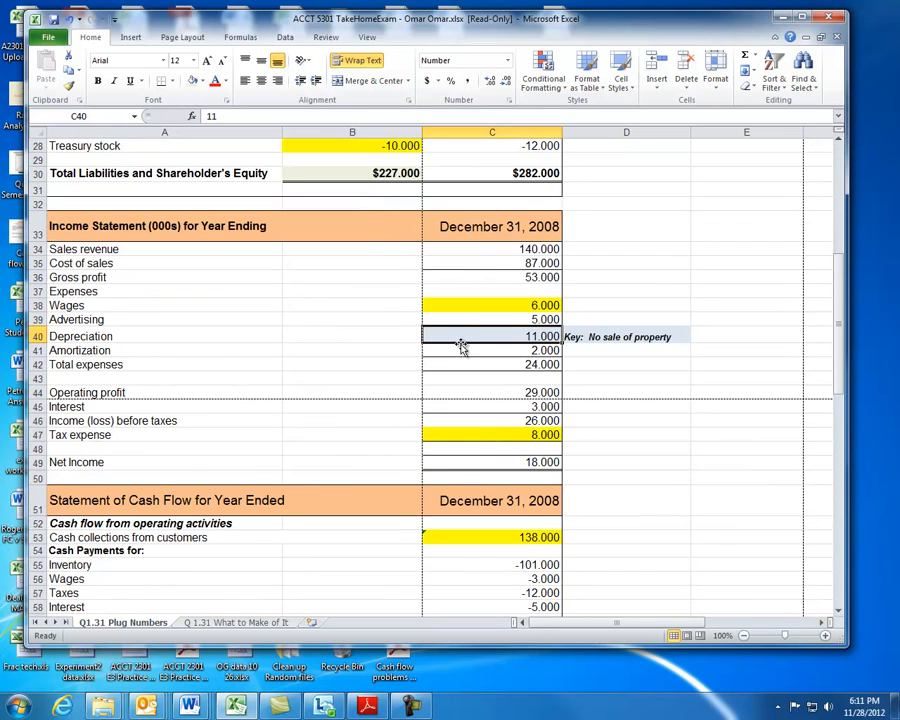
pyautogui.moveTo(465, 335)
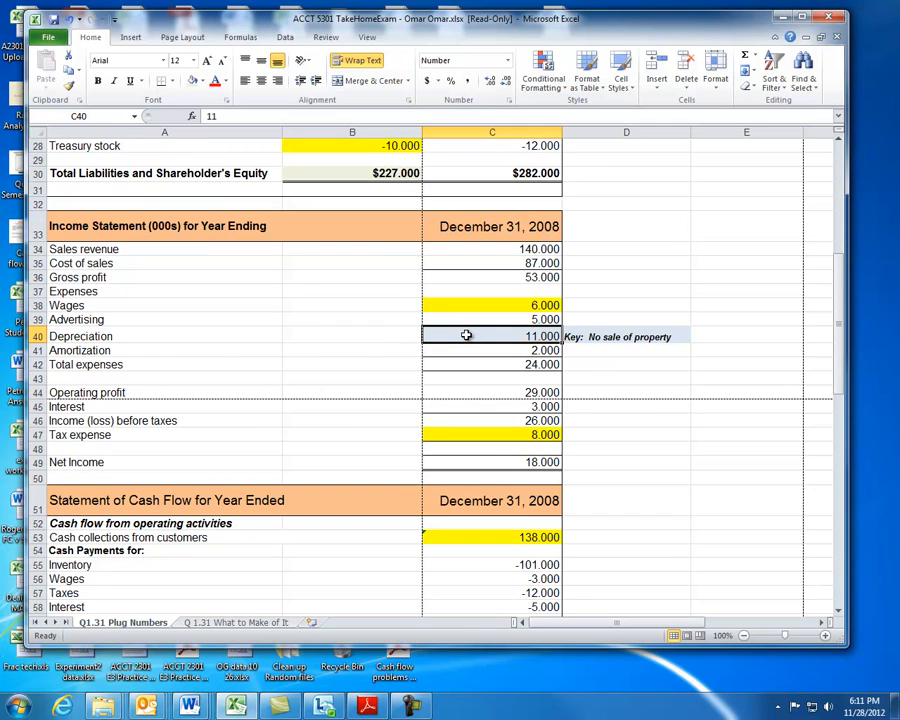
pyautogui.moveTo(470, 350)
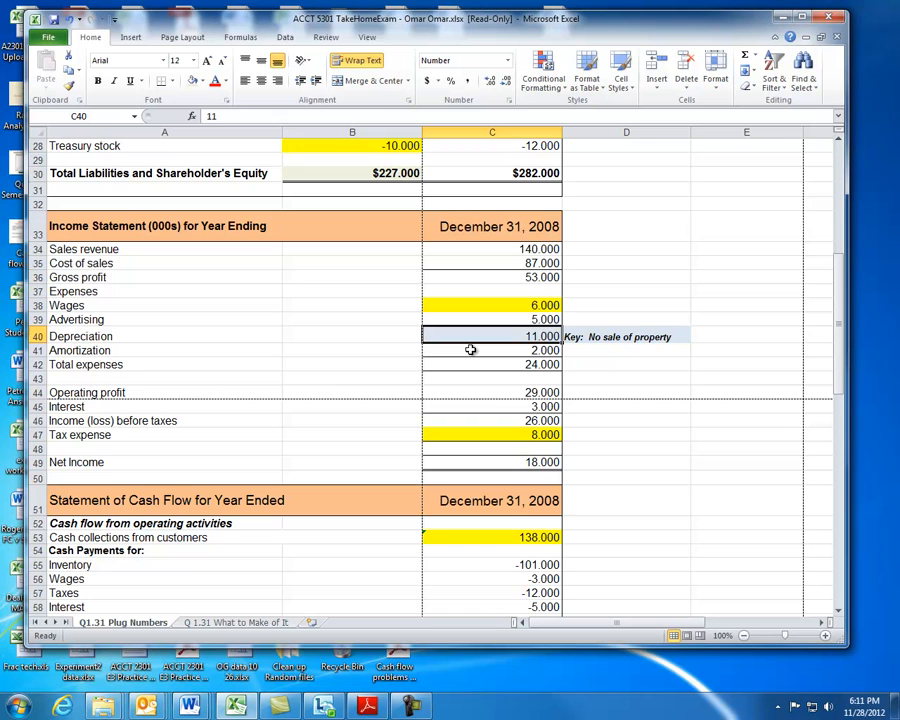
pyautogui.click(491, 350)
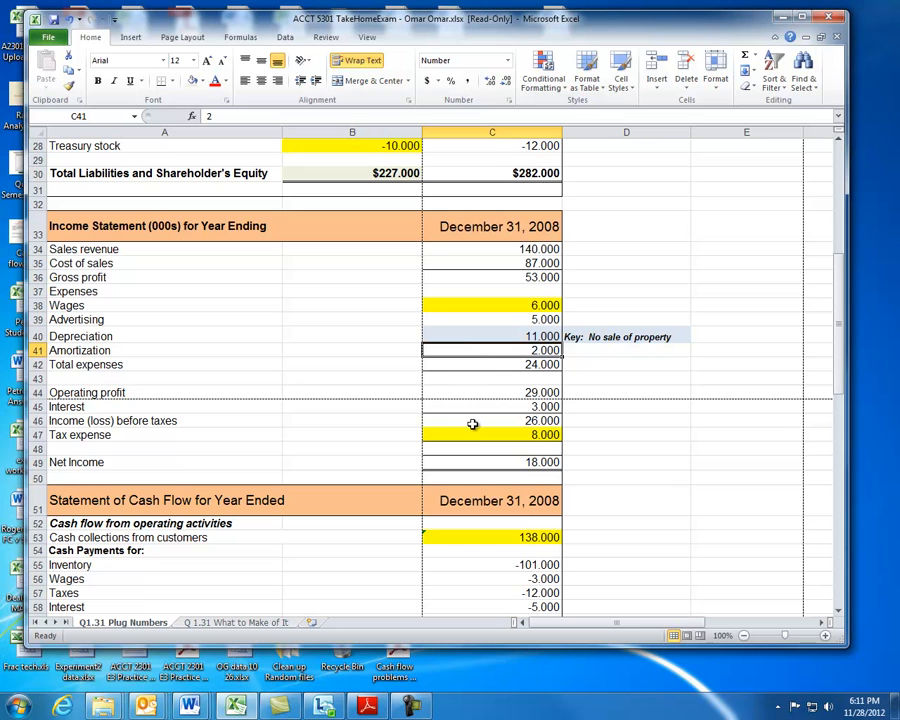
pyautogui.moveTo(486, 438)
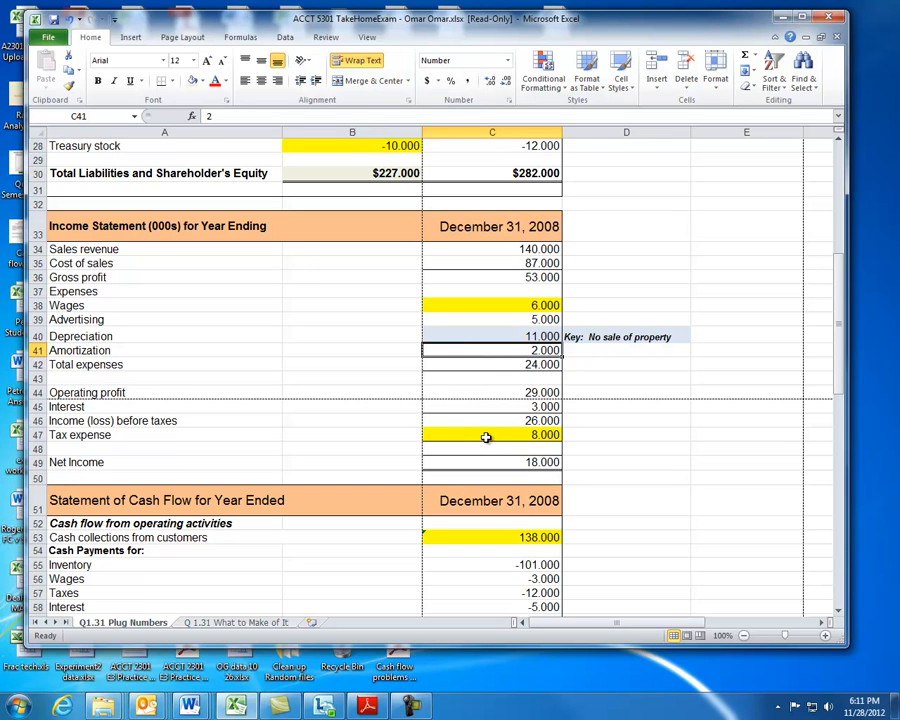
pyautogui.click(490, 420)
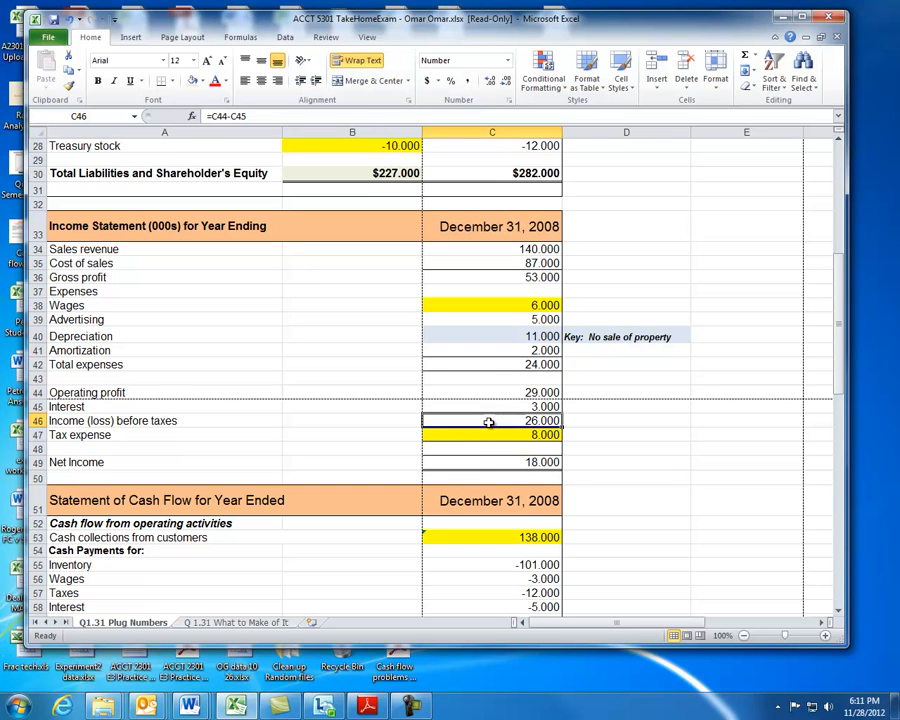
pyautogui.click(491, 462)
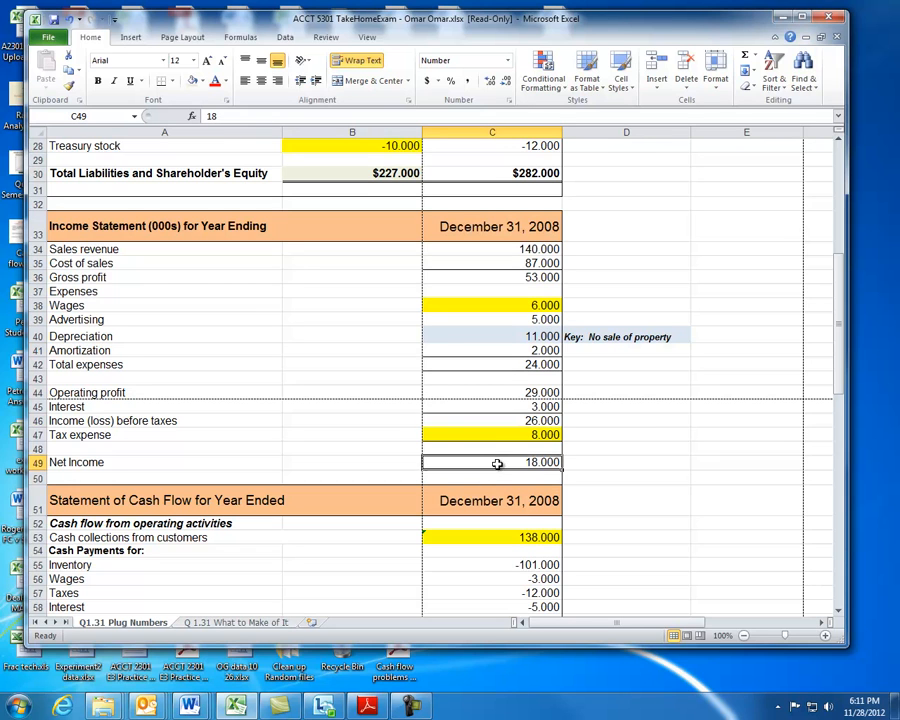
pyautogui.click(491, 434)
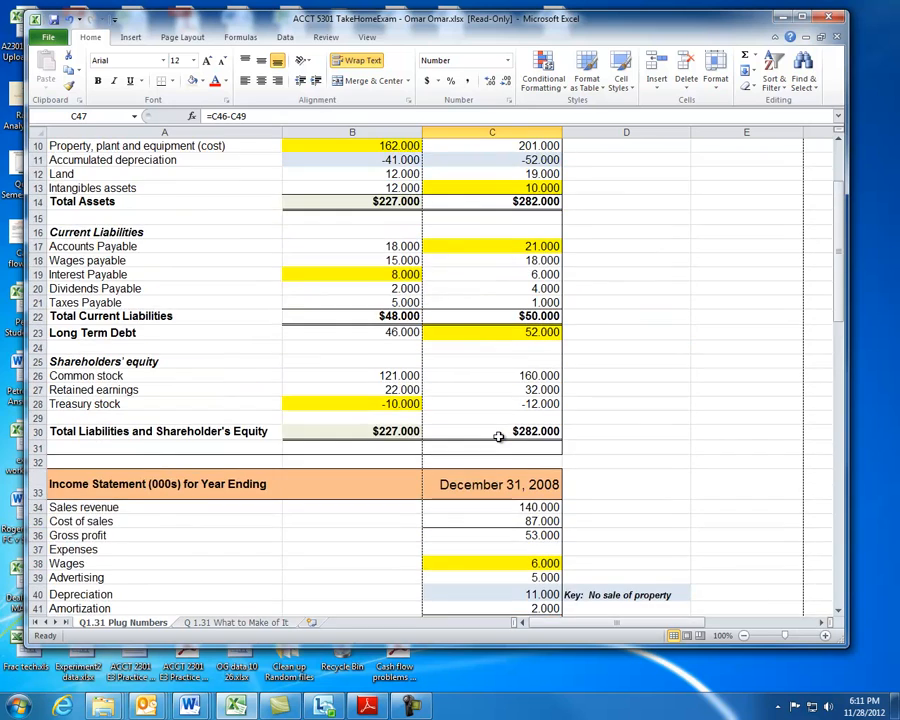
# Review cash flow net cash from financing and investing activities and the net cash flow calculation.
pyautogui.scroll(-3)
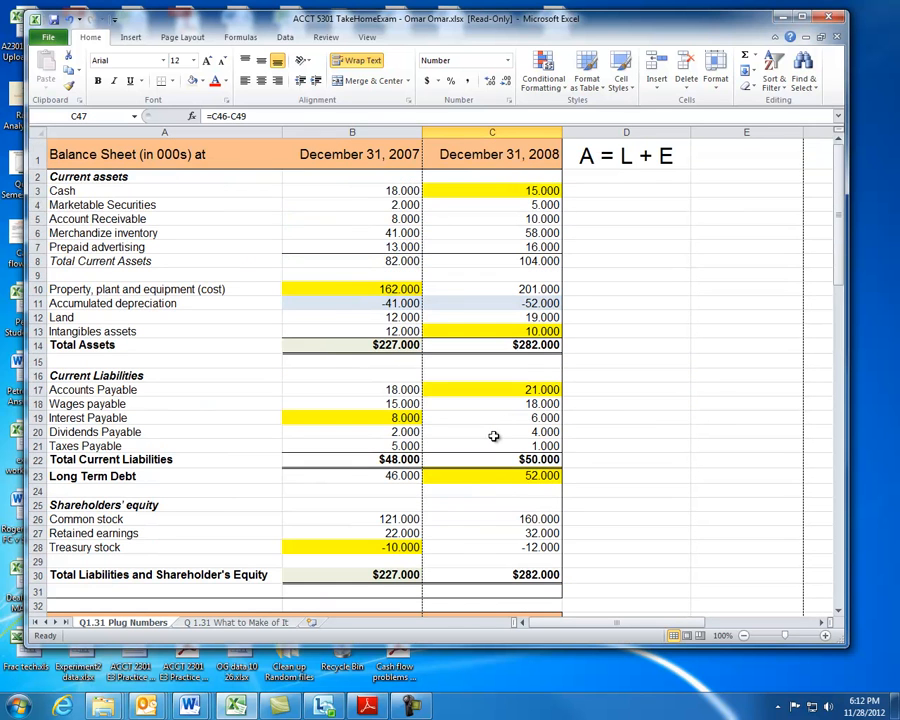
pyautogui.scroll(-3)
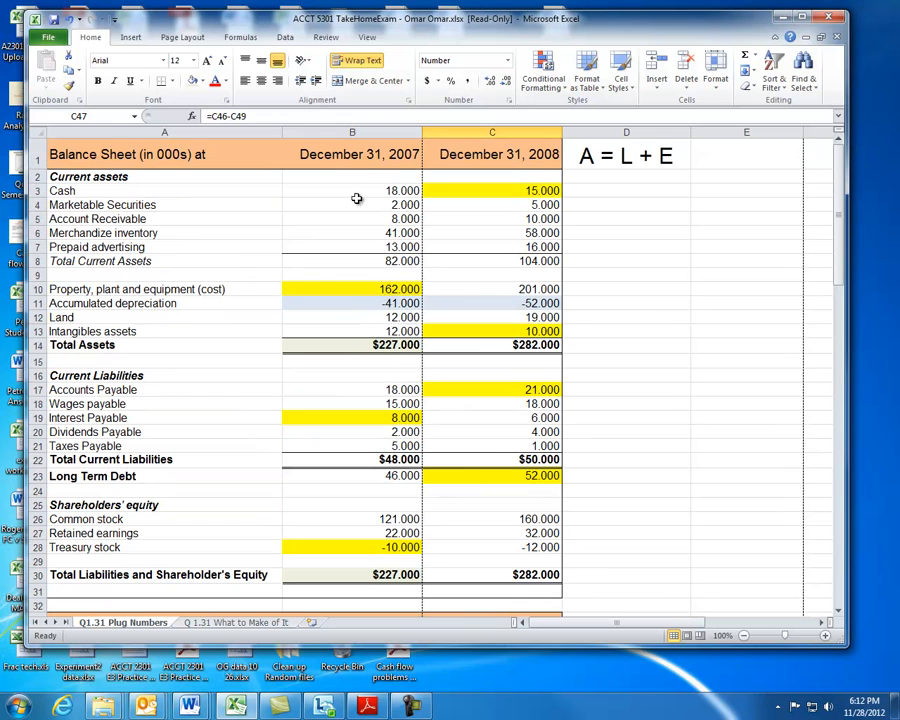
pyautogui.moveTo(360, 397)
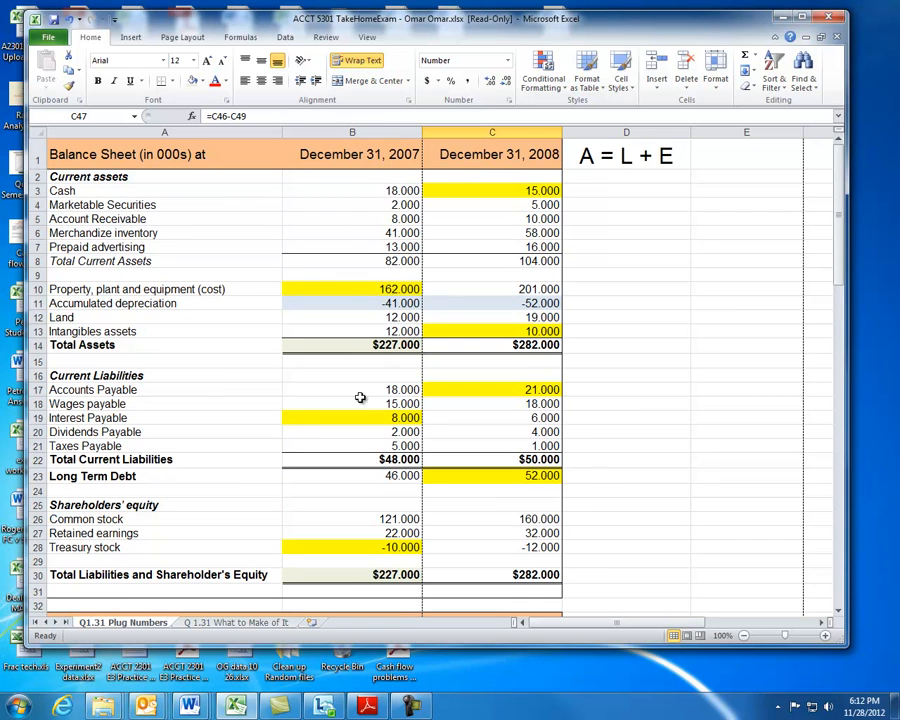
pyautogui.moveTo(470, 521)
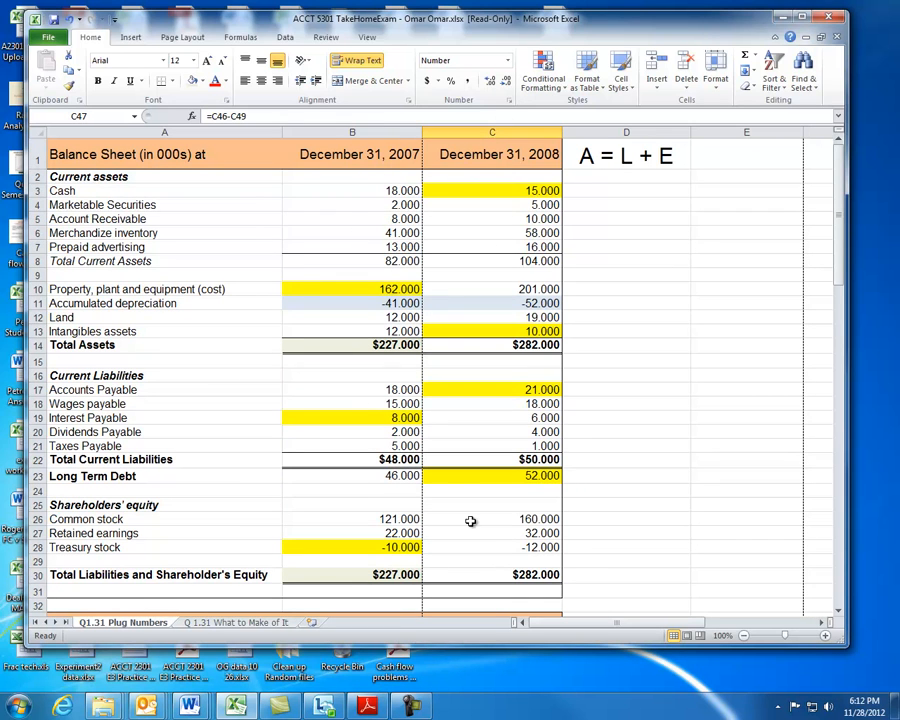
pyautogui.moveTo(443, 491)
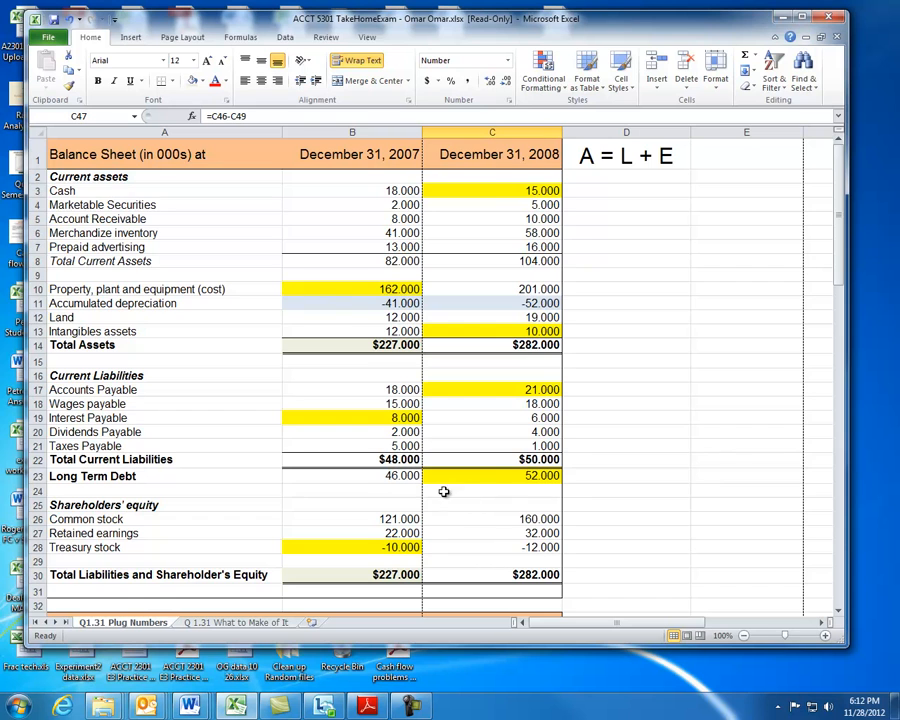
pyautogui.scroll(-3)
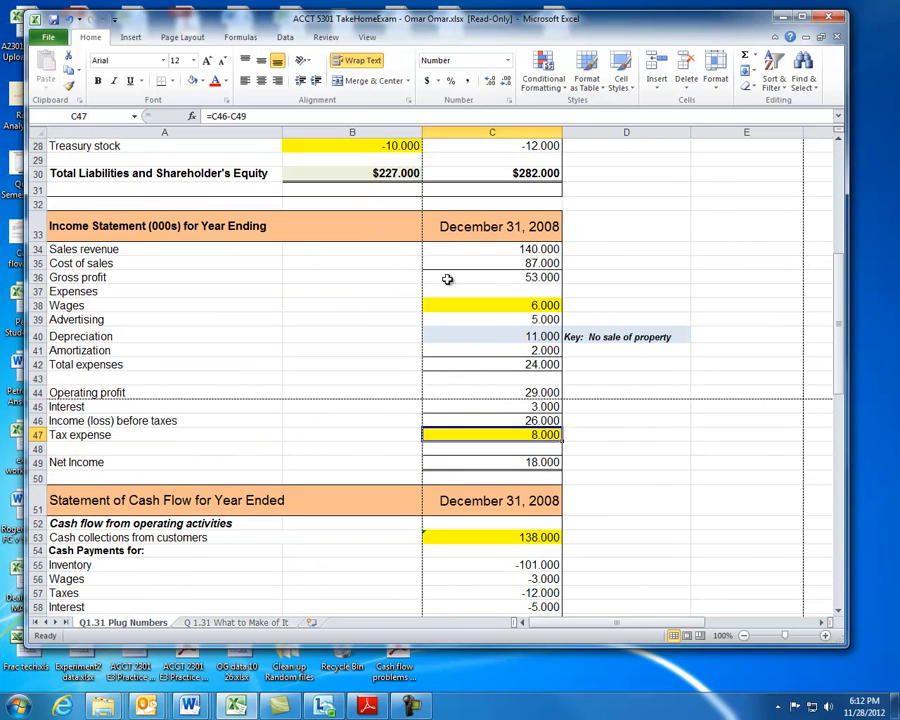
pyautogui.moveTo(476, 470)
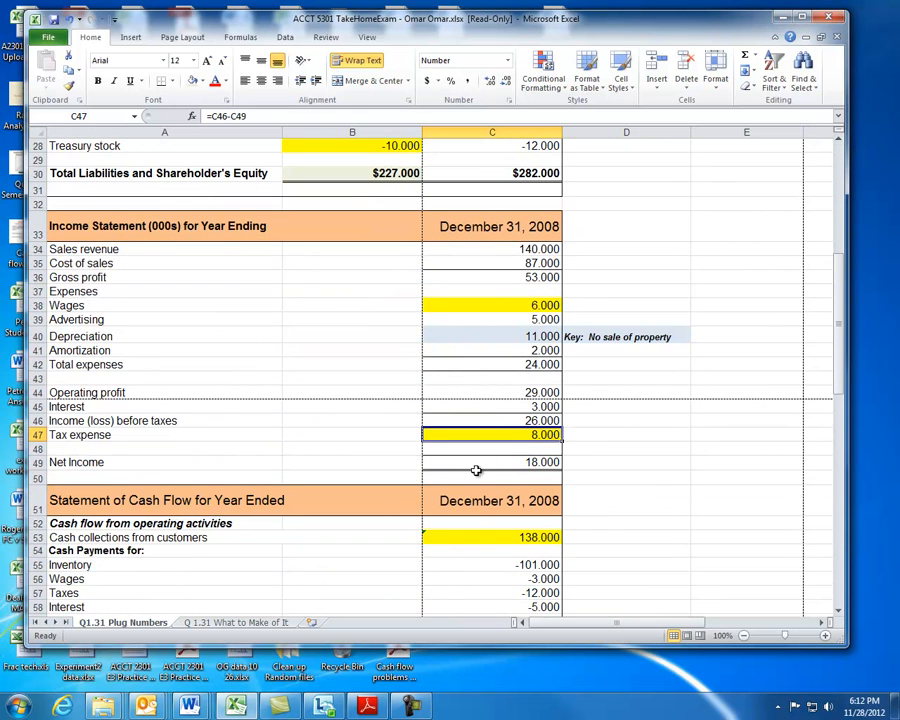
pyautogui.scroll(-3)
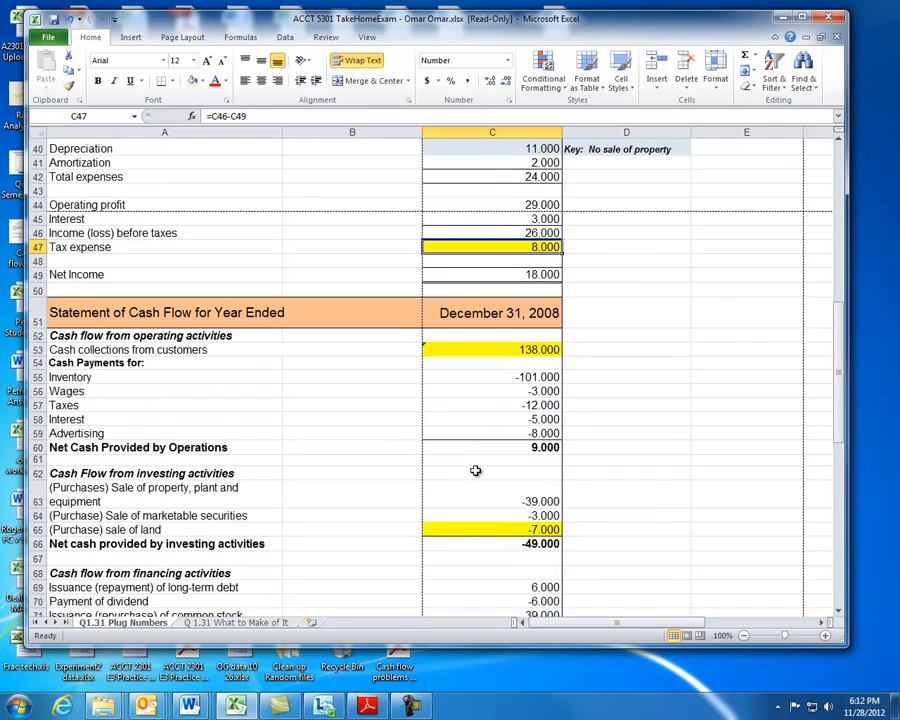
pyautogui.scroll(-3)
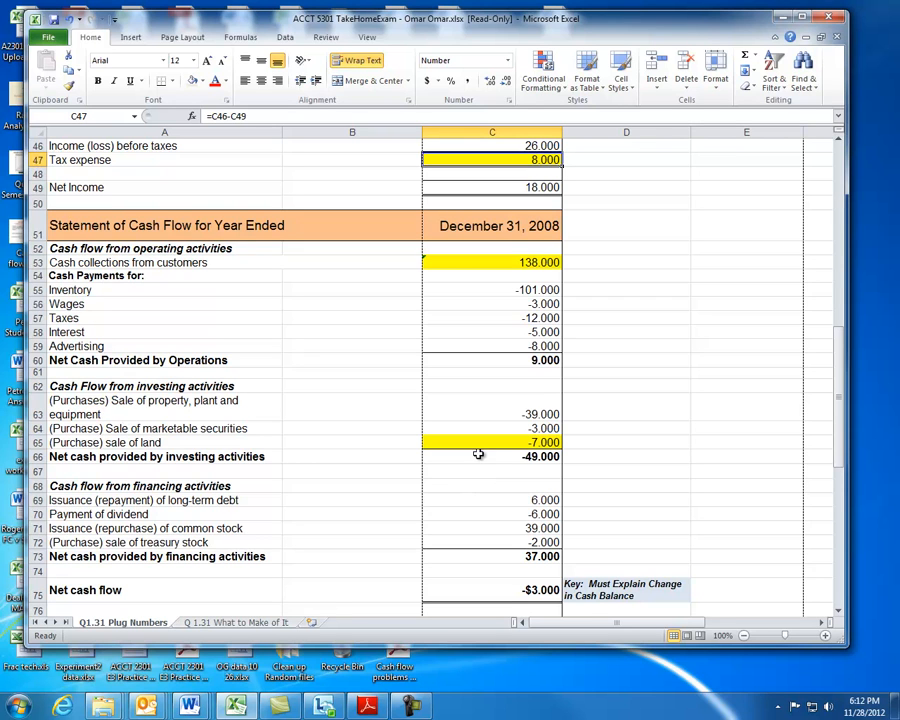
pyautogui.moveTo(70, 380)
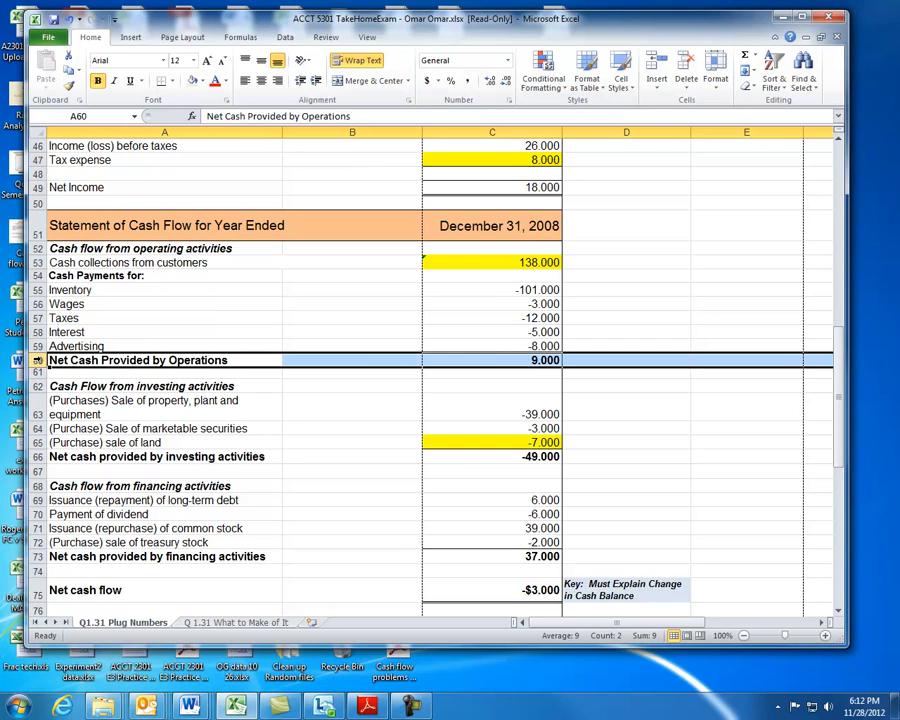
pyautogui.click(157, 456)
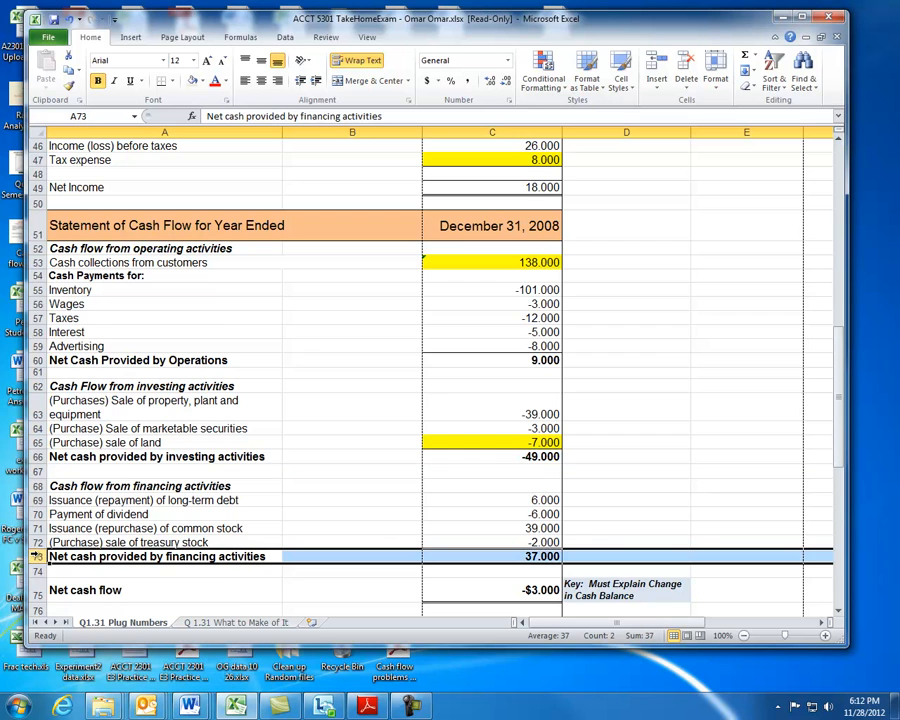
pyautogui.scroll(-3)
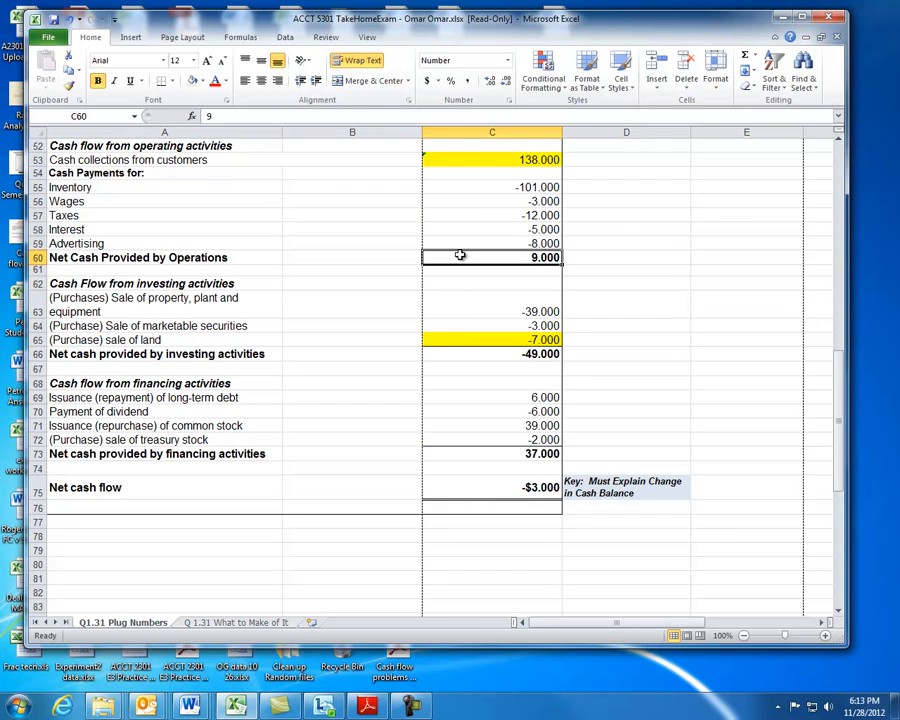
pyautogui.click(491, 353)
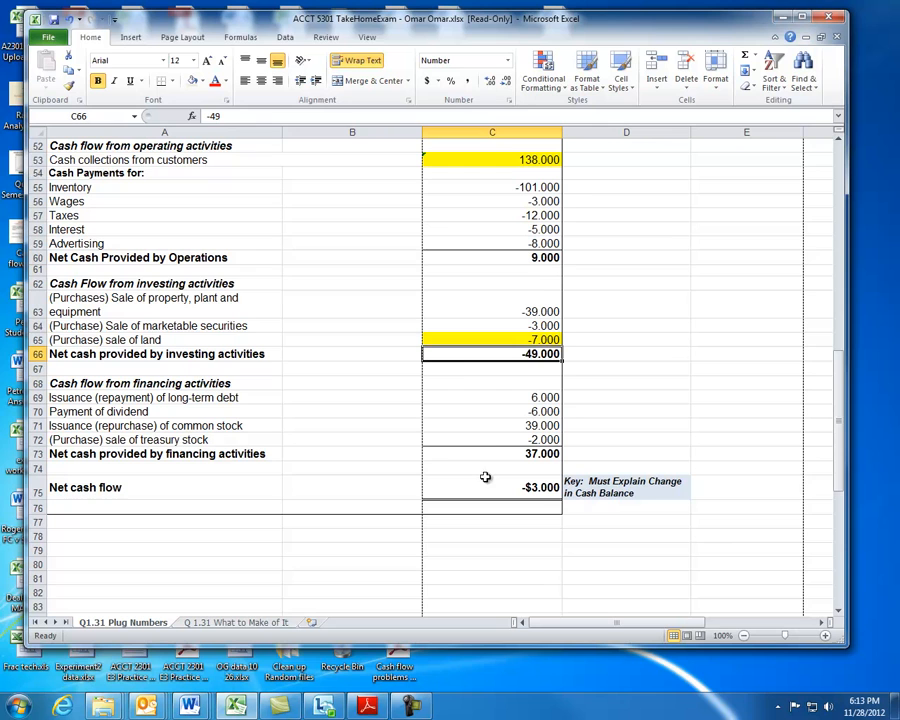
pyautogui.click(491, 453)
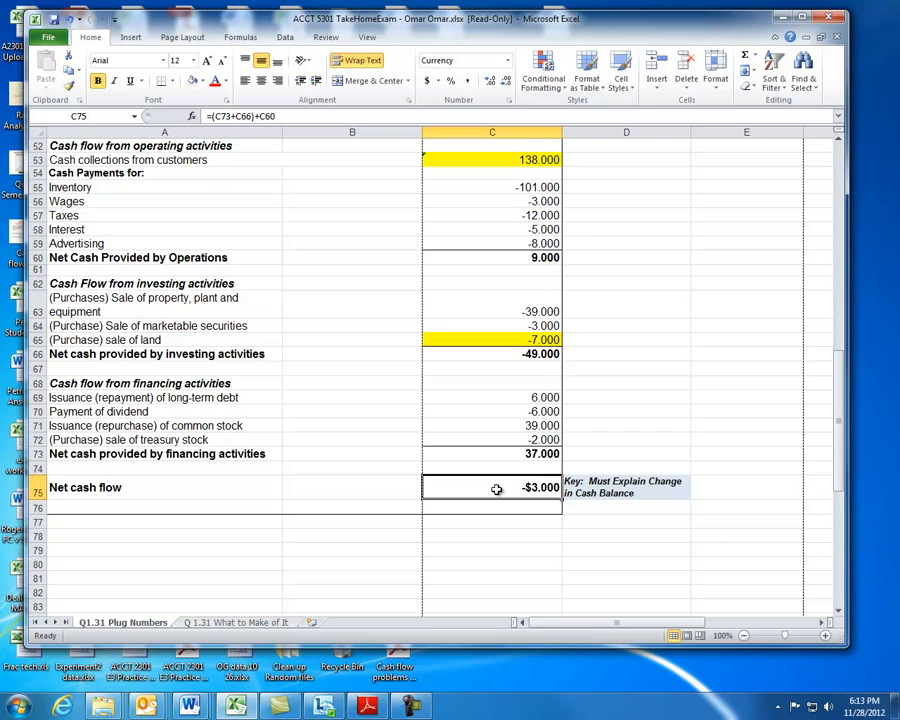
# Compare the 2007 cash balance with the plugged 2008 cash formula and revisit Net Income.
pyautogui.scroll(-3)
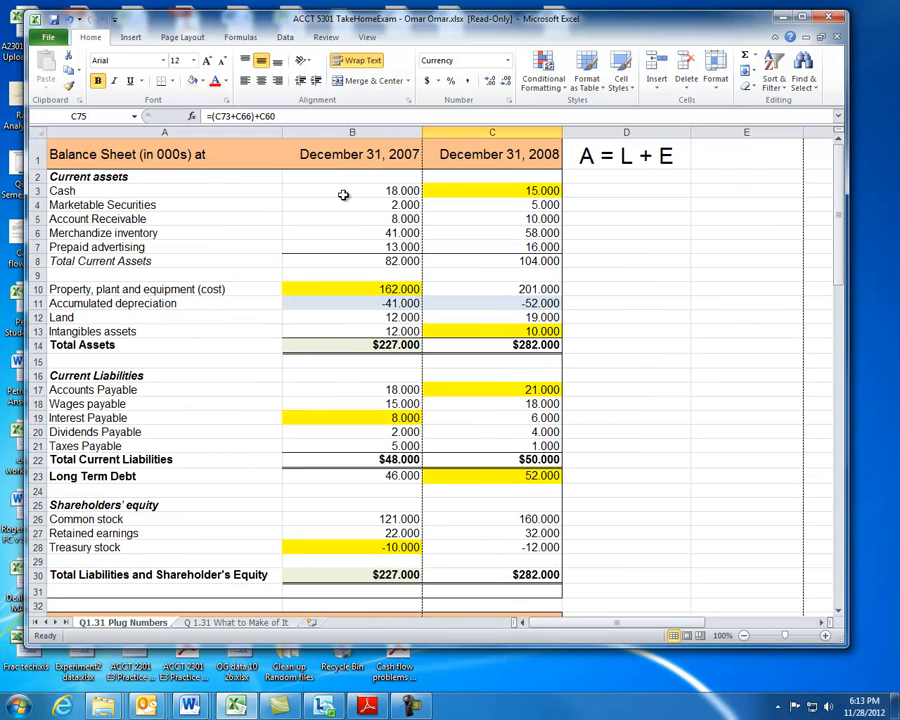
pyautogui.click(352, 190)
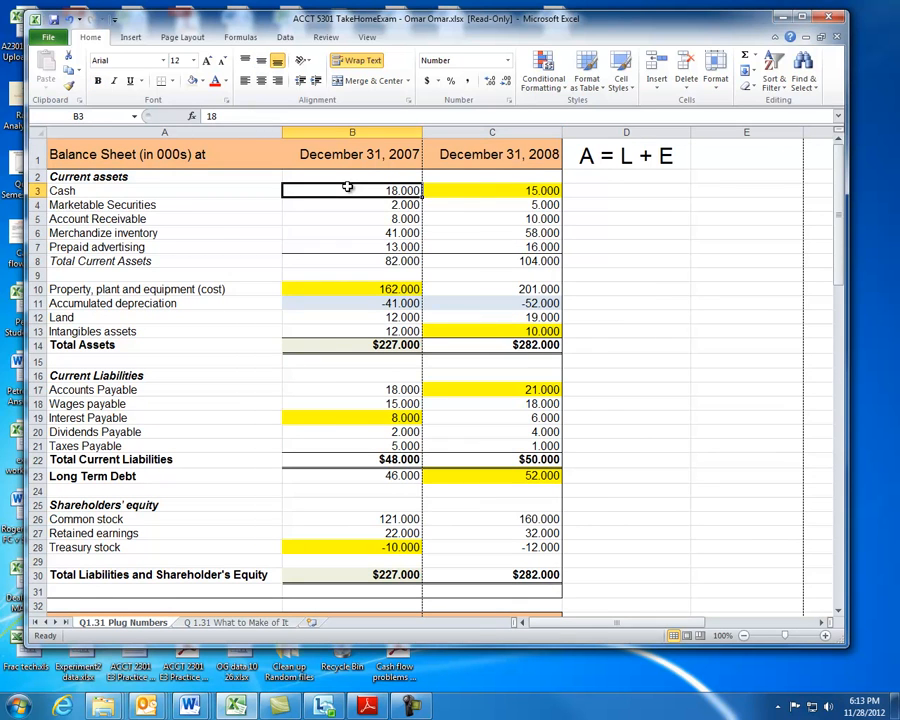
pyautogui.click(492, 190)
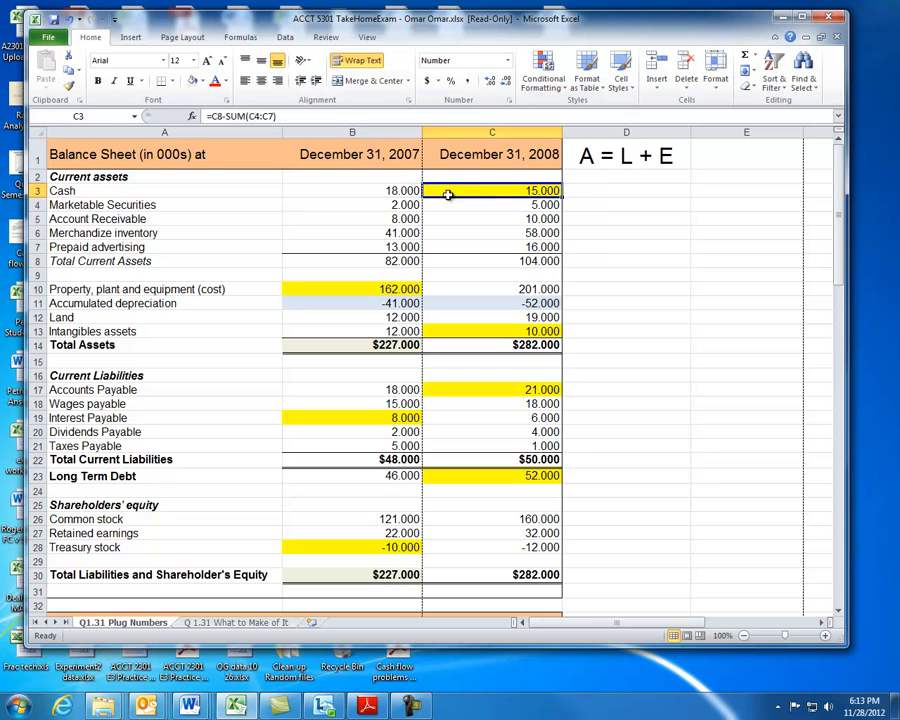
pyautogui.moveTo(581, 210)
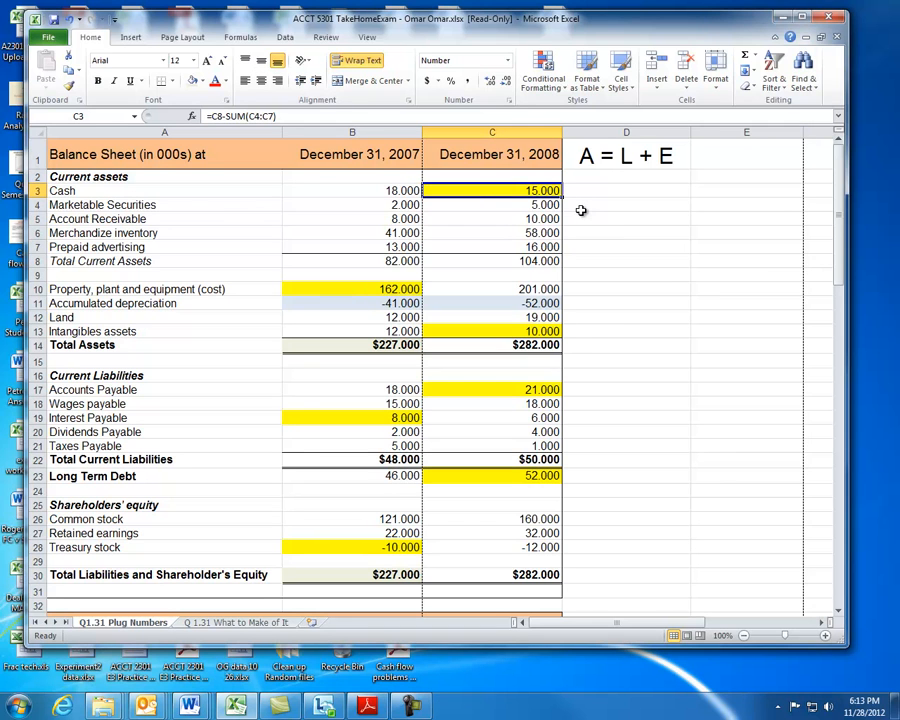
pyautogui.moveTo(398, 191)
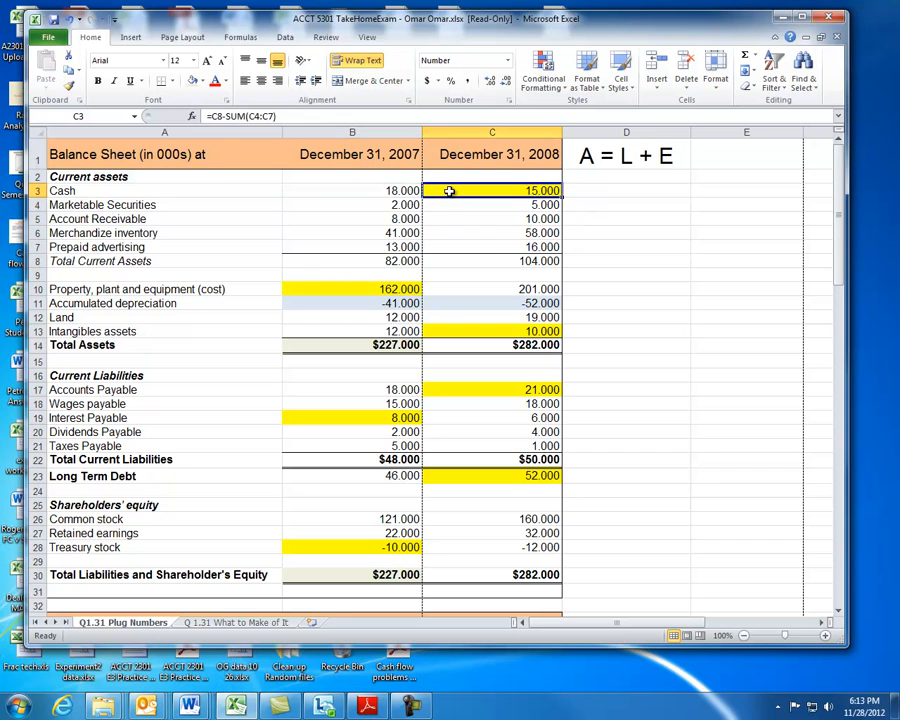
pyautogui.scroll(-3)
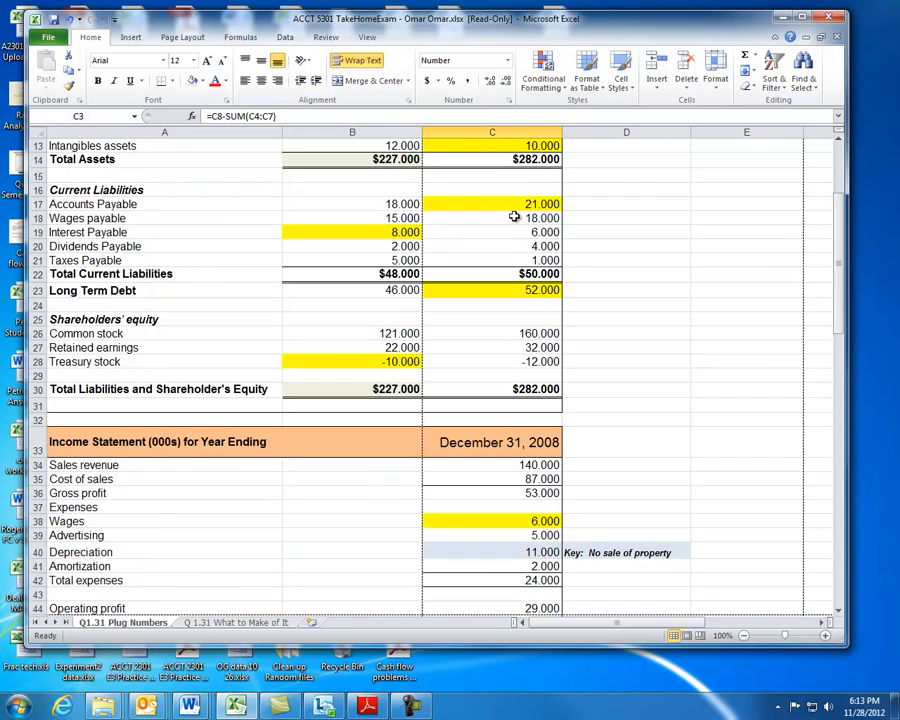
pyautogui.scroll(-3)
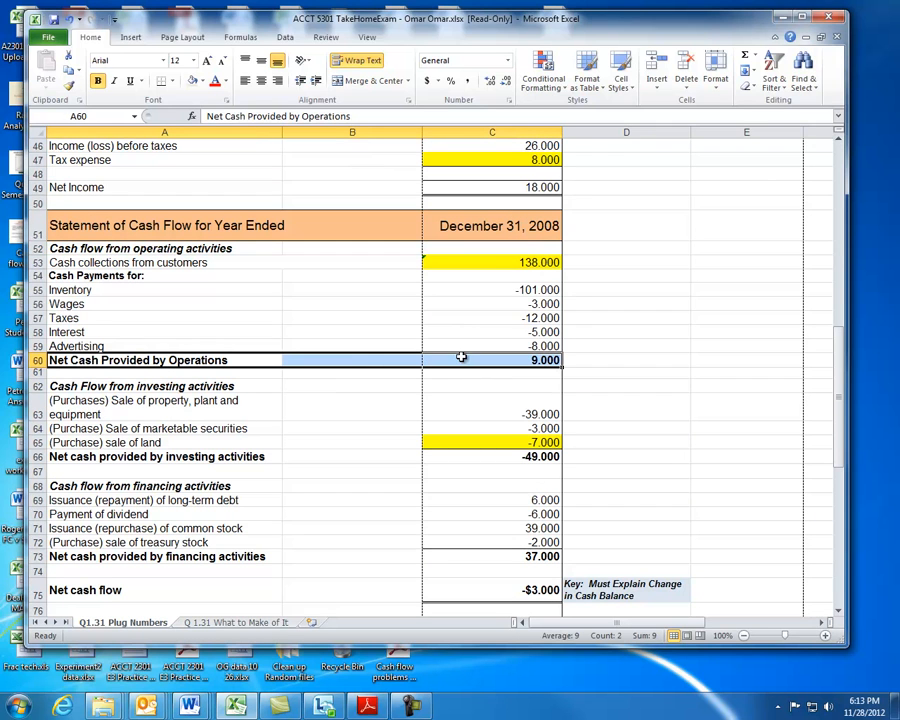
pyautogui.moveTo(527, 362)
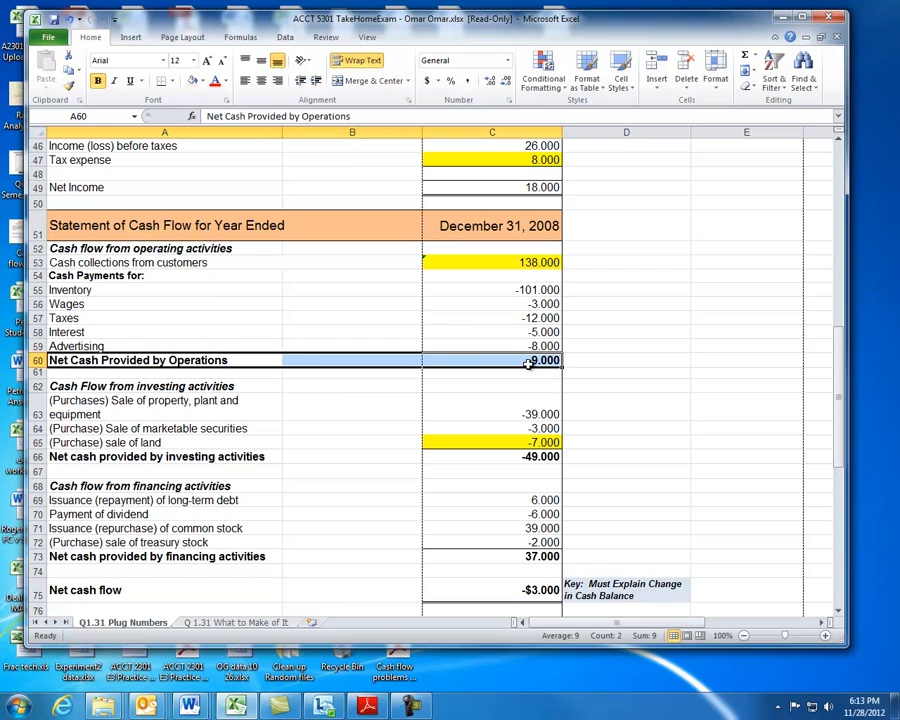
pyautogui.click(165, 187)
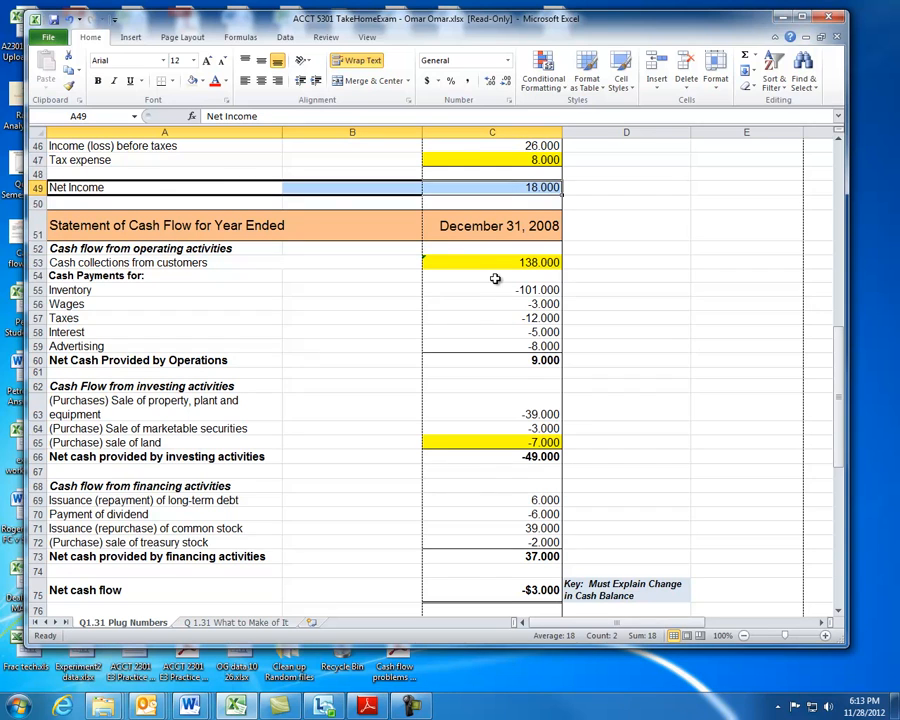
pyautogui.moveTo(408, 380)
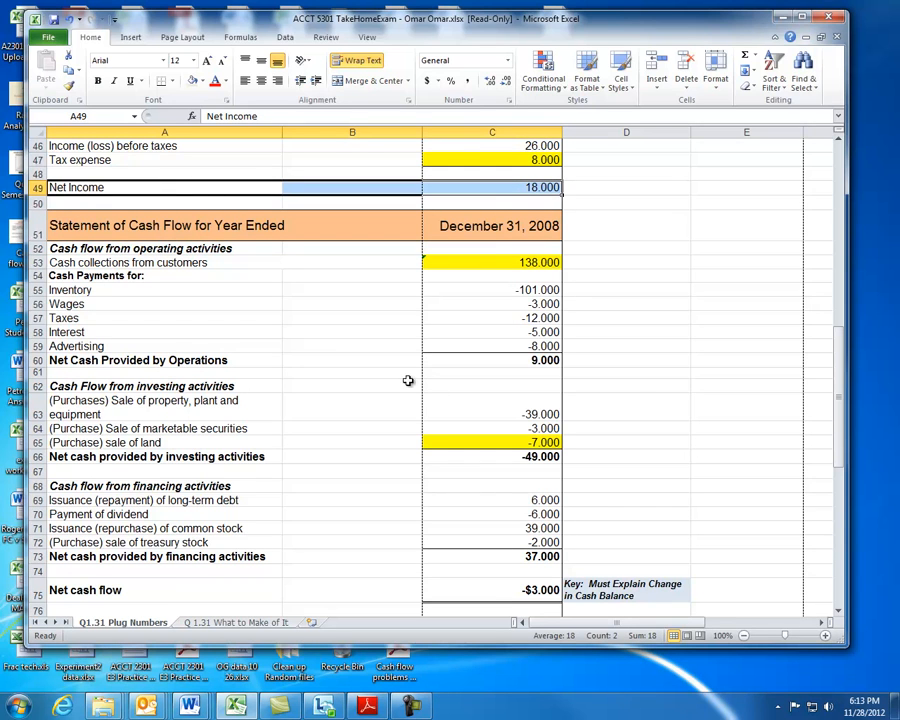
pyautogui.moveTo(197, 360)
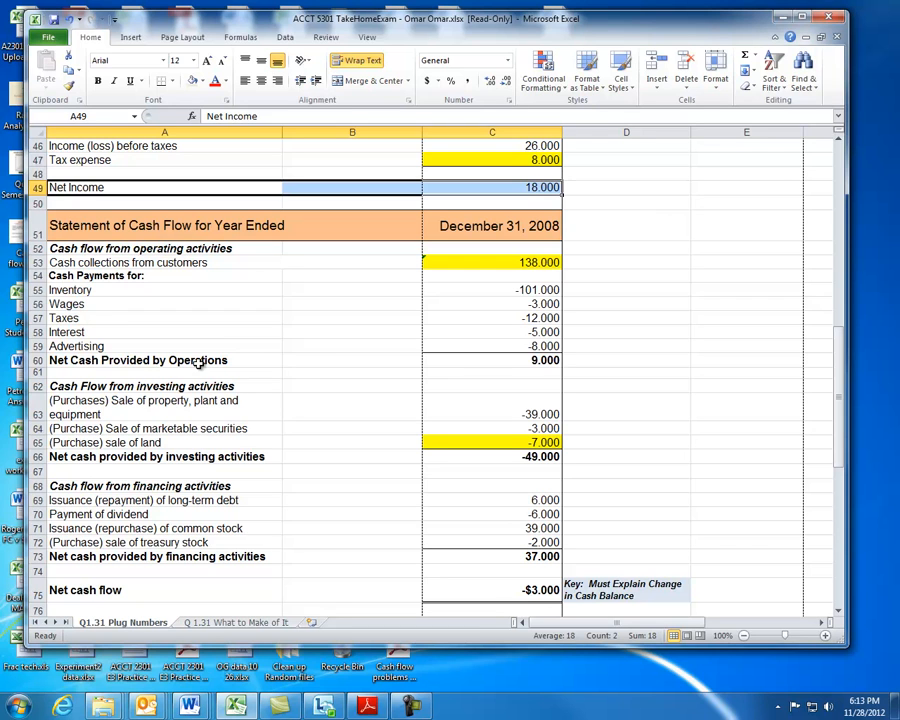
pyautogui.click(137, 360)
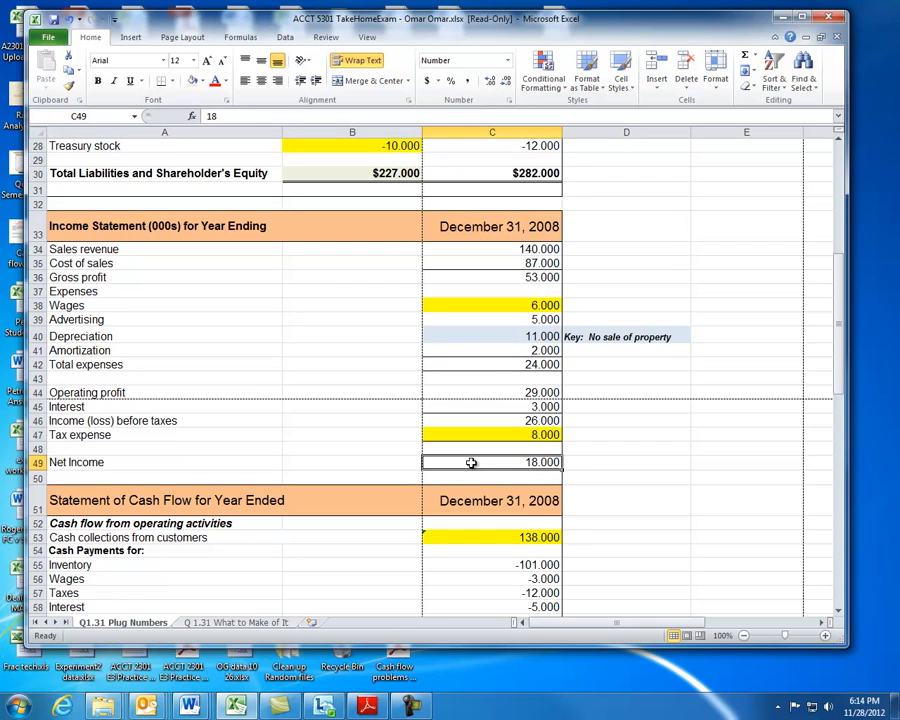
# Locate and inspect the 2008 retained earnings figure.
pyautogui.scroll(-3)
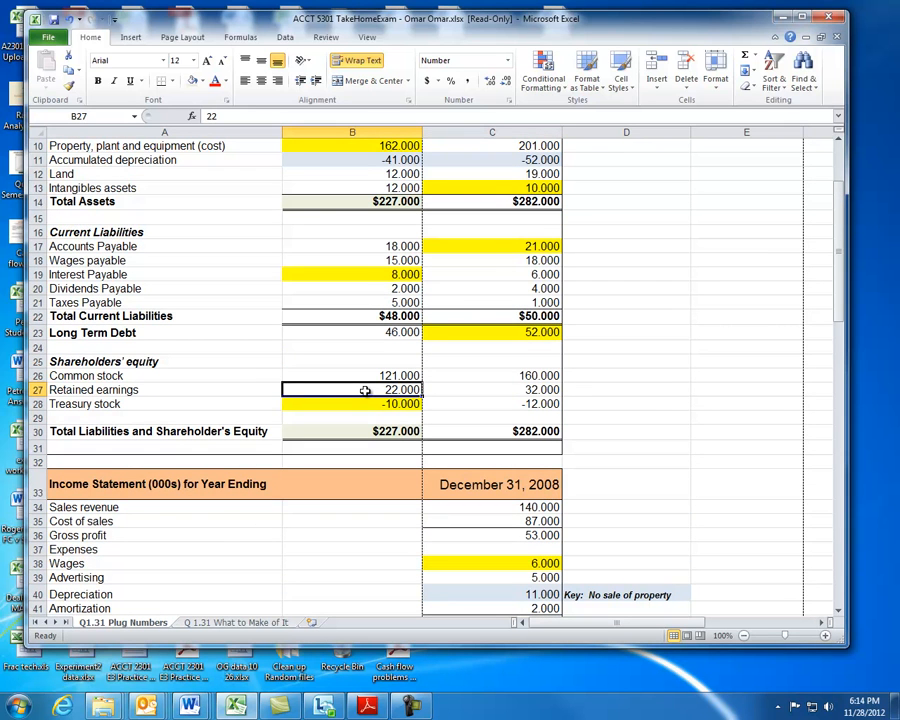
pyautogui.scroll(3)
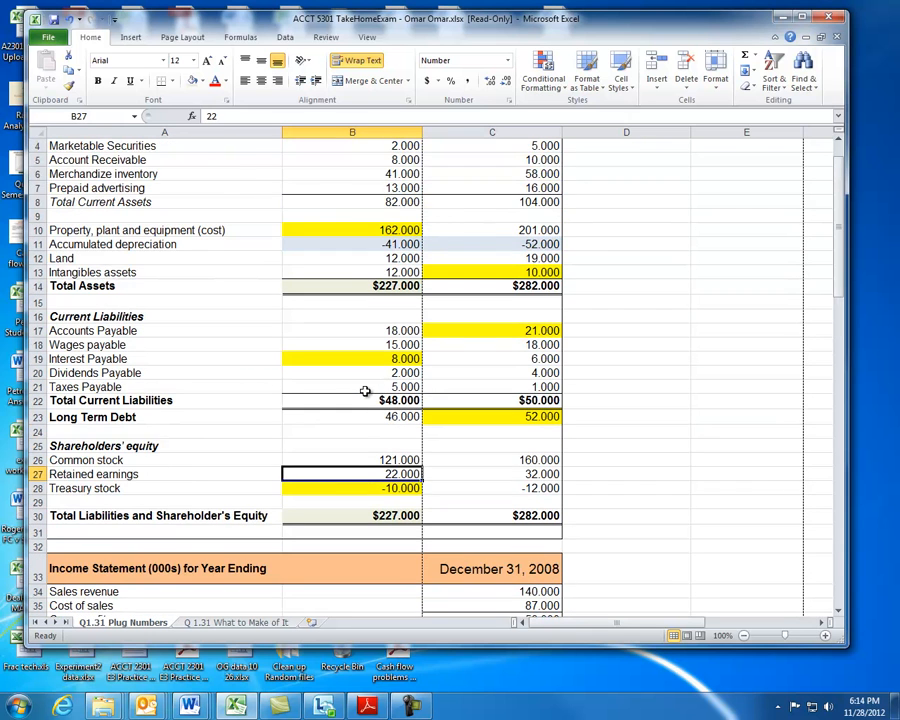
pyautogui.scroll(-3)
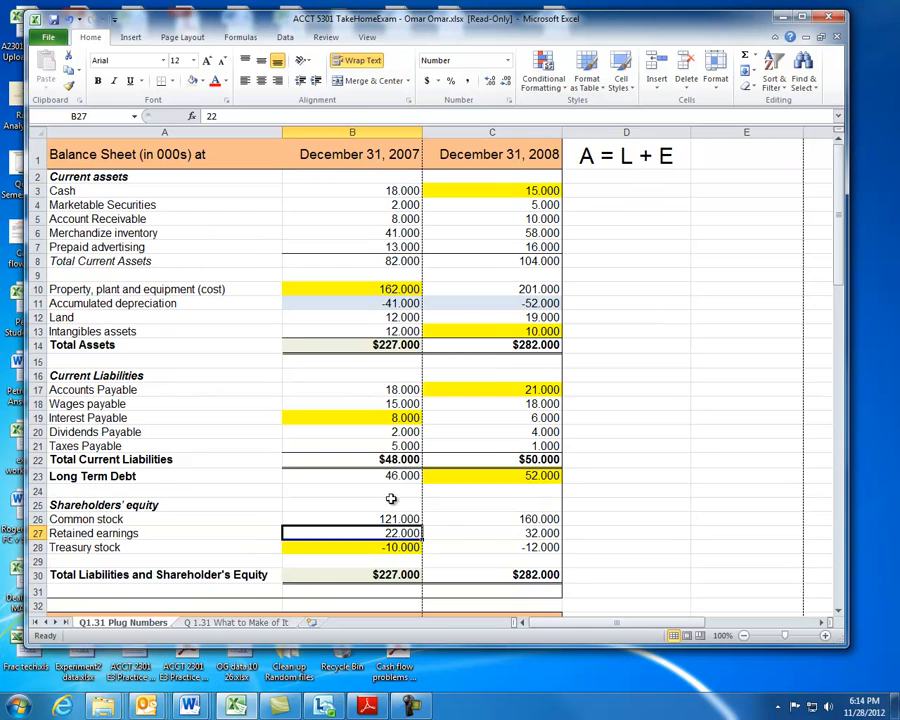
pyautogui.click(491, 533)
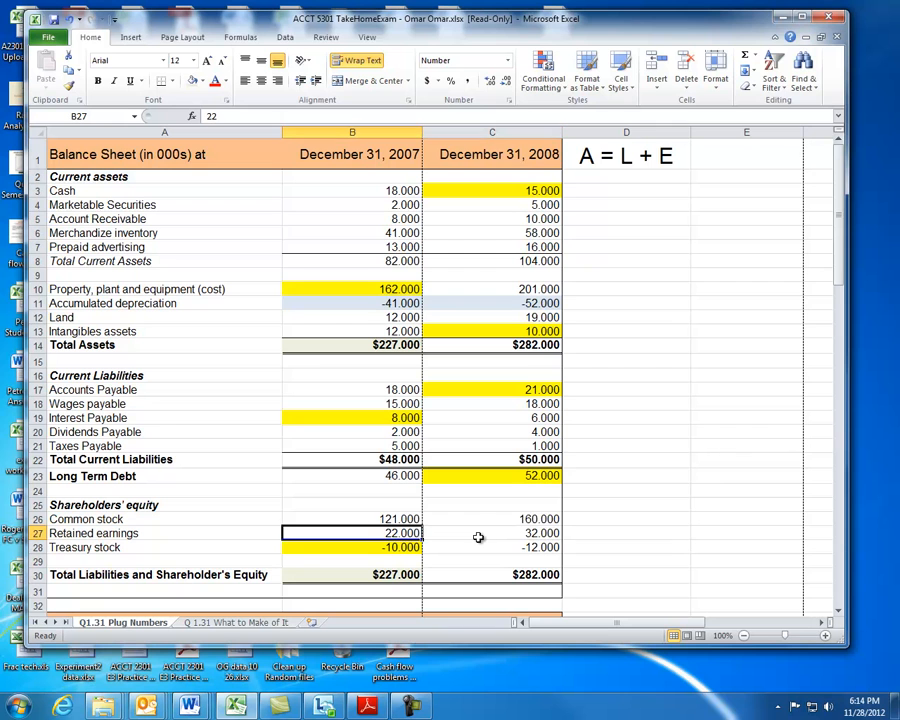
pyautogui.click(492, 532)
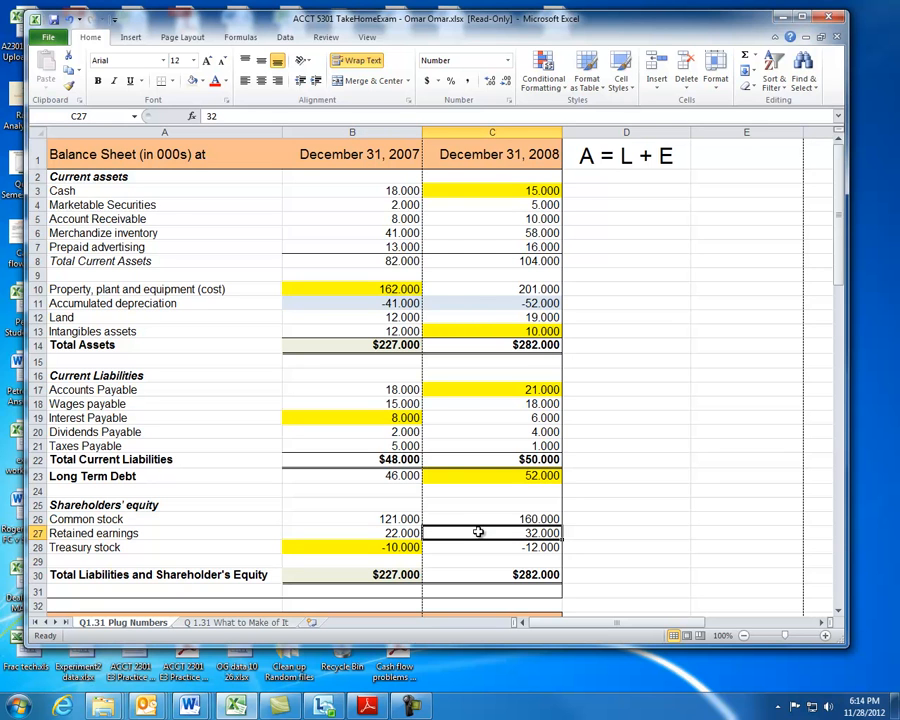
pyautogui.scroll(-3)
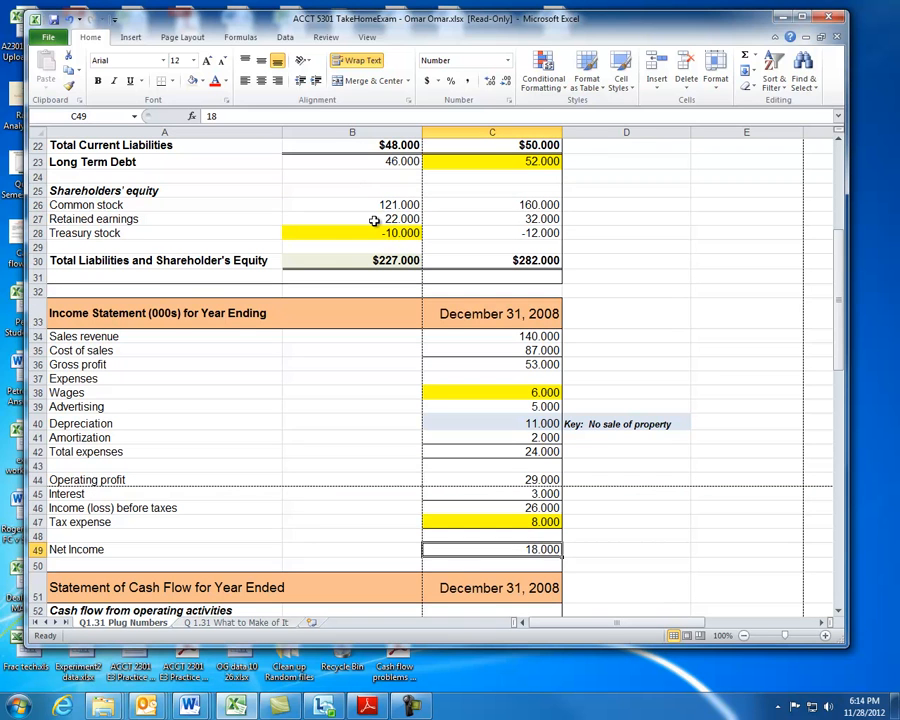
pyautogui.click(491, 218)
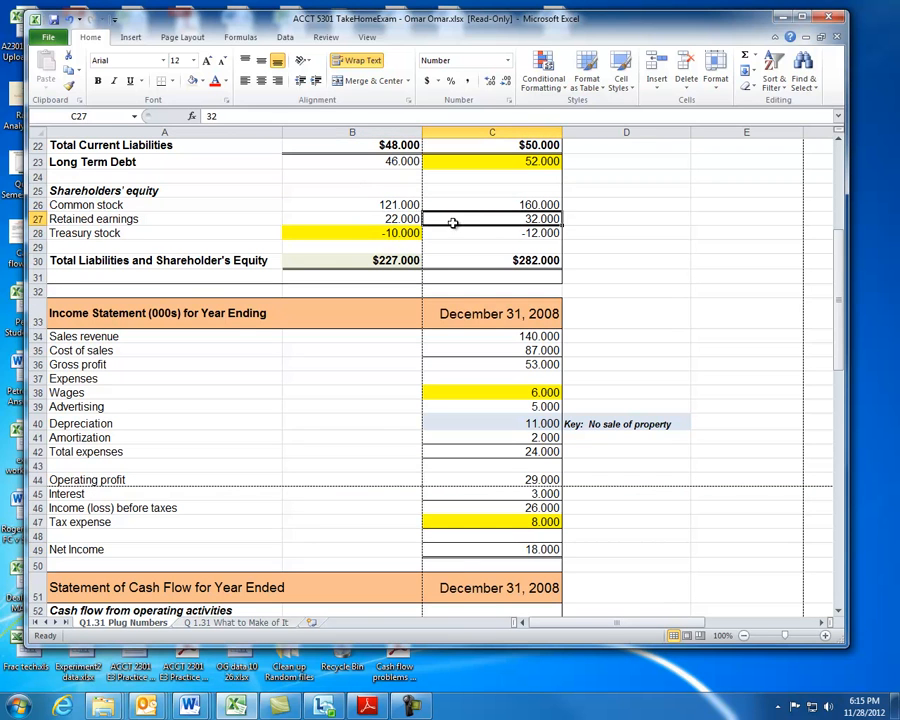
pyautogui.moveTo(505, 537)
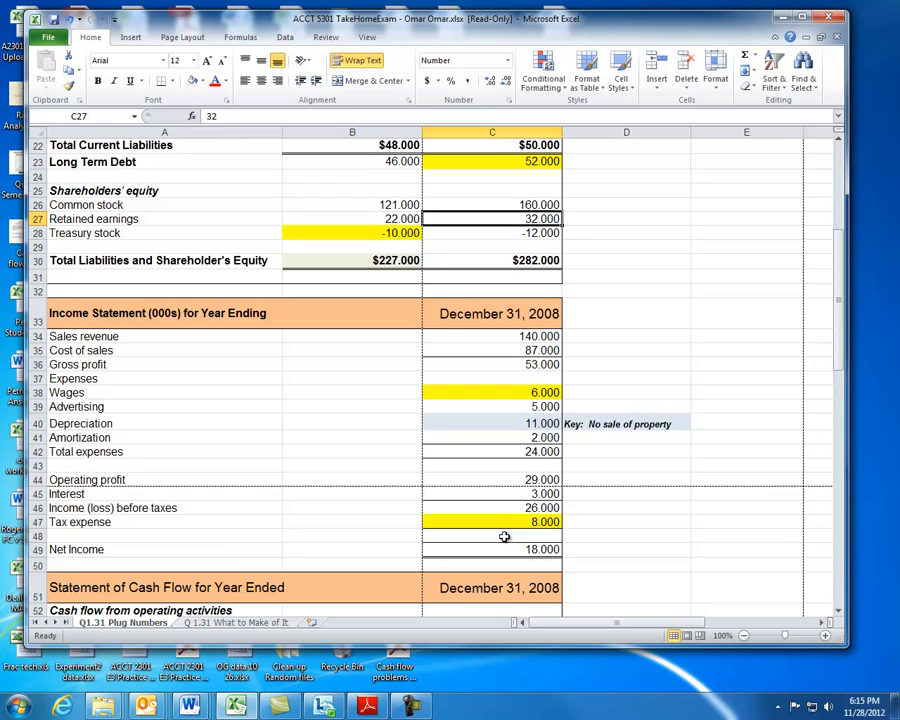
# Scroll down to the treasury stock row and clear its selection.
pyautogui.scroll(-3)
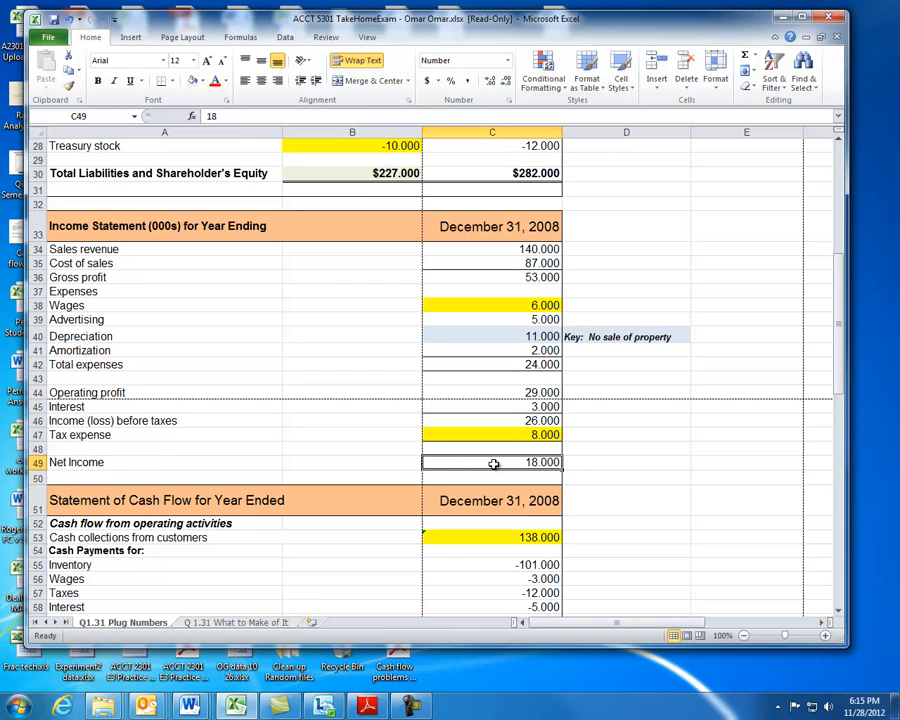
pyautogui.scroll(-3)
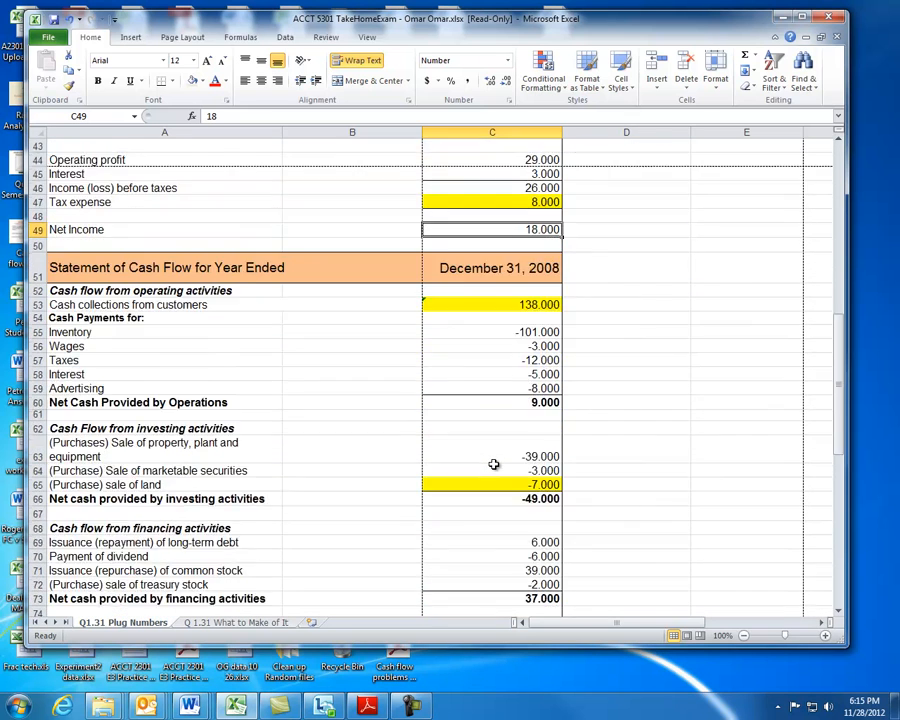
pyautogui.scroll(-3)
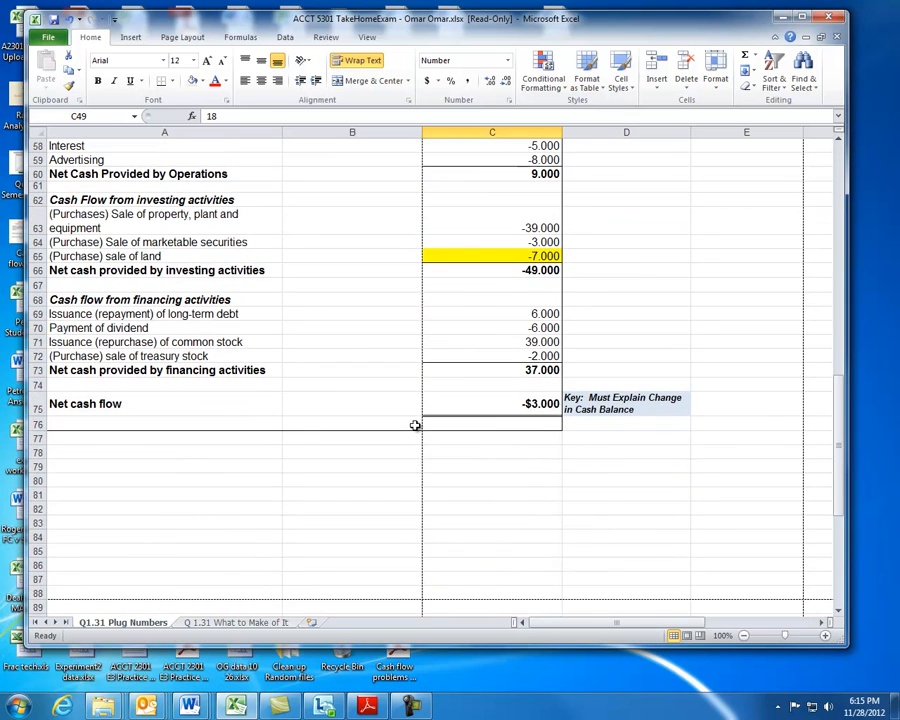
pyautogui.moveTo(491, 322)
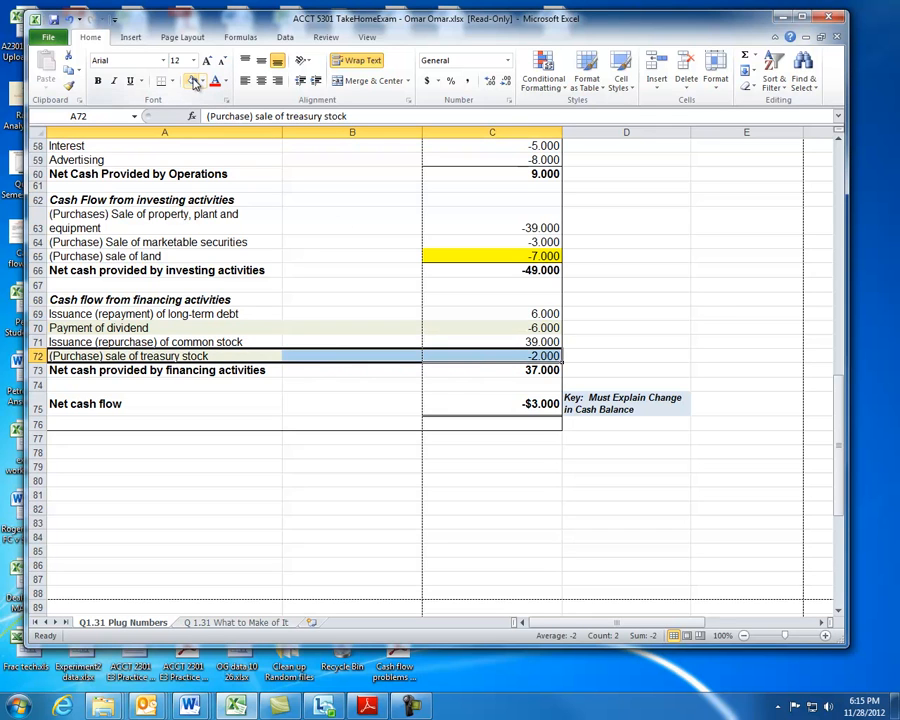
pyautogui.click(625, 356)
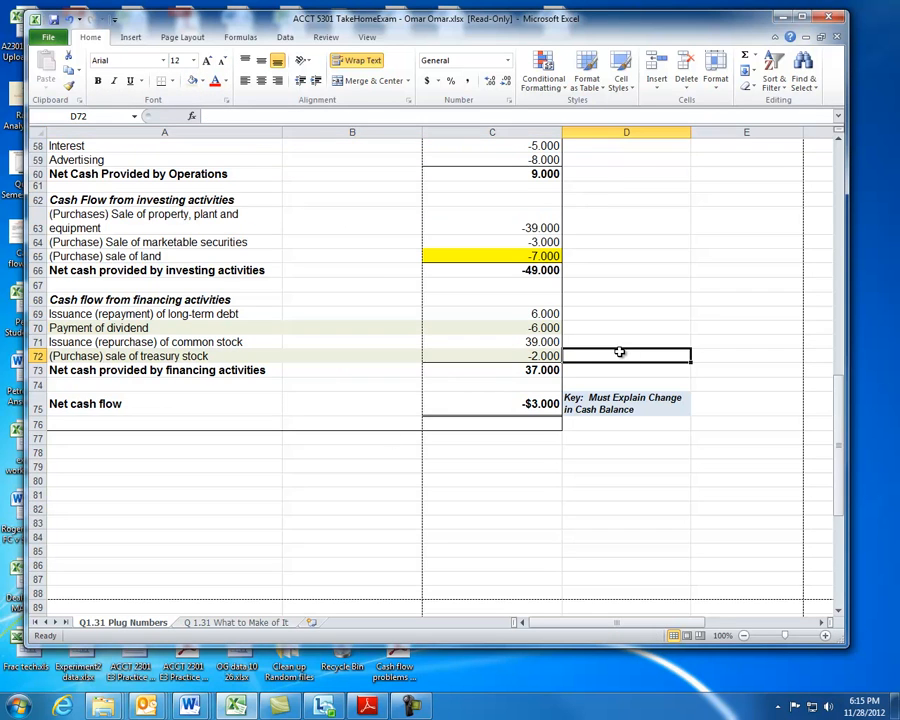
pyautogui.moveTo(608, 437)
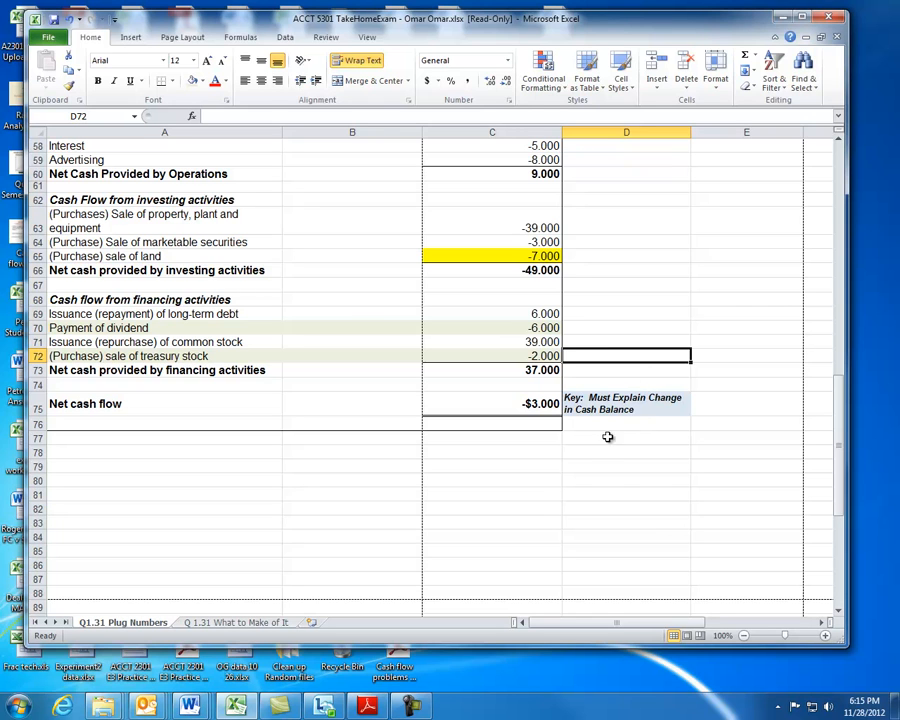
pyautogui.moveTo(447, 405)
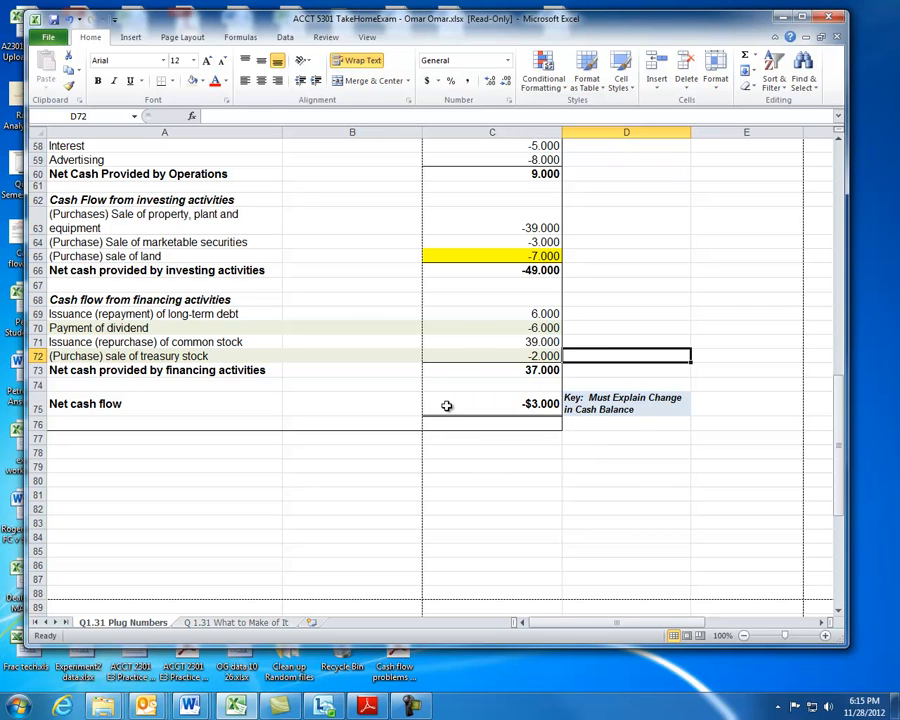
pyautogui.moveTo(478, 349)
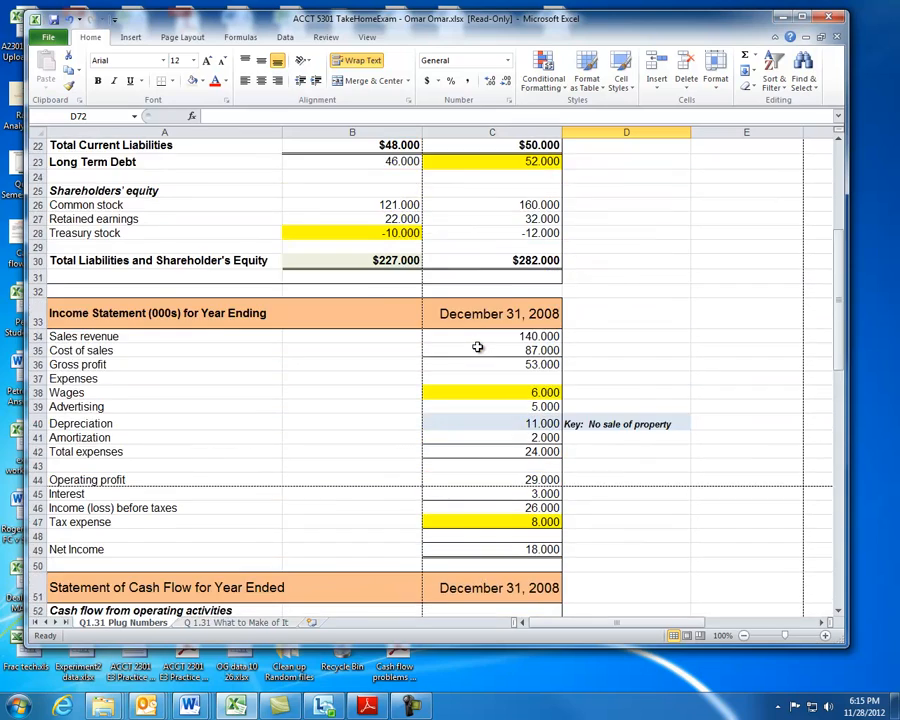
pyautogui.scroll(3)
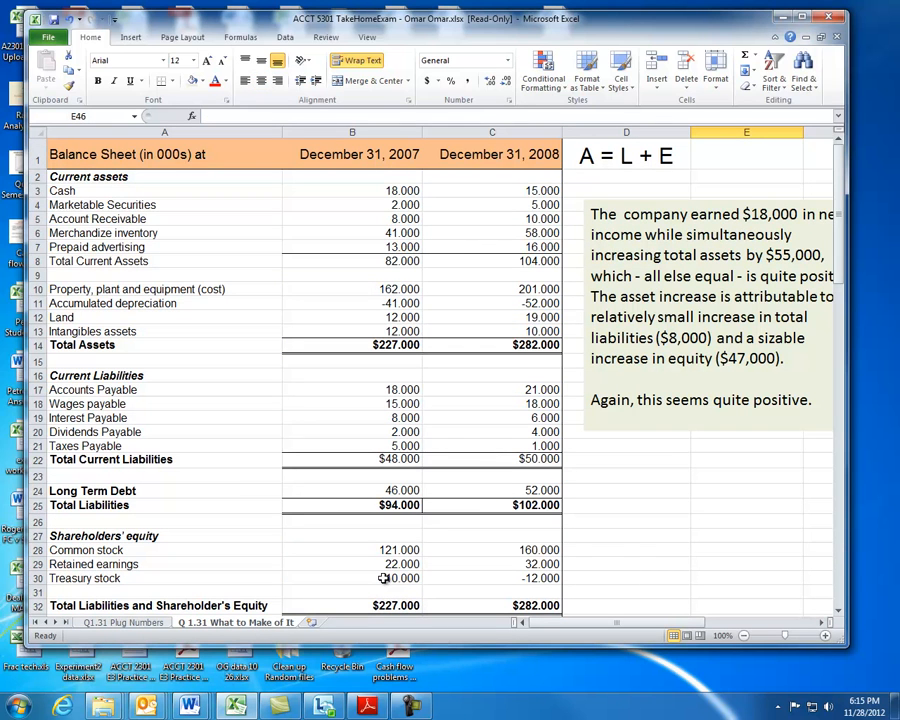
pyautogui.moveTo(401, 528)
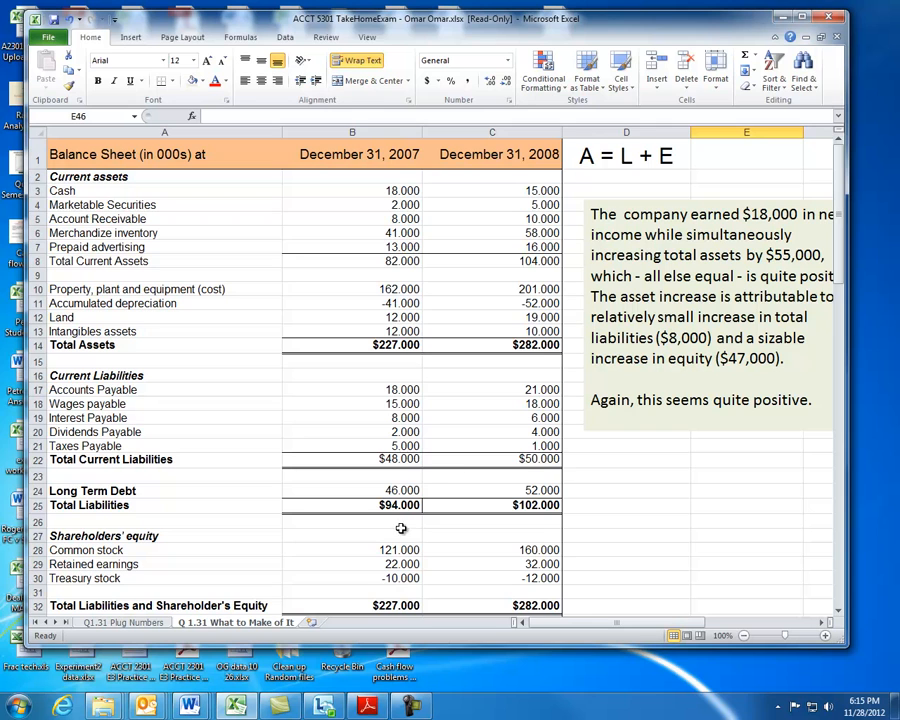
pyautogui.moveTo(622, 569)
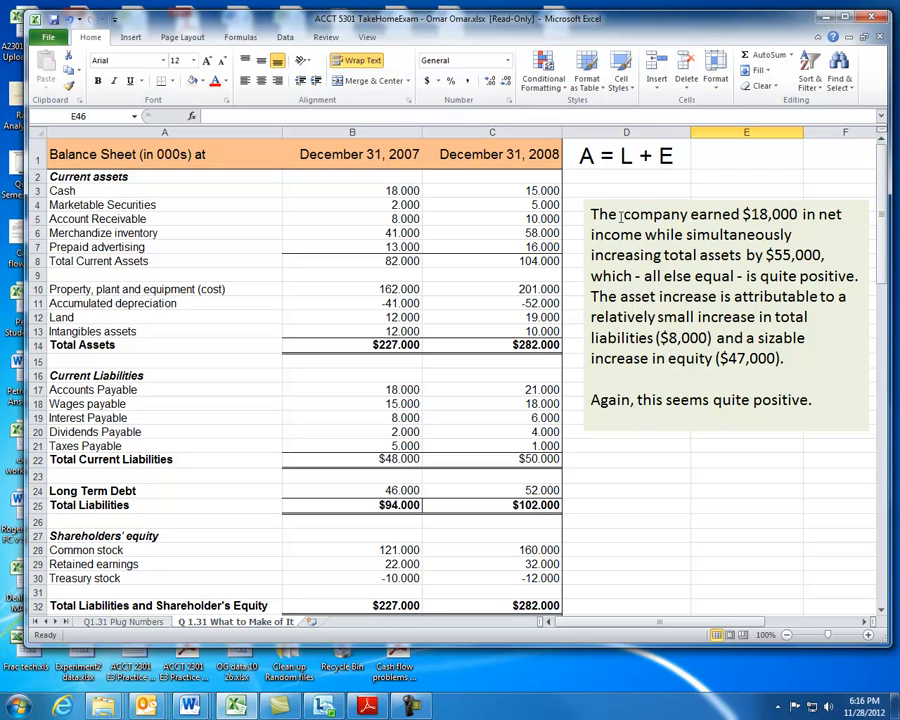
pyautogui.moveTo(553, 381)
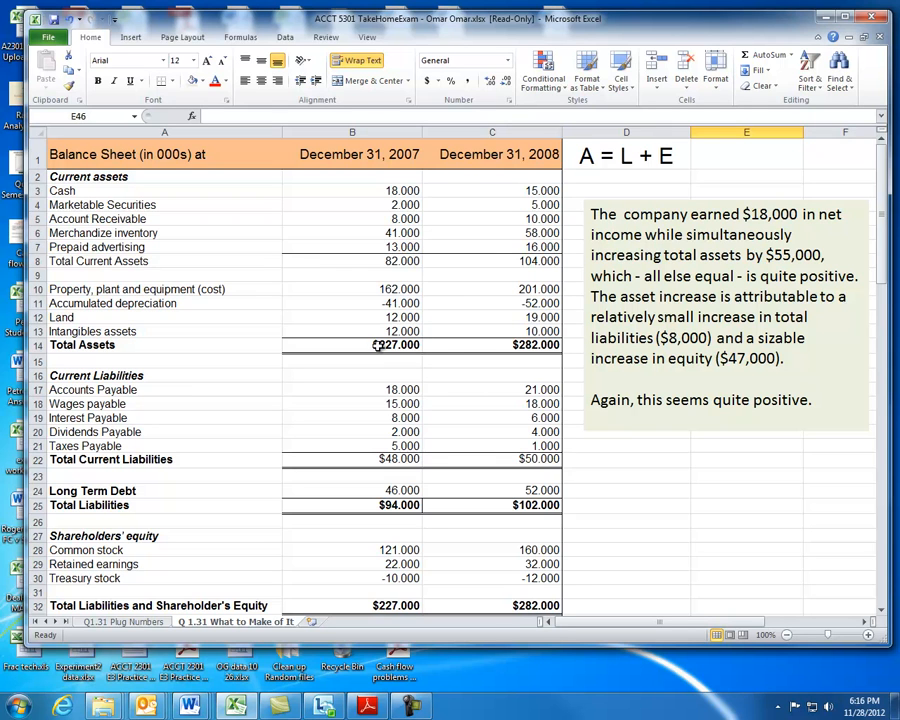
pyautogui.moveTo(352, 344); pyautogui.dragTo(492, 344)
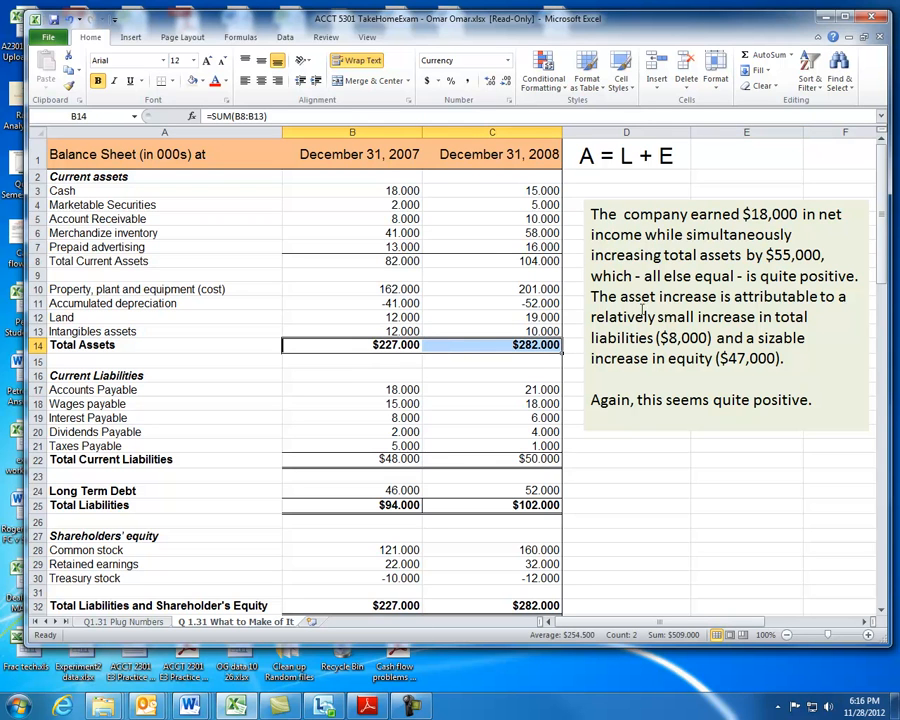
pyautogui.moveTo(524, 520)
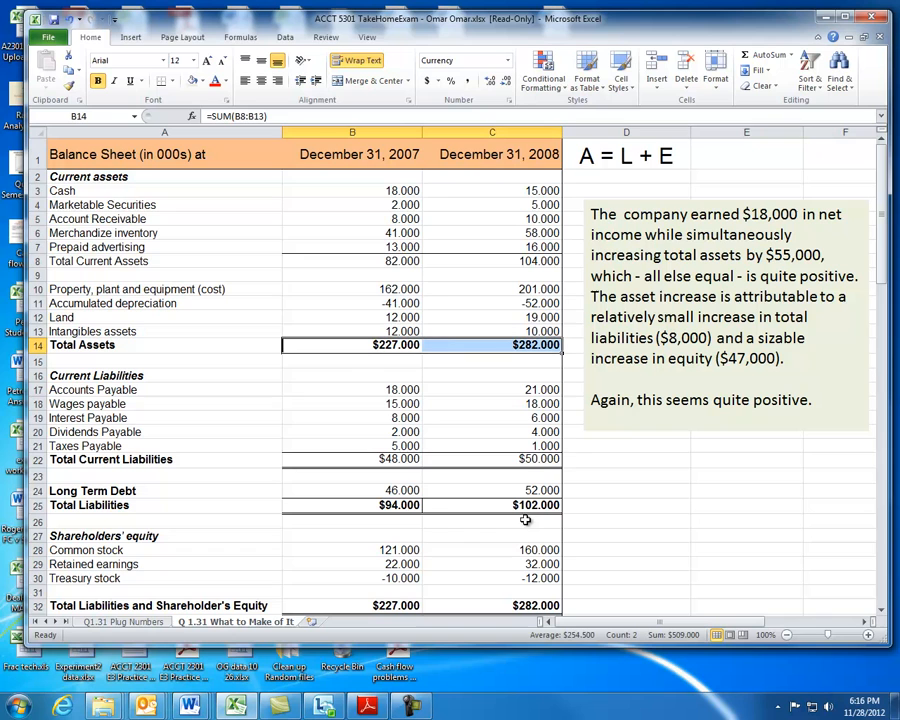
pyautogui.moveTo(413, 510)
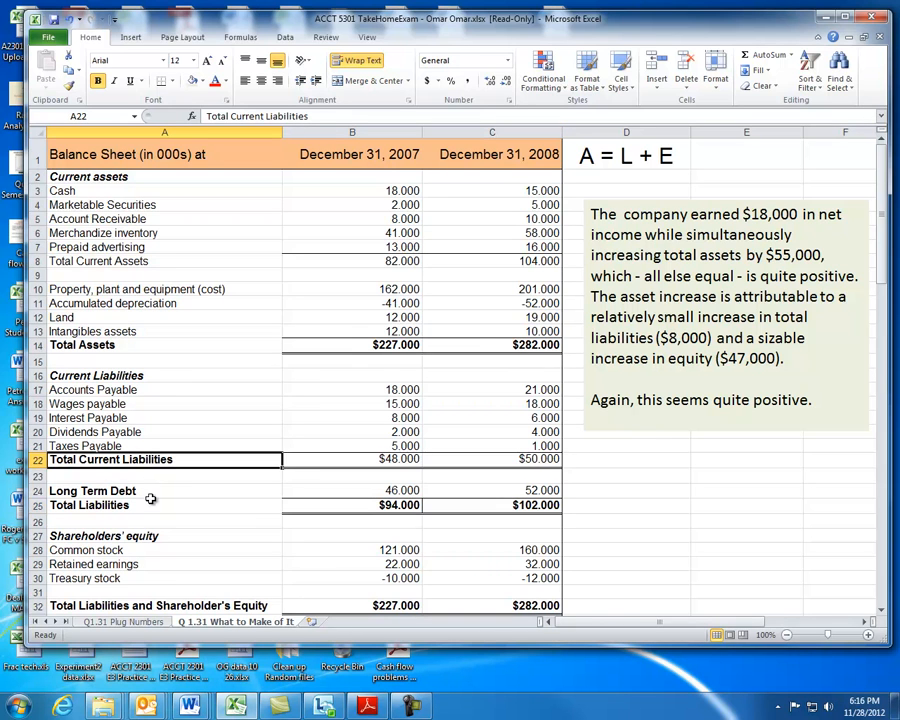
pyautogui.click(91, 490)
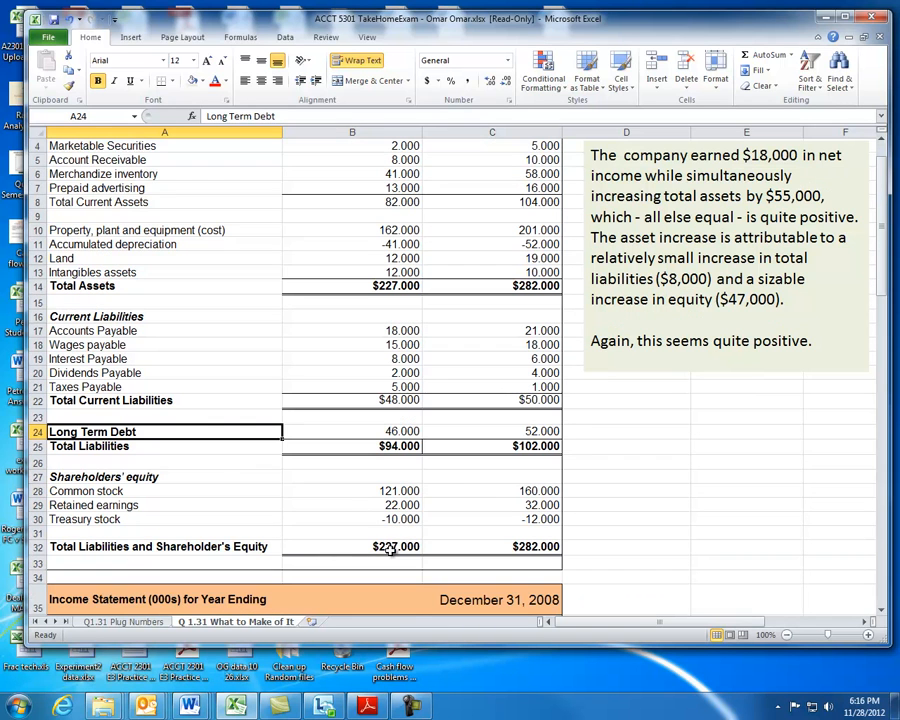
pyautogui.moveTo(648, 503)
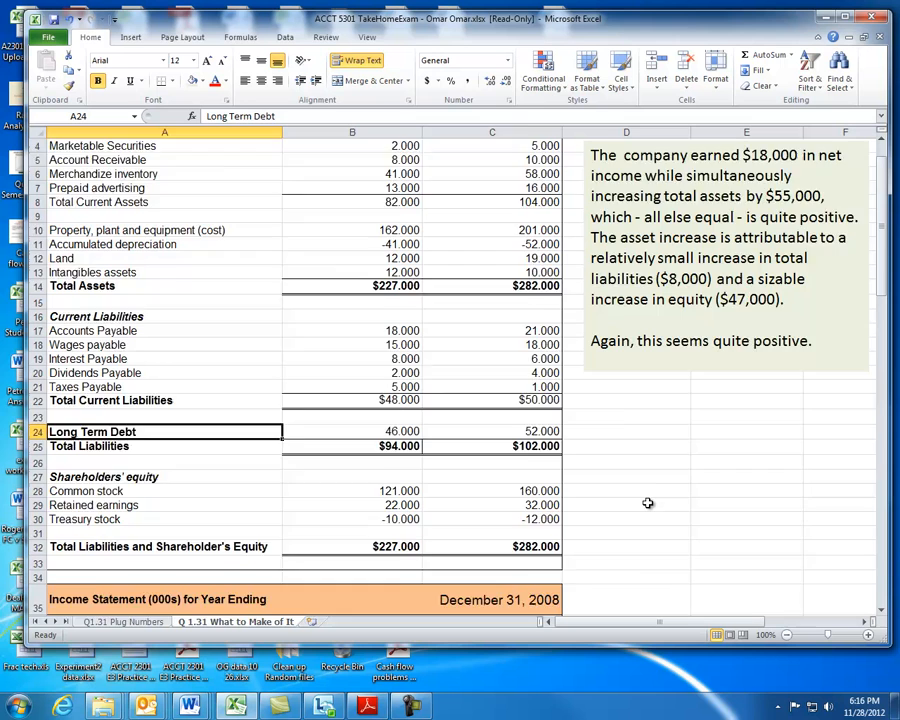
pyautogui.scroll(3)
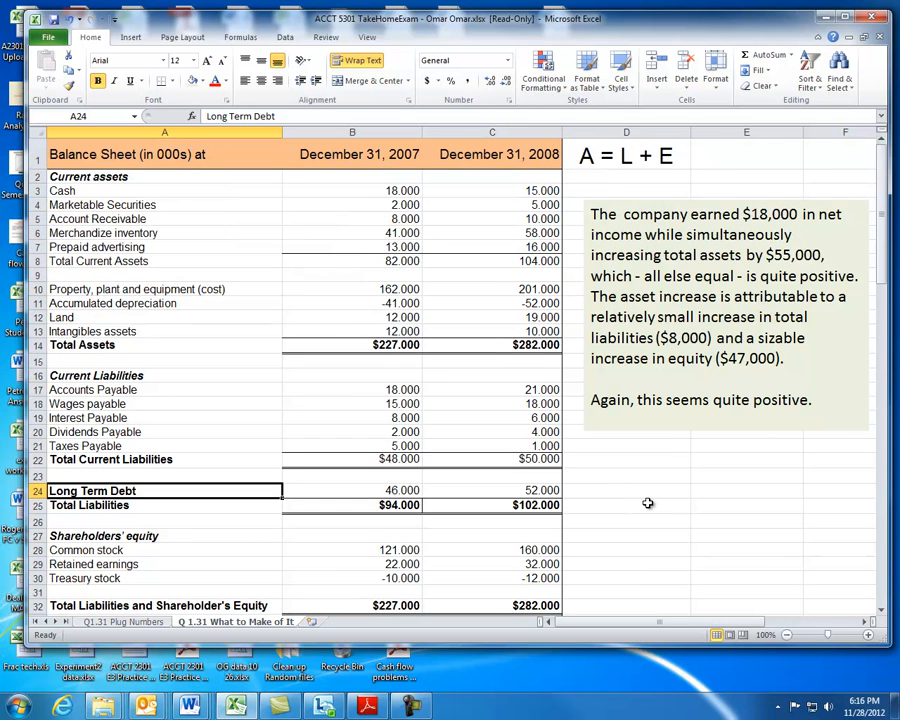
pyautogui.moveTo(639, 525)
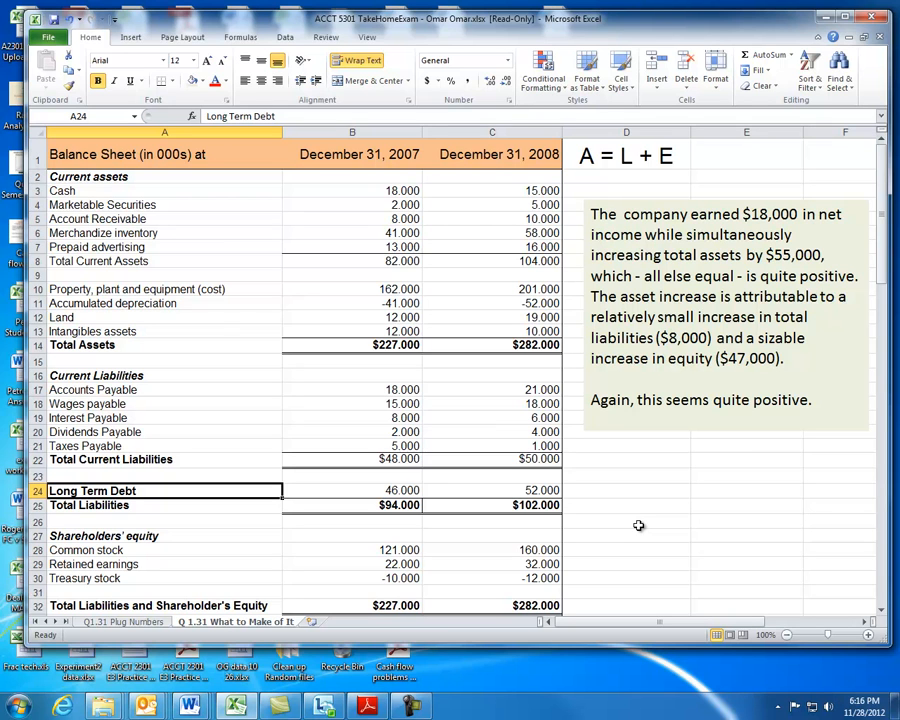
pyautogui.moveTo(535, 431)
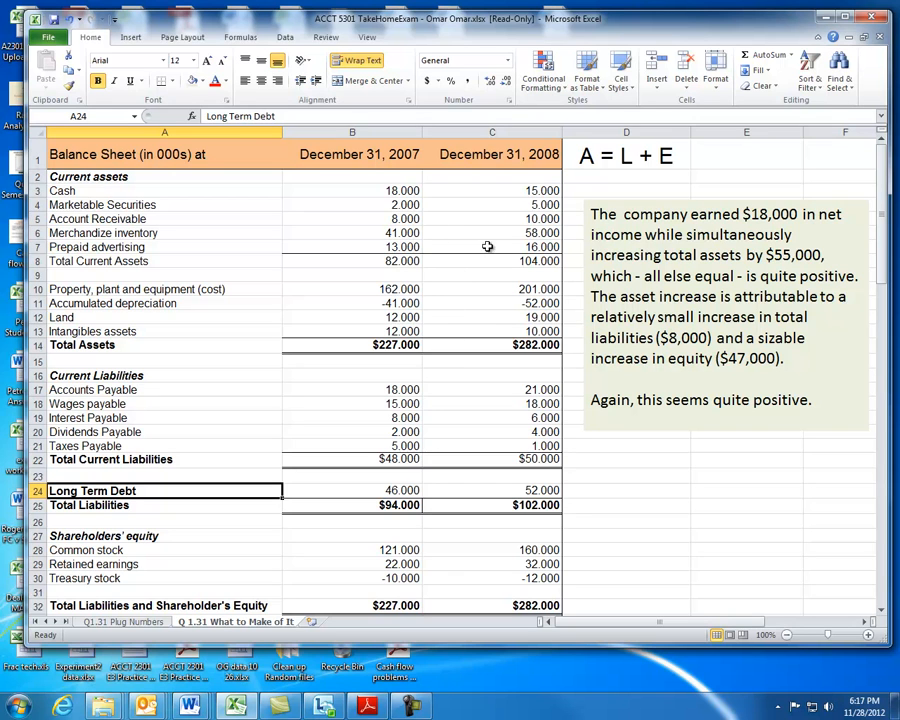
pyautogui.moveTo(470, 347)
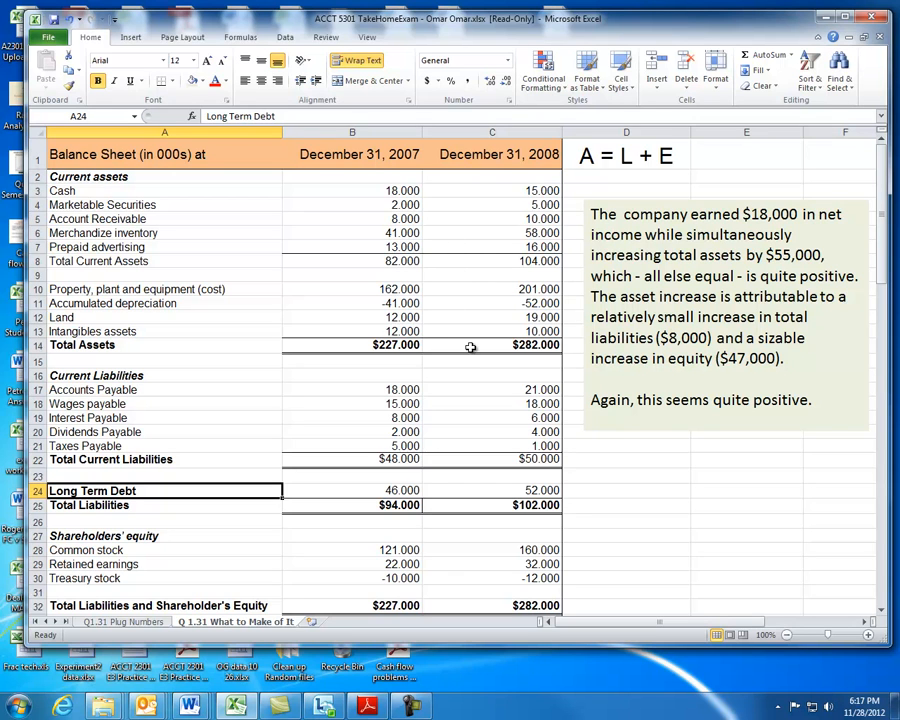
pyautogui.moveTo(450, 410)
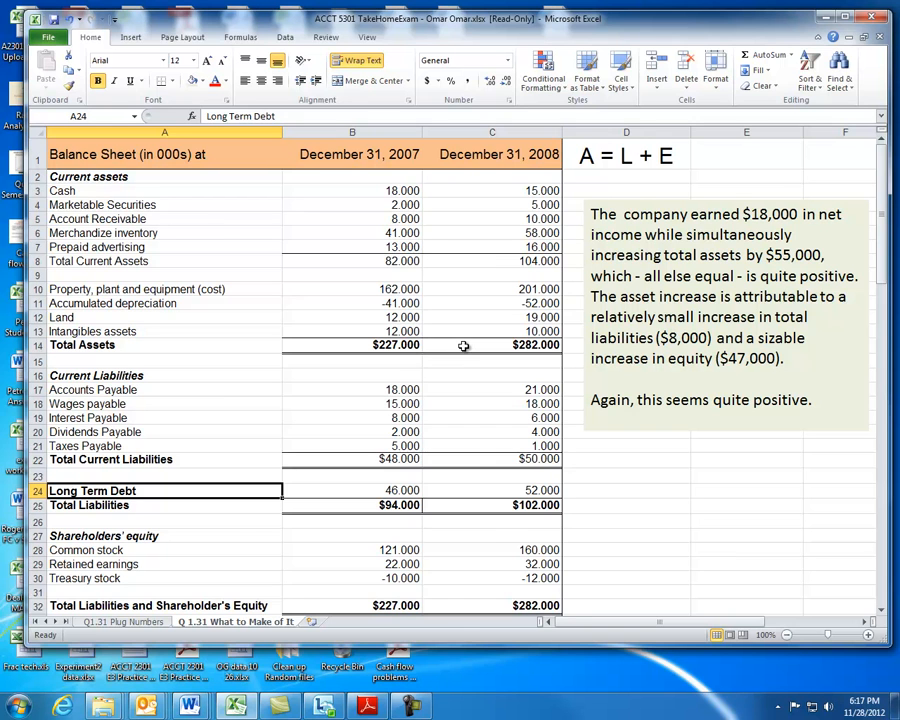
pyautogui.scroll(-3)
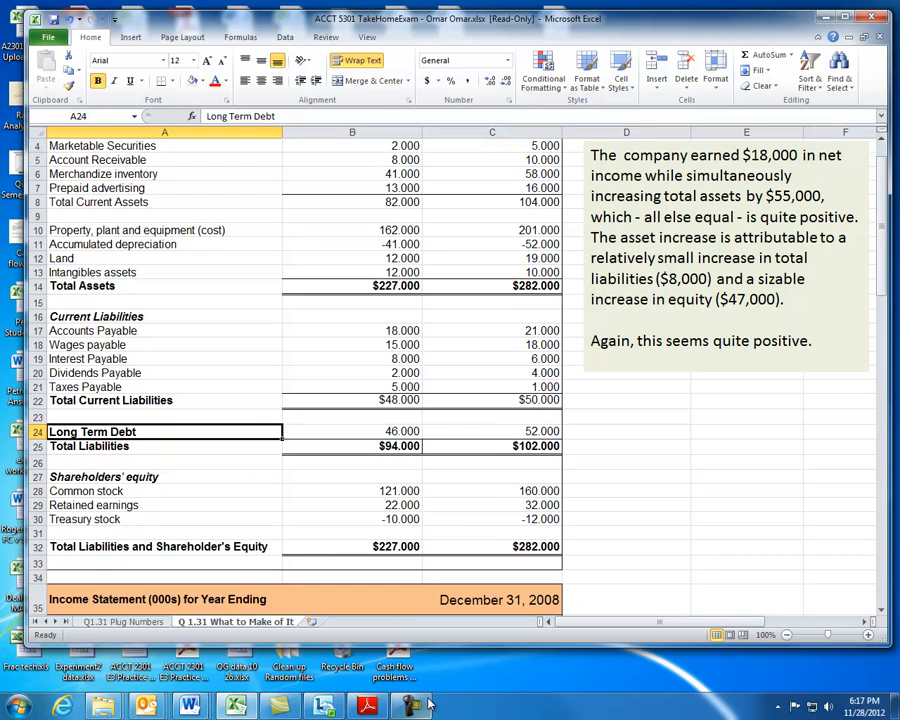